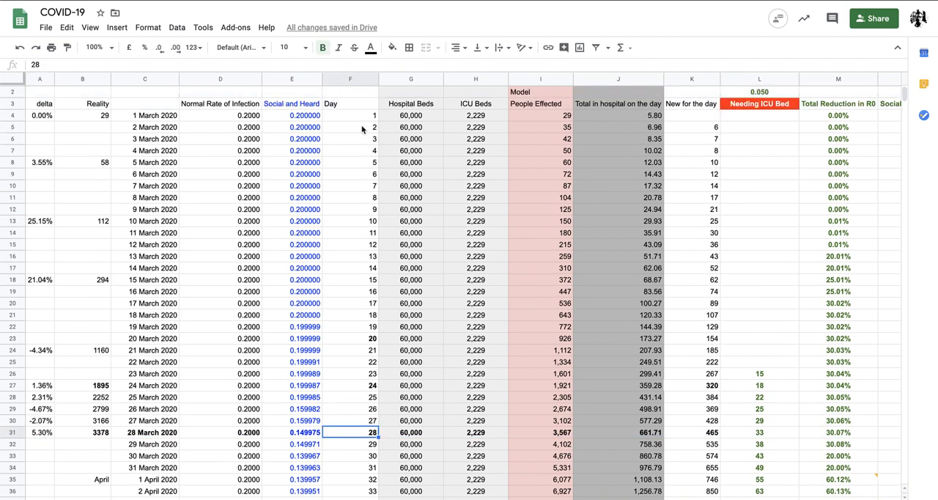
# Step: Inspect late-March reported counts, ICU beds and People Effected formulas
pyautogui.scroll(-3)
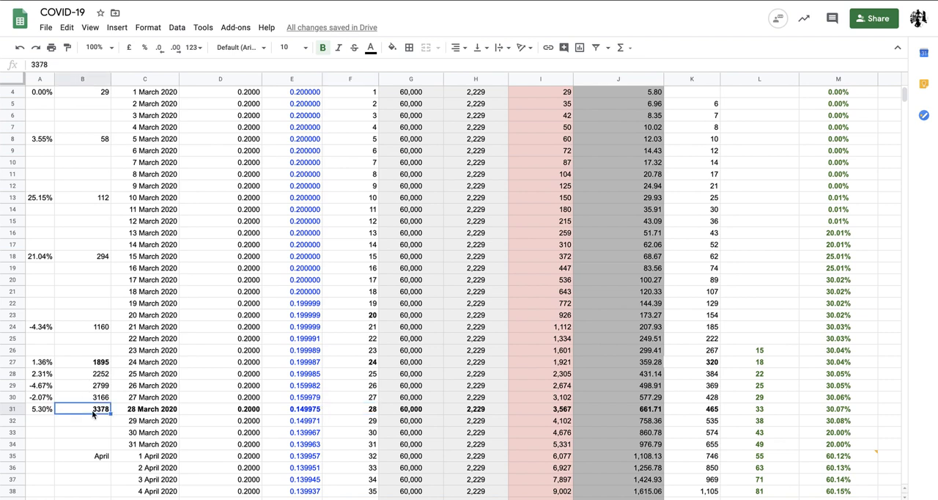
pyautogui.click(411, 409)
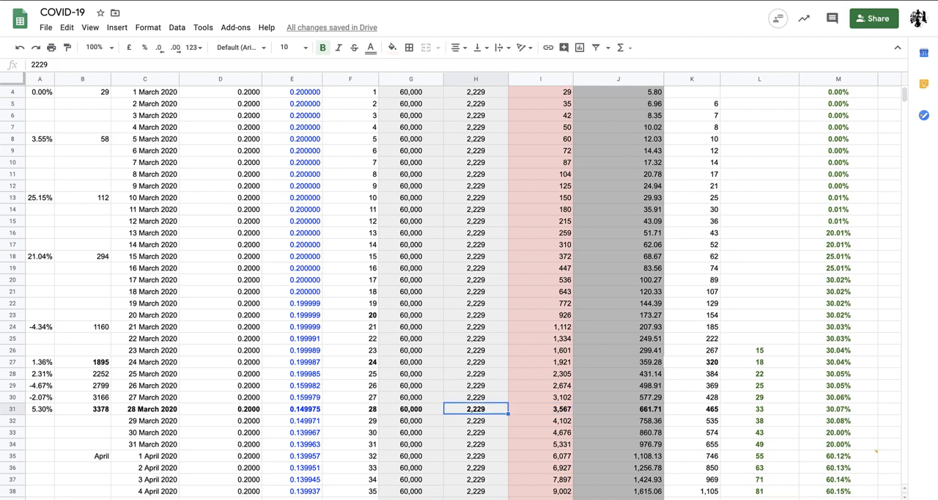
pyautogui.click(40, 409)
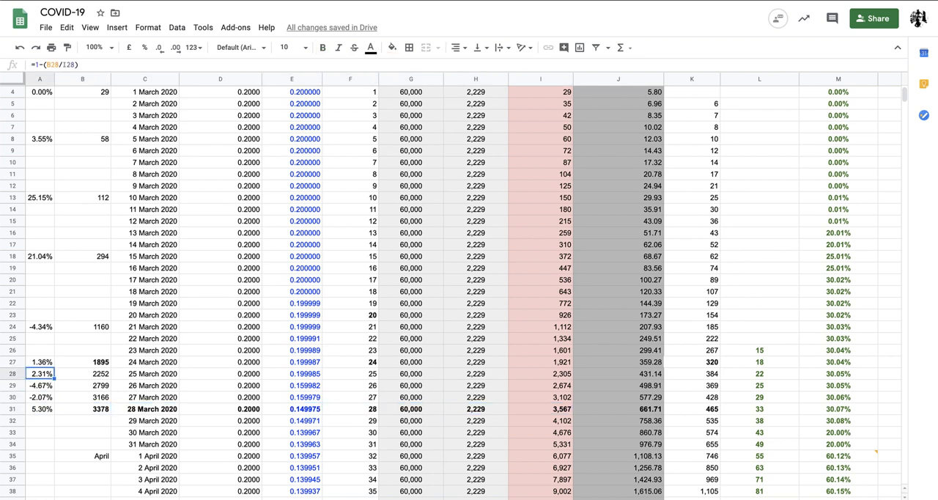
pyautogui.click(40, 409)
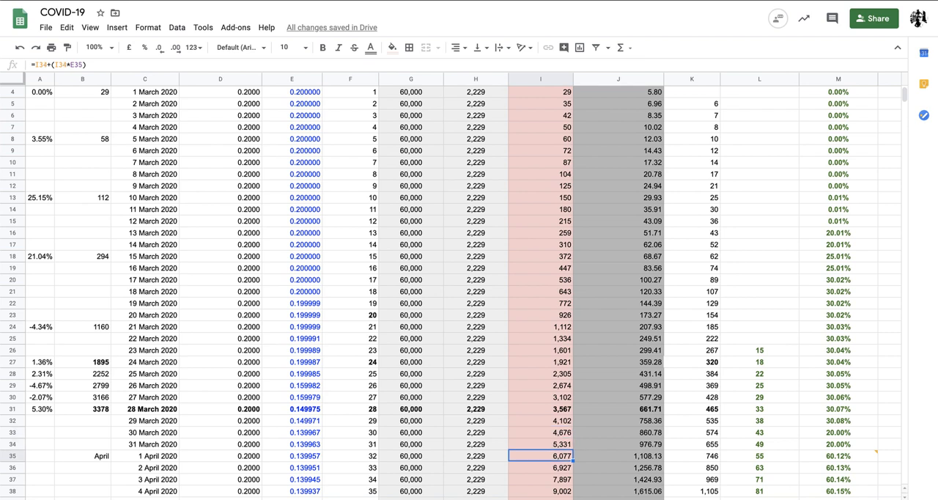
pyautogui.click(540, 420)
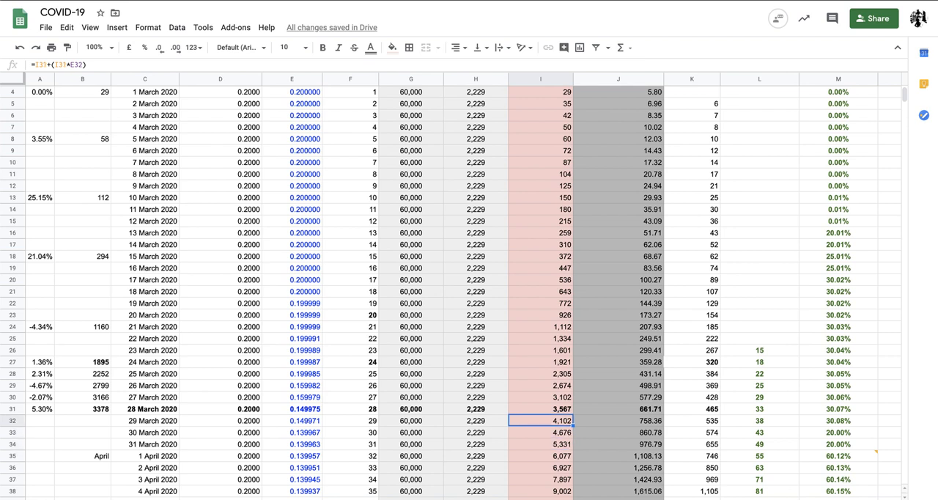
pyautogui.click(618, 409)
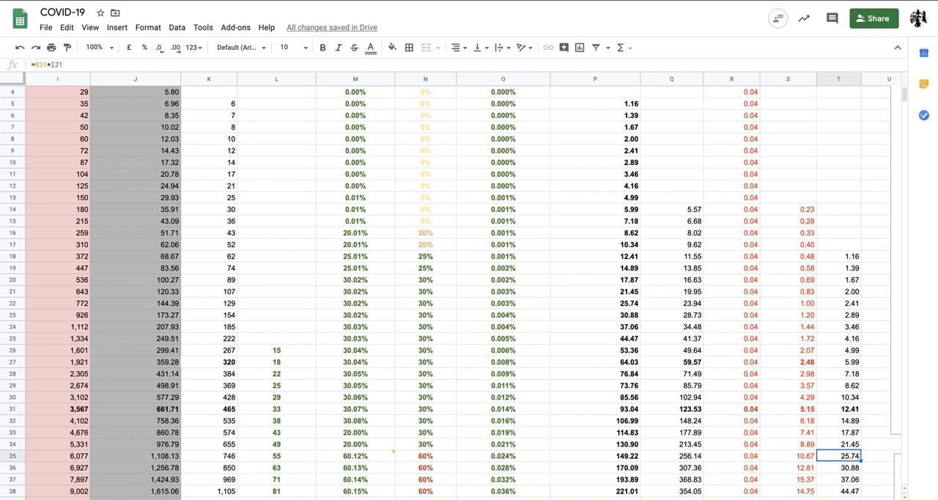
# Step: Move across the sheet and check the Social Measures values for day 15 and the next day
pyautogui.hscroll(3)
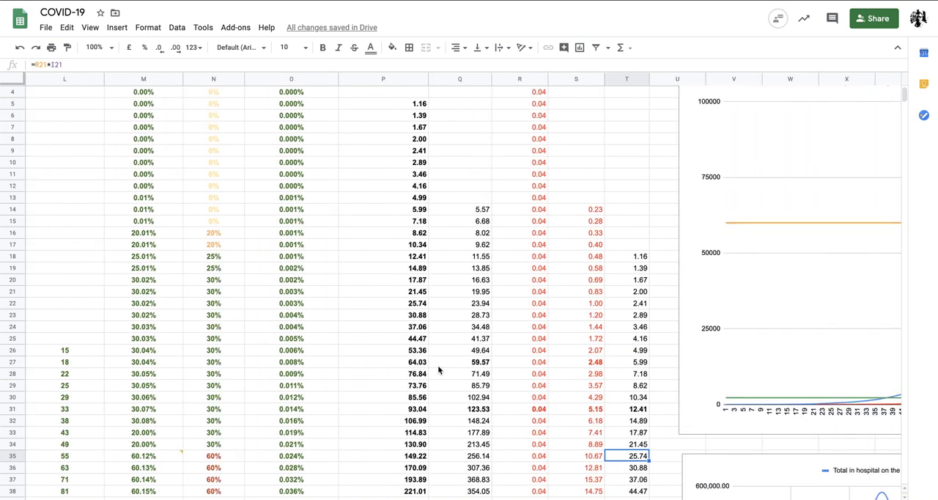
pyautogui.scroll(-3)
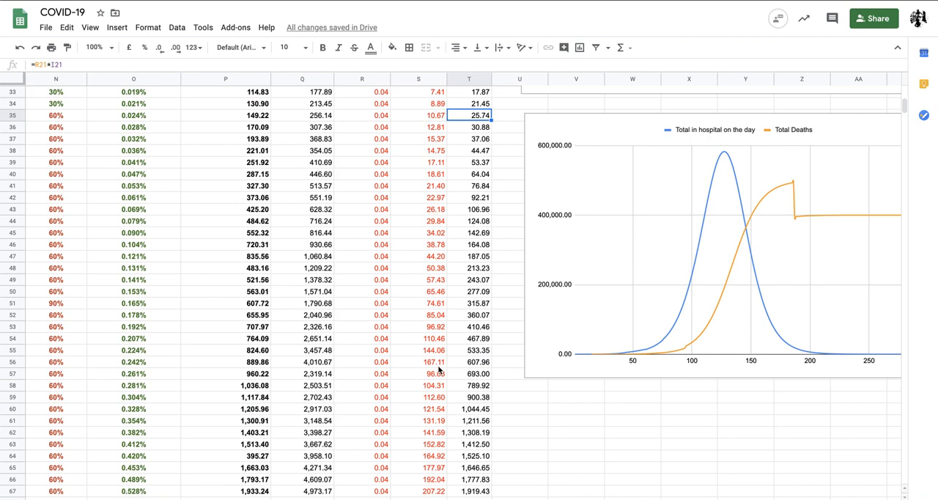
pyautogui.hscroll(3)
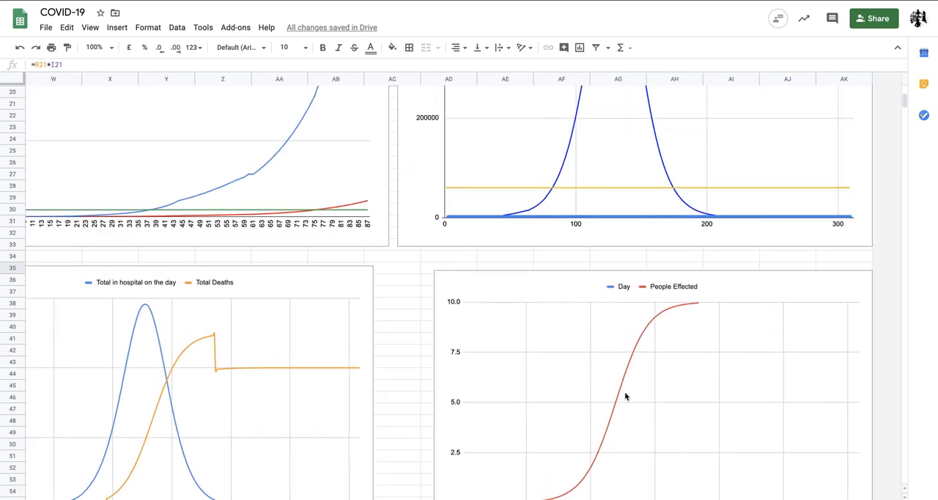
pyautogui.scroll(-3)
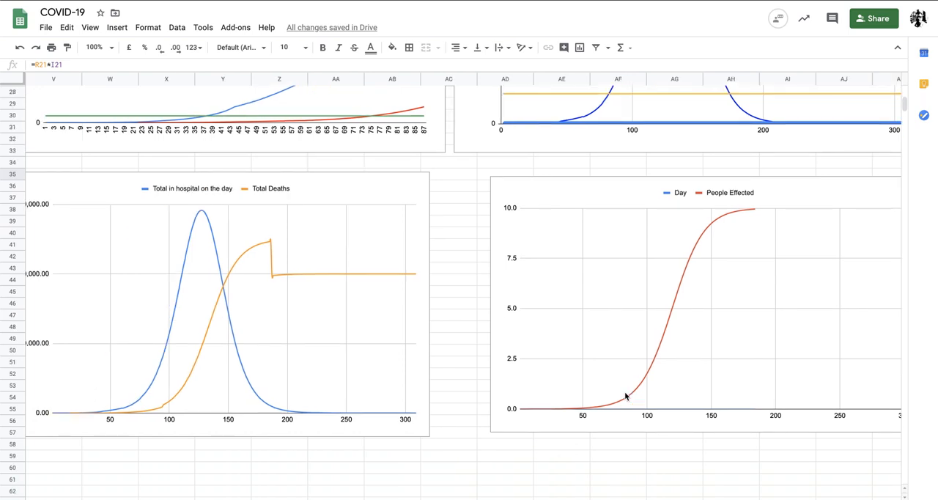
pyautogui.scroll(-3)
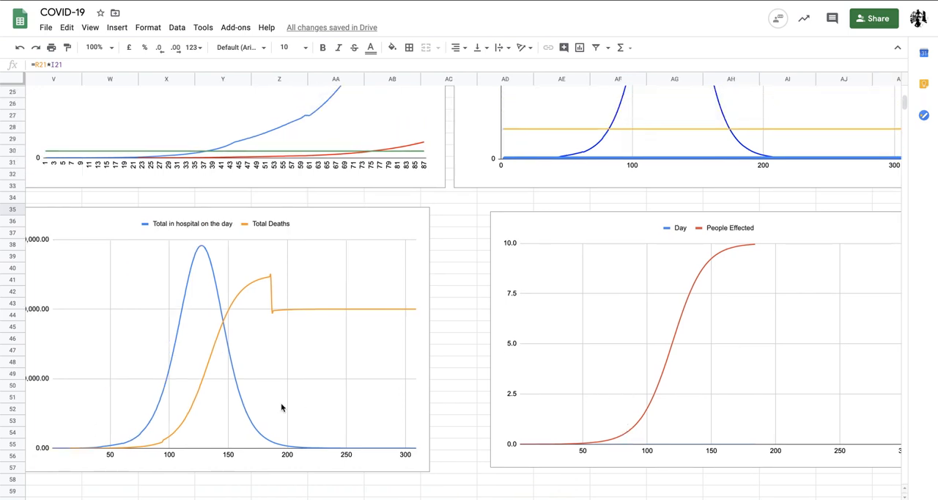
pyautogui.click(168, 439)
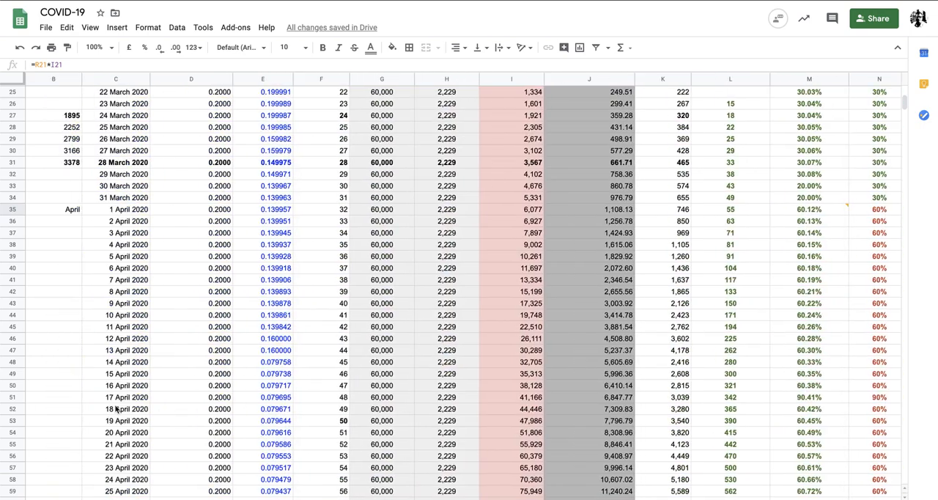
pyautogui.hscroll(3)
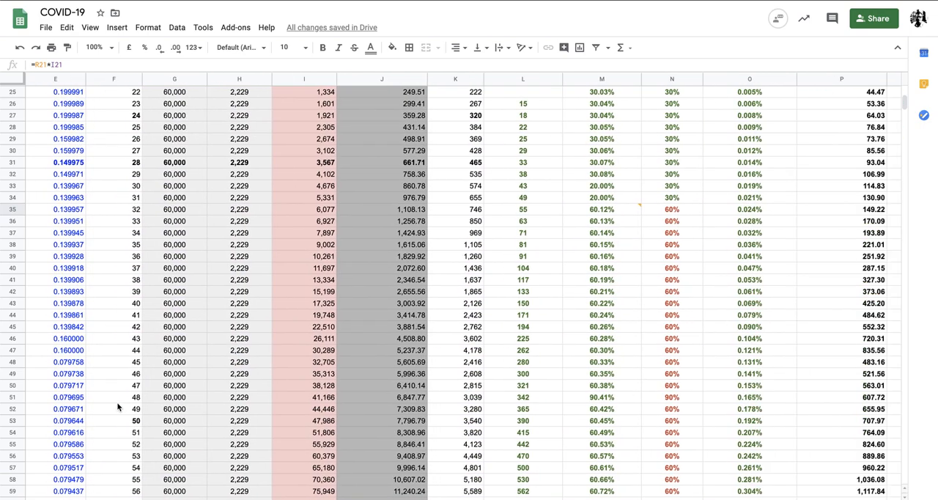
pyautogui.scroll(3)
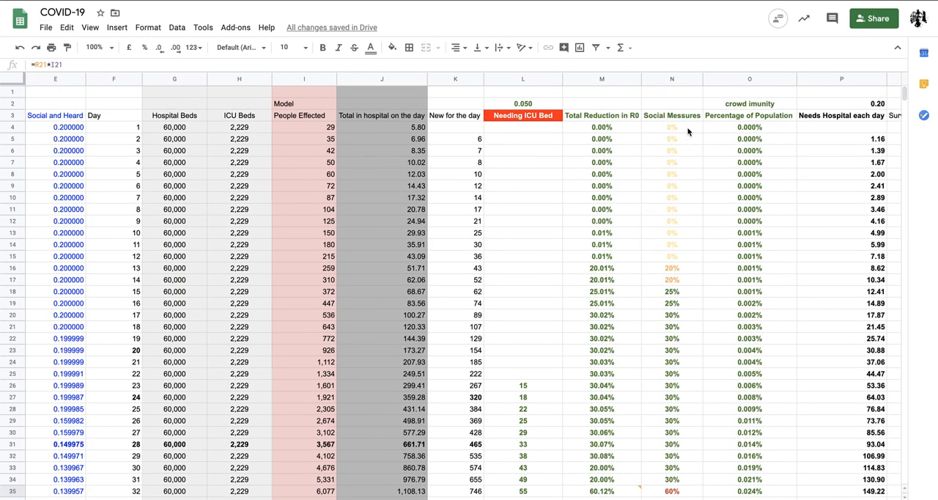
pyautogui.click(671, 221)
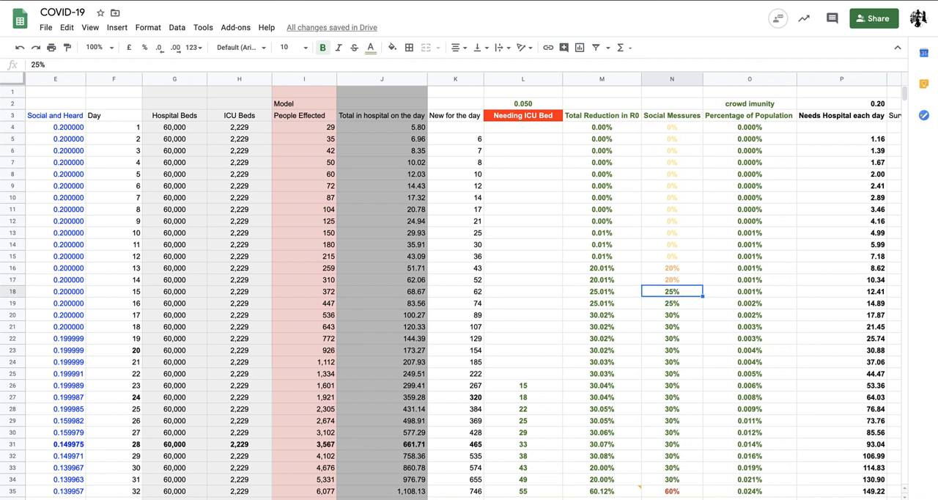
pyautogui.click(671, 303)
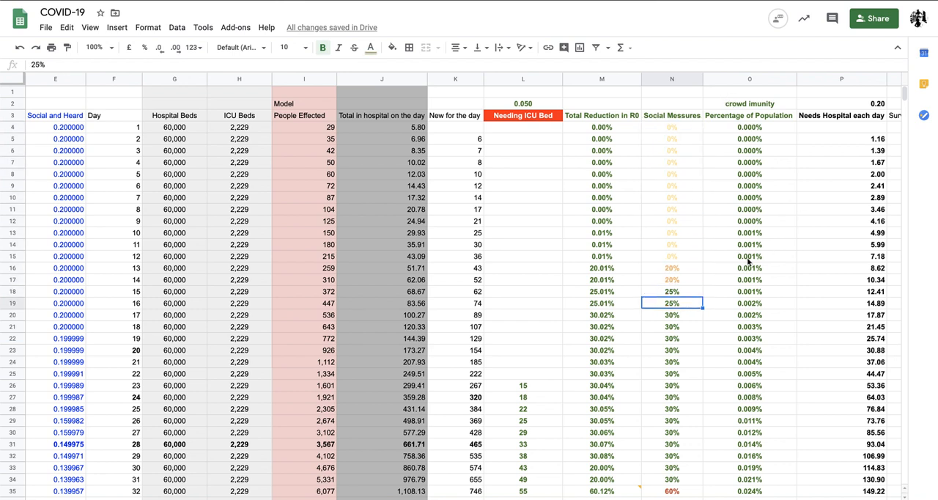
# Step: Review 22 March's Percentage of Population, R0 reduction, People Effected and Social Measures cells
pyautogui.click(749, 338)
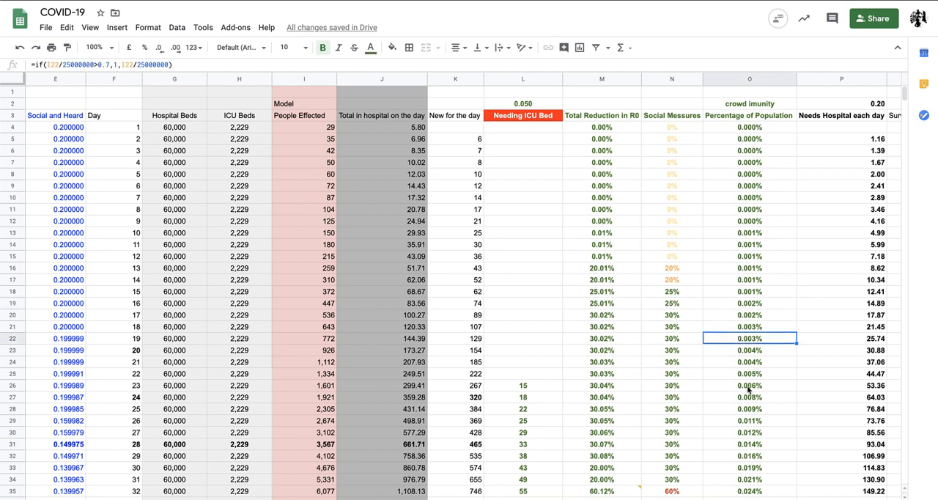
pyautogui.click(749, 374)
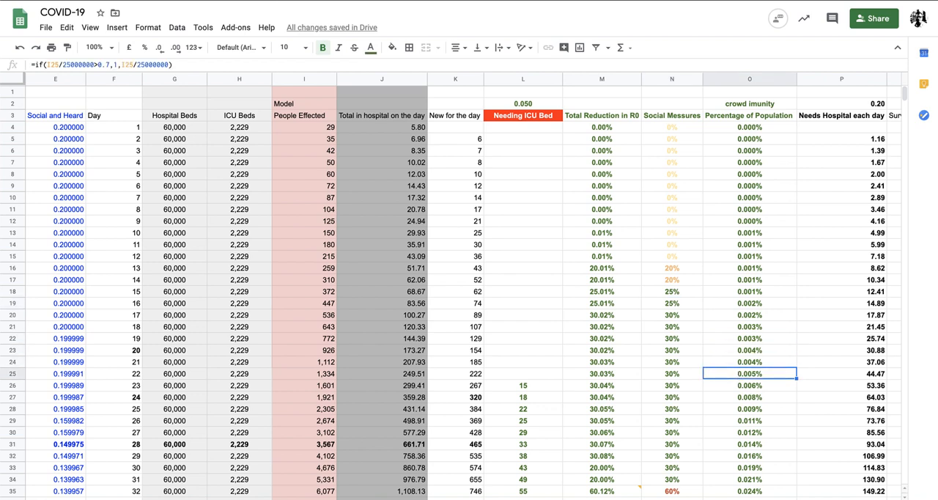
pyautogui.click(671, 373)
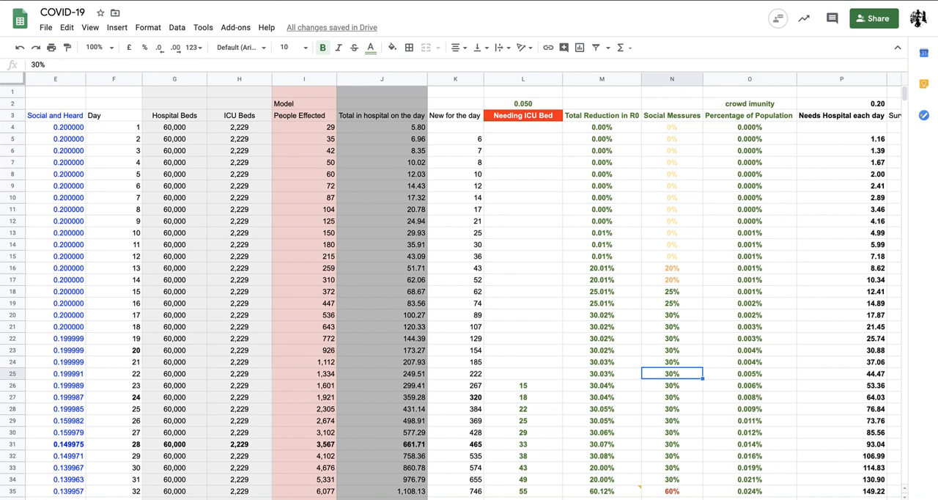
pyautogui.click(749, 373)
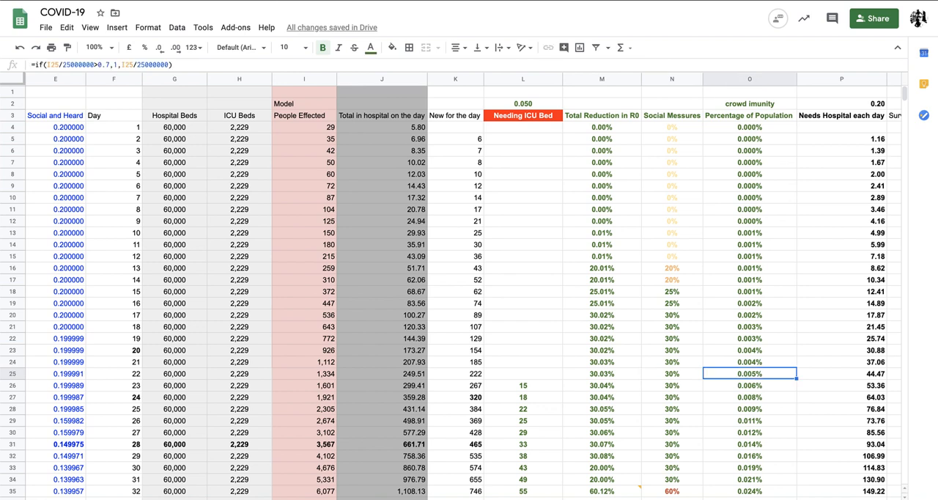
pyautogui.click(601, 373)
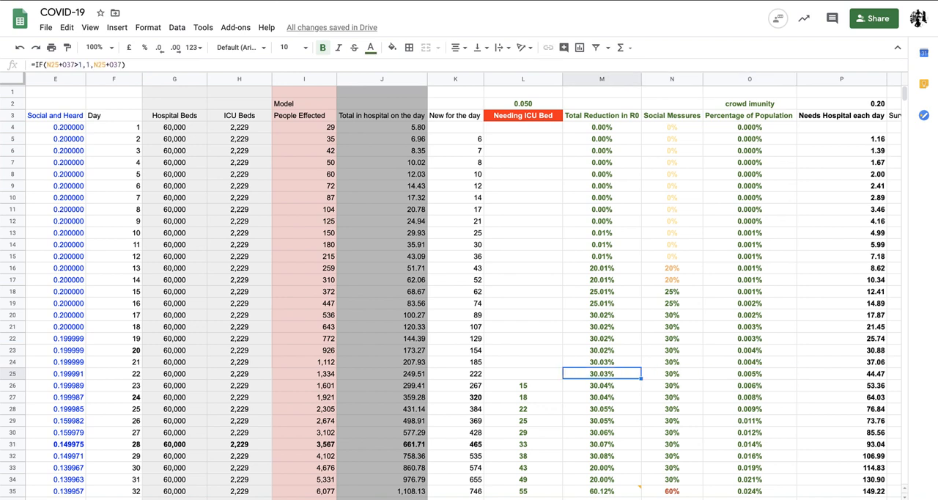
pyautogui.click(304, 373)
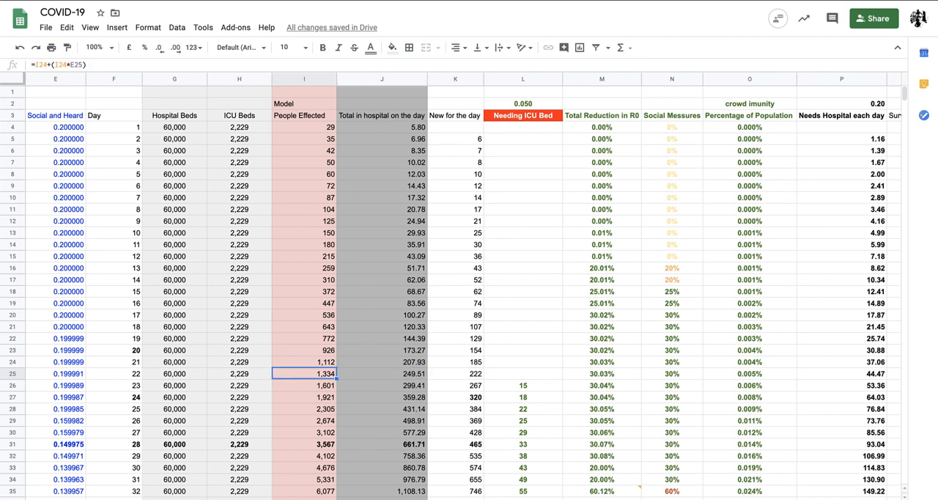
pyautogui.click(523, 373)
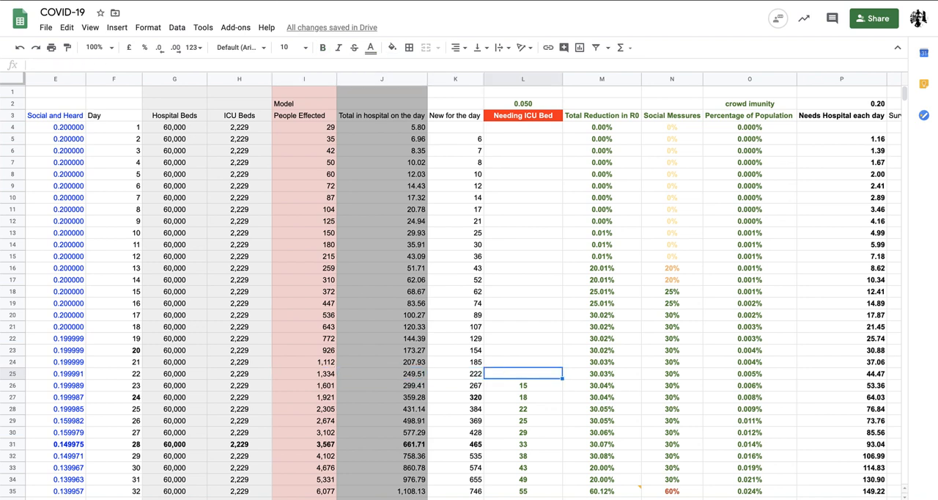
pyautogui.click(671, 373)
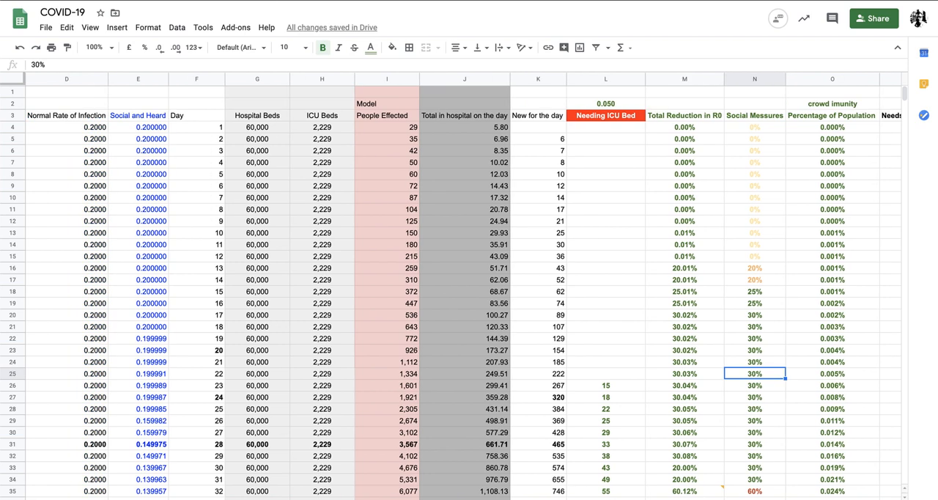
pyautogui.scroll(-3)
pyautogui.write('=D37*(1-M24)')
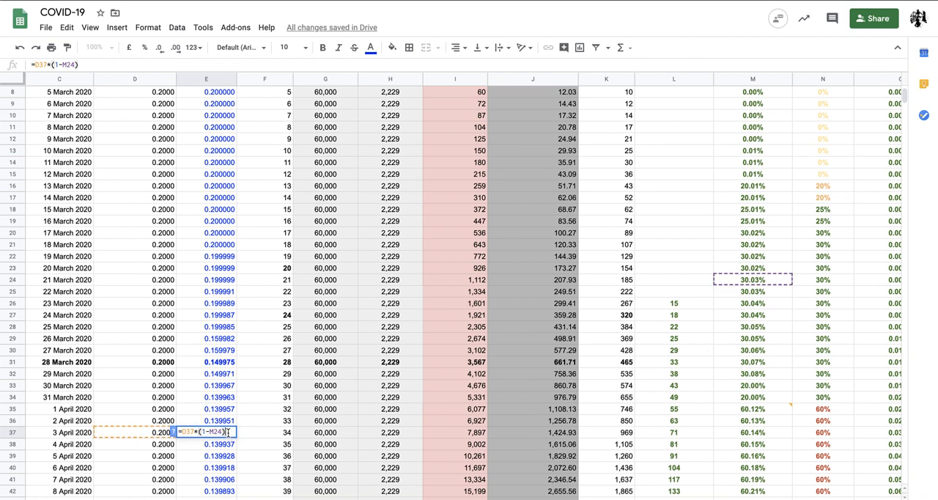
pyautogui.moveTo(683, 353)
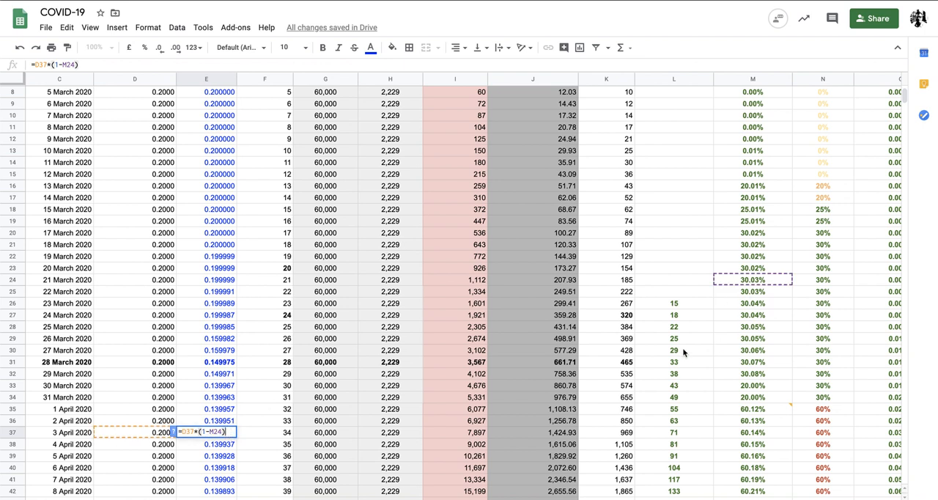
pyautogui.moveTo(781, 286)
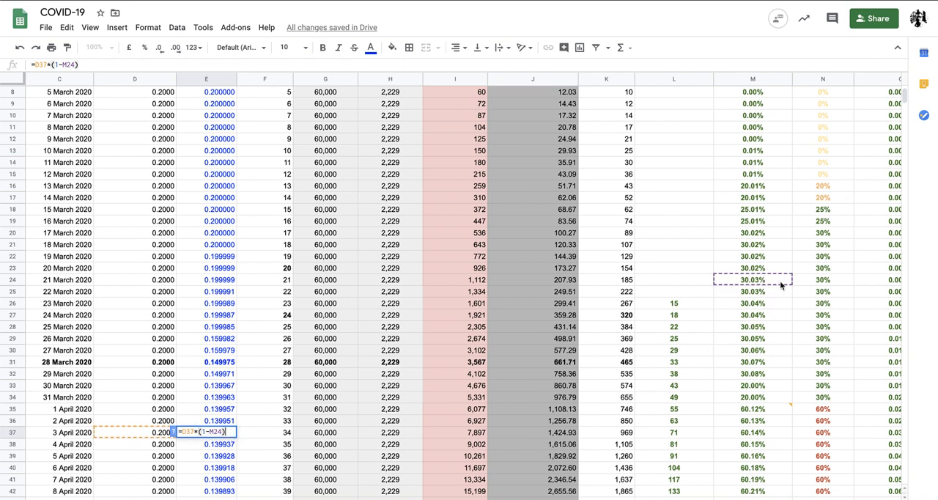
pyautogui.moveTo(728, 379)
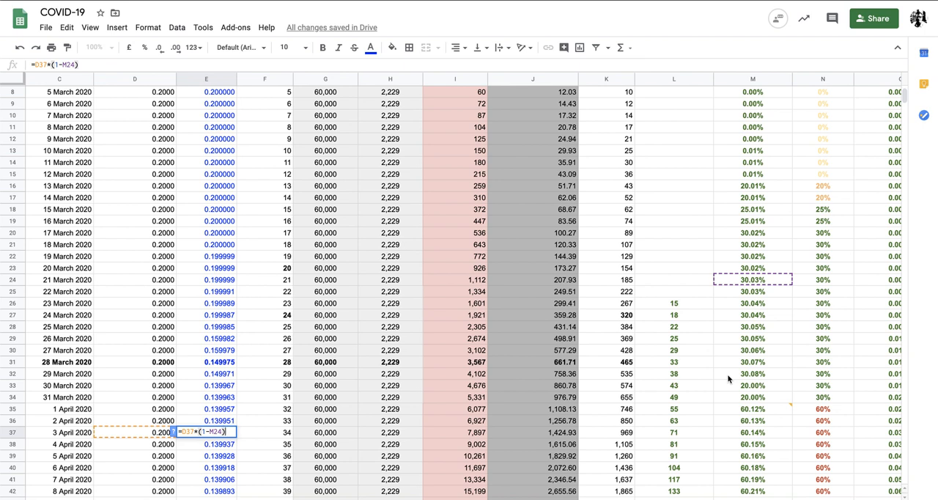
# Step: Check 1 April's Social and Heard formula and normal infection rate
pyautogui.press('Return')
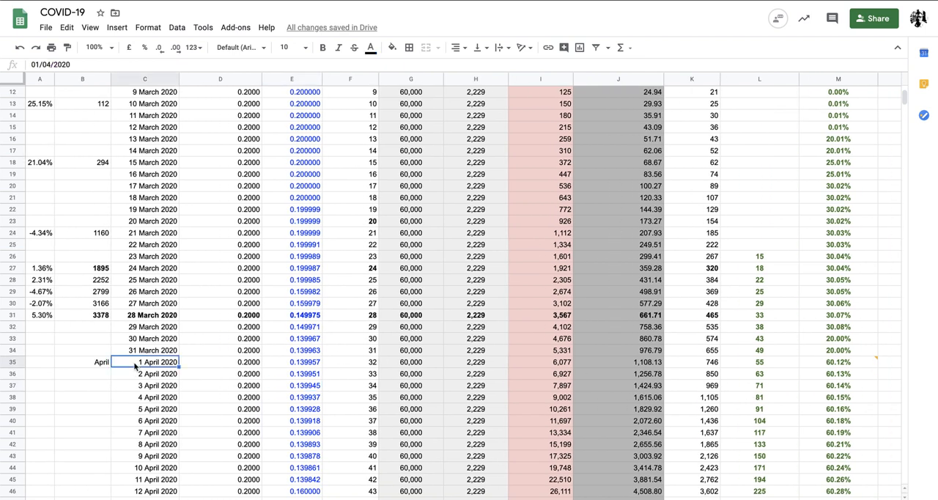
pyautogui.click(291, 361)
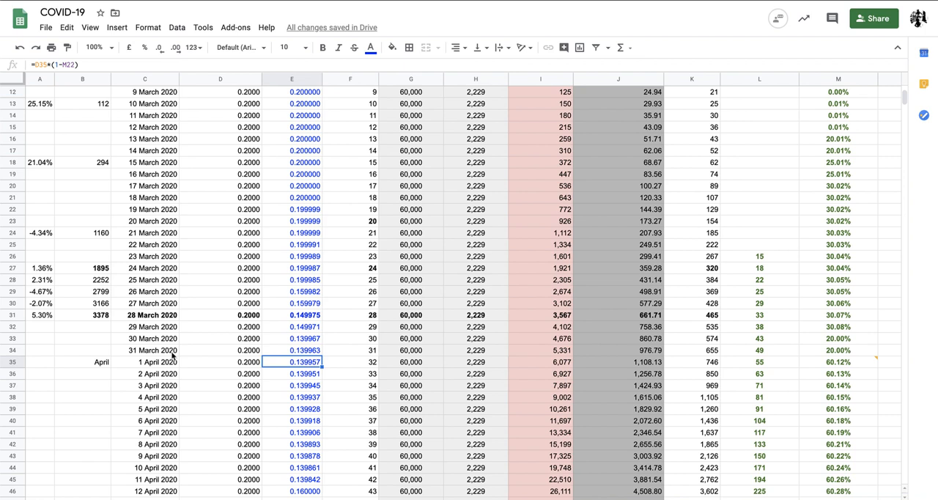
pyautogui.click(219, 362)
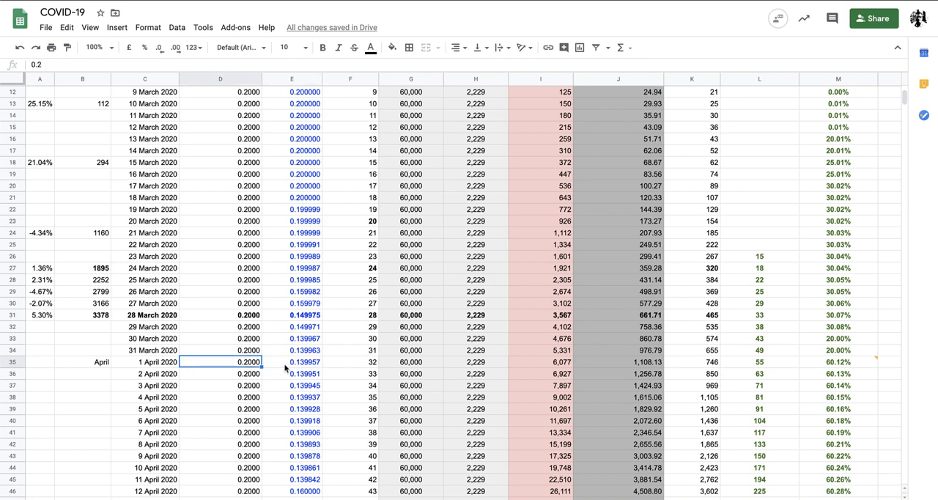
pyautogui.moveTo(292, 363)
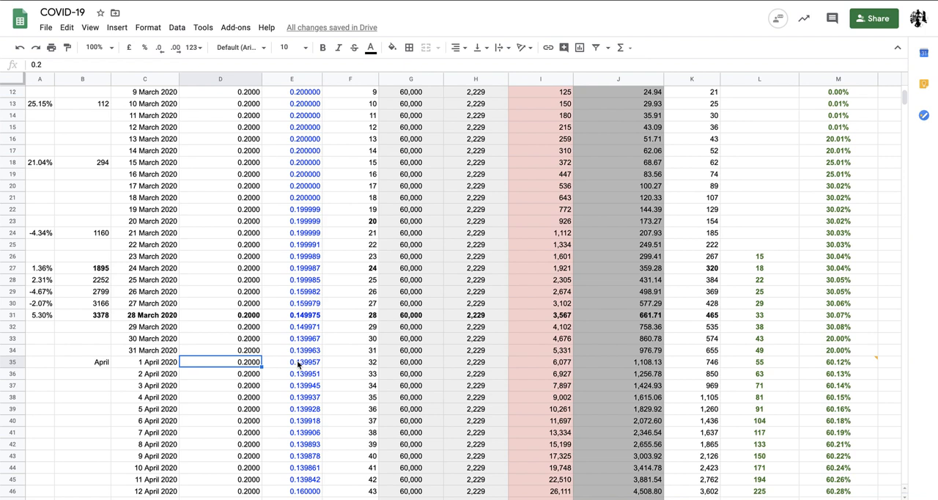
pyautogui.click(292, 361)
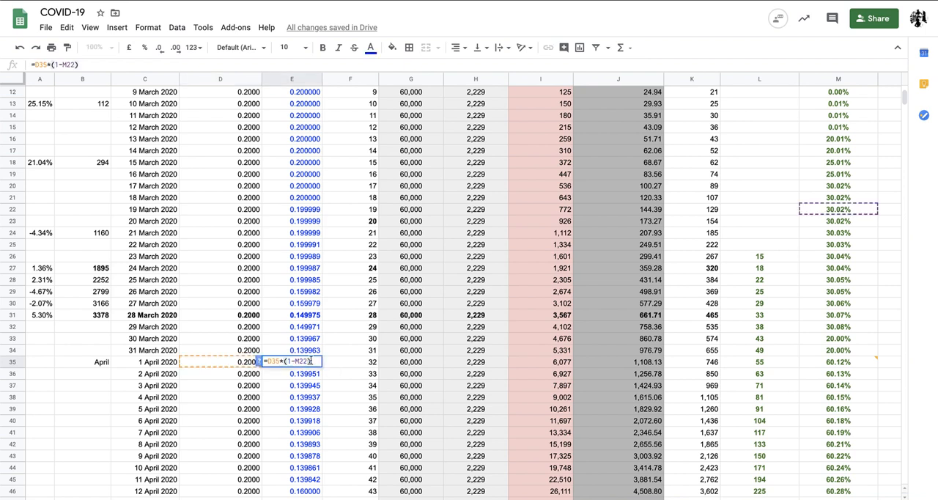
pyautogui.moveTo(853, 190)
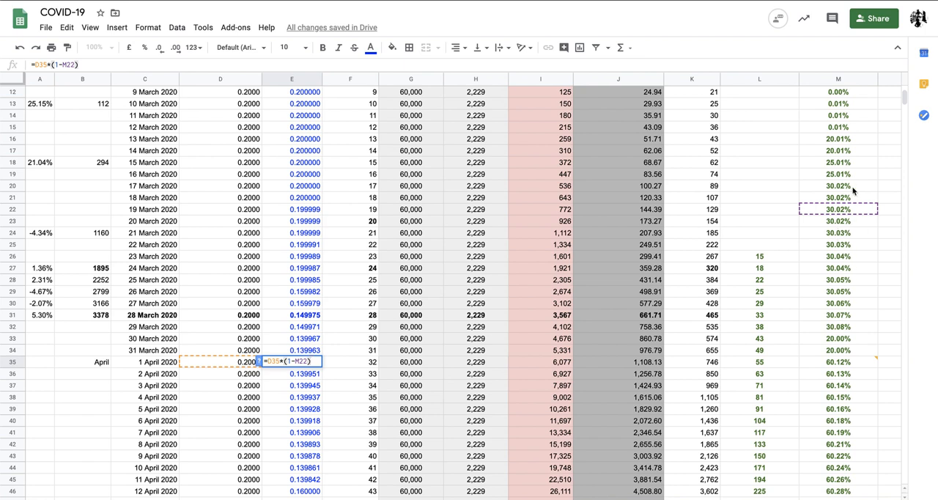
pyautogui.moveTo(835, 308)
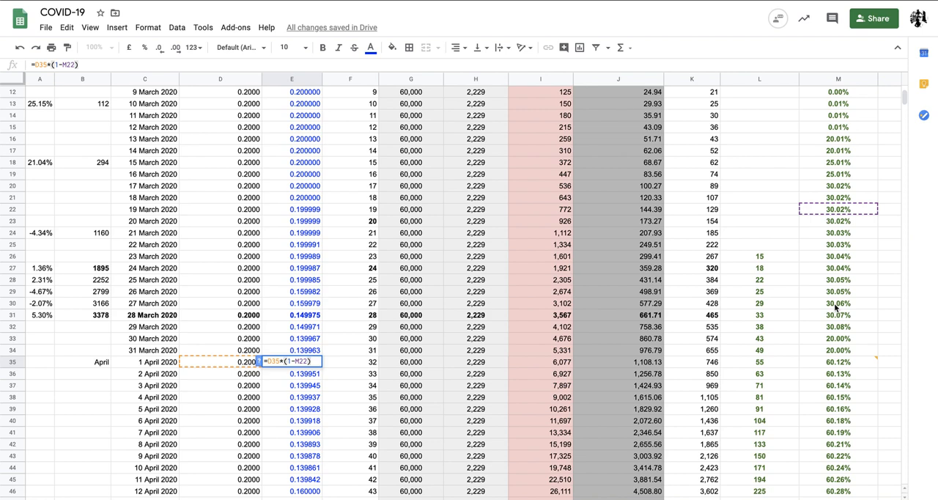
pyautogui.hscroll(3)
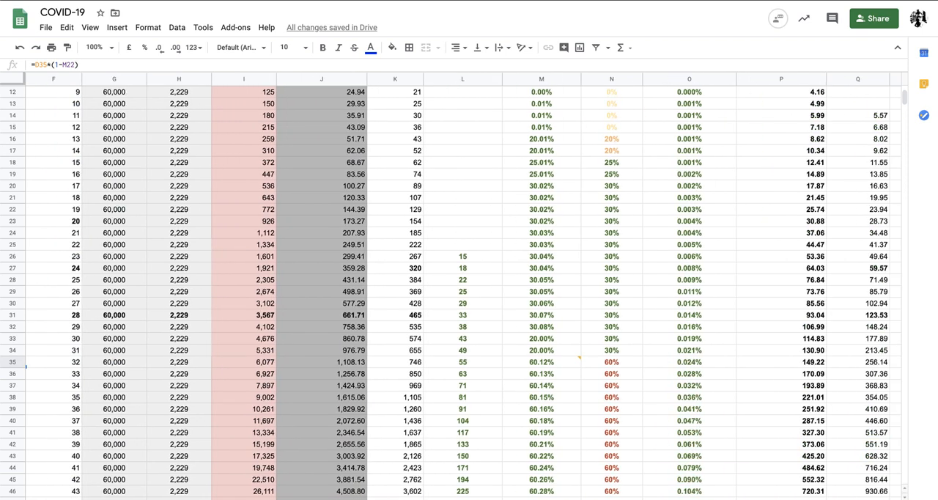
pyautogui.hscroll(3)
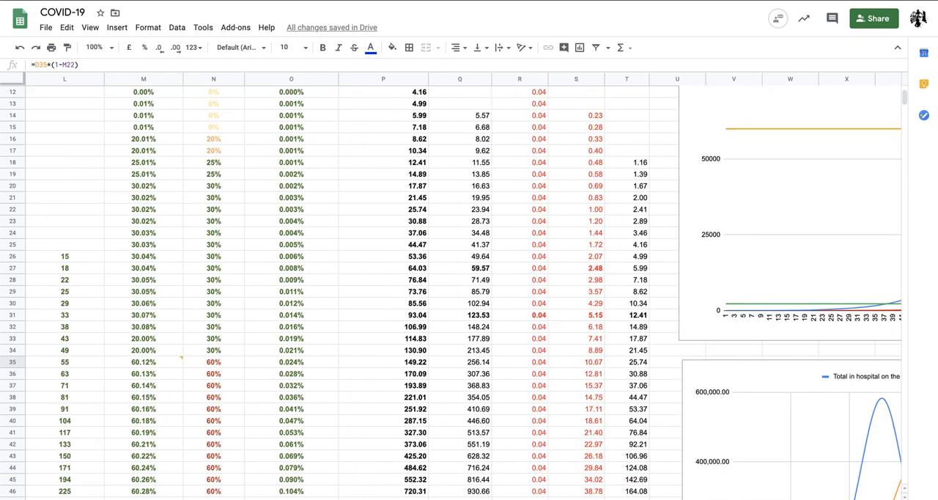
pyautogui.hscroll(3)
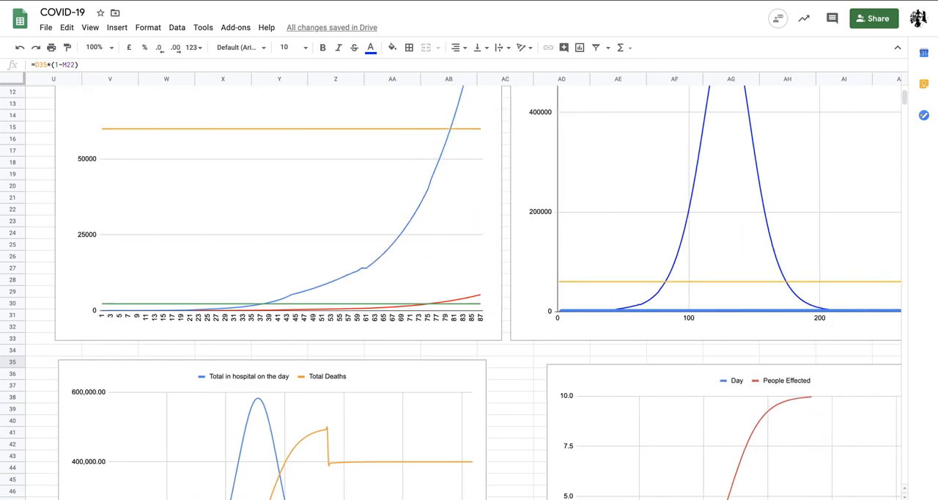
pyautogui.hscroll(3)
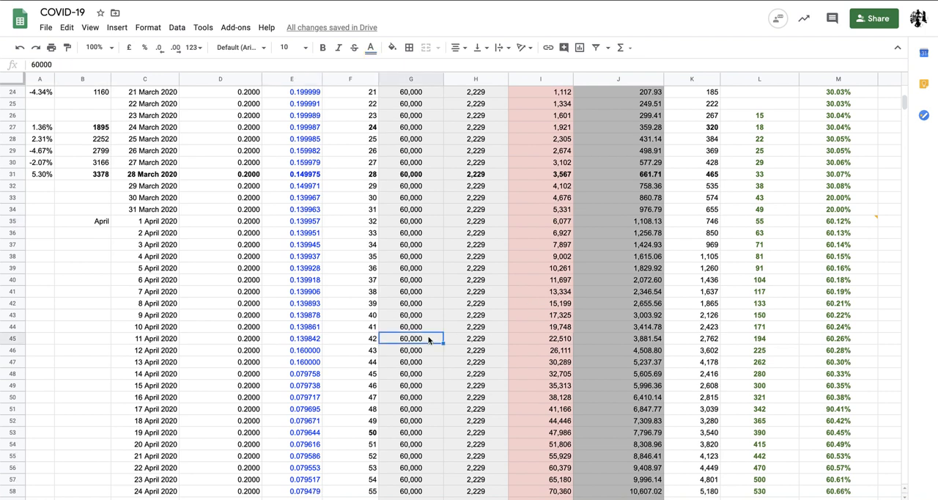
# Step: Inspect the 11 April ICU beds figure and the 22–28 March hospital total and ICU-need formulas
pyautogui.click(475, 338)
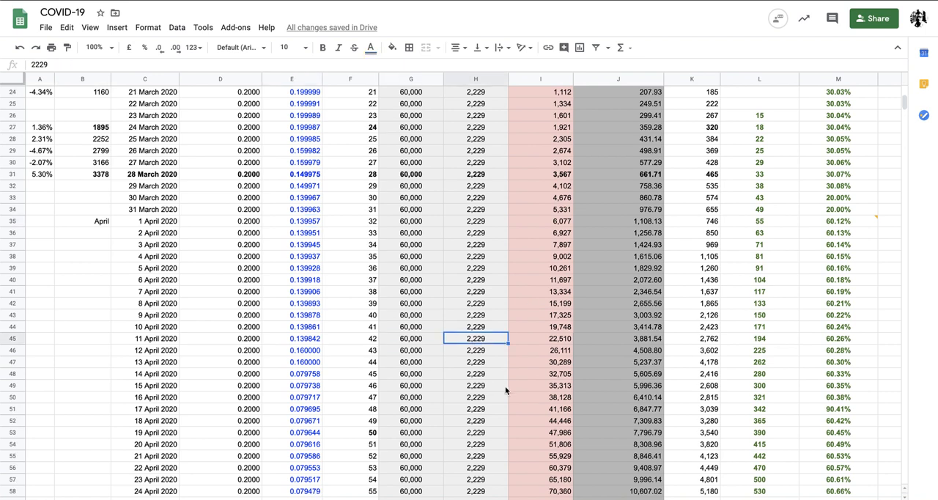
pyautogui.scroll(3)
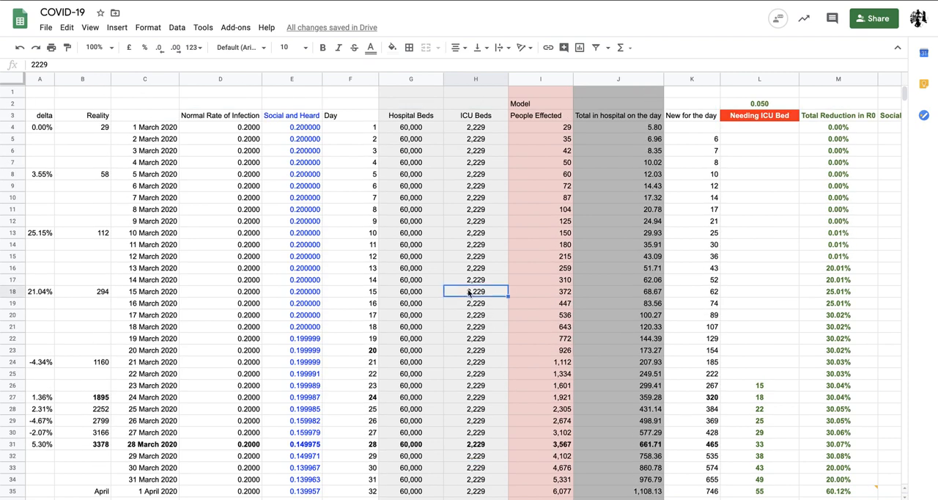
pyautogui.scroll(-3)
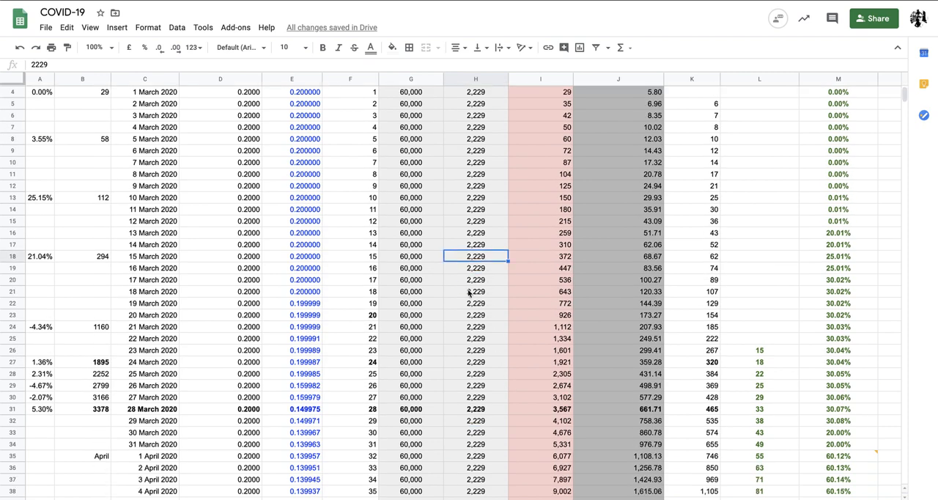
pyautogui.click(617, 350)
pyautogui.write('=Sum(K11:K25)*$P$2')
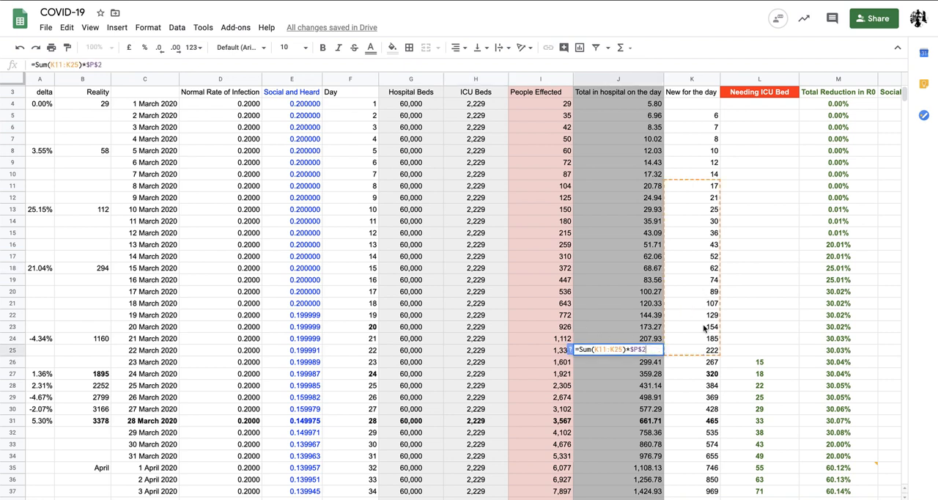
pyautogui.moveTo(682, 350)
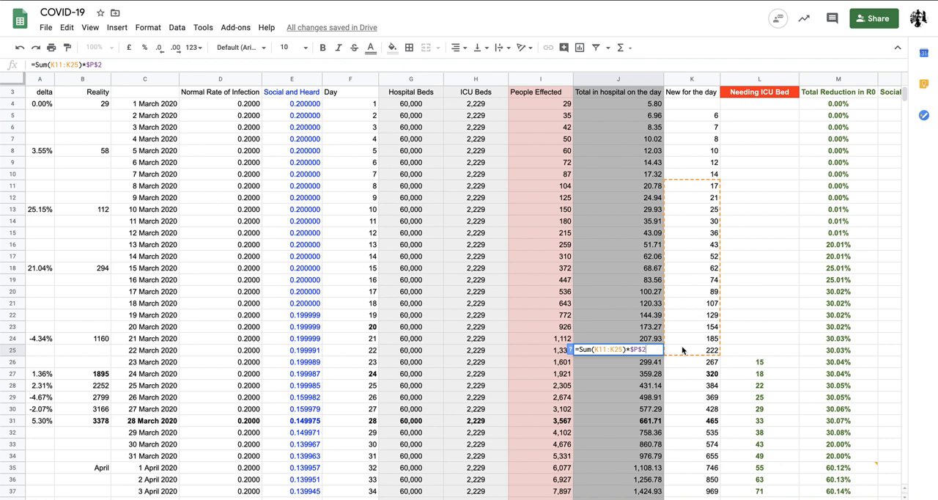
pyautogui.moveTo(707, 203)
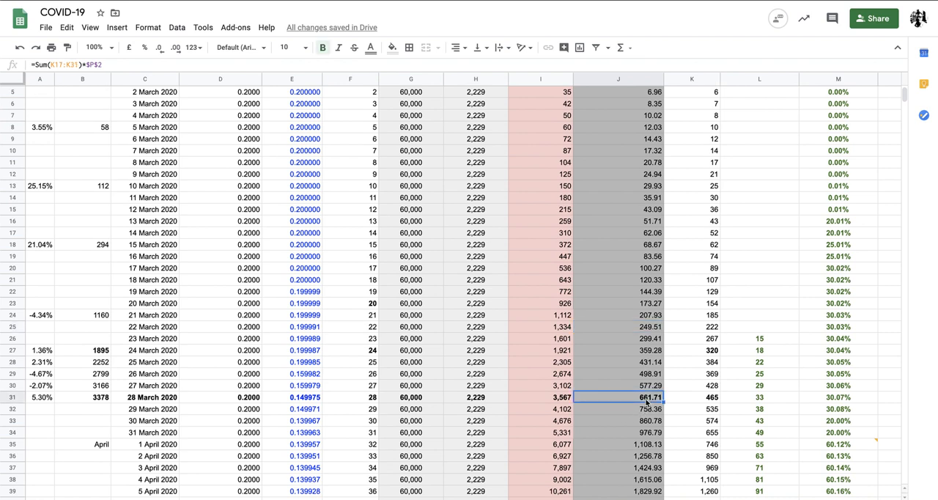
pyautogui.doubleClick(618, 397)
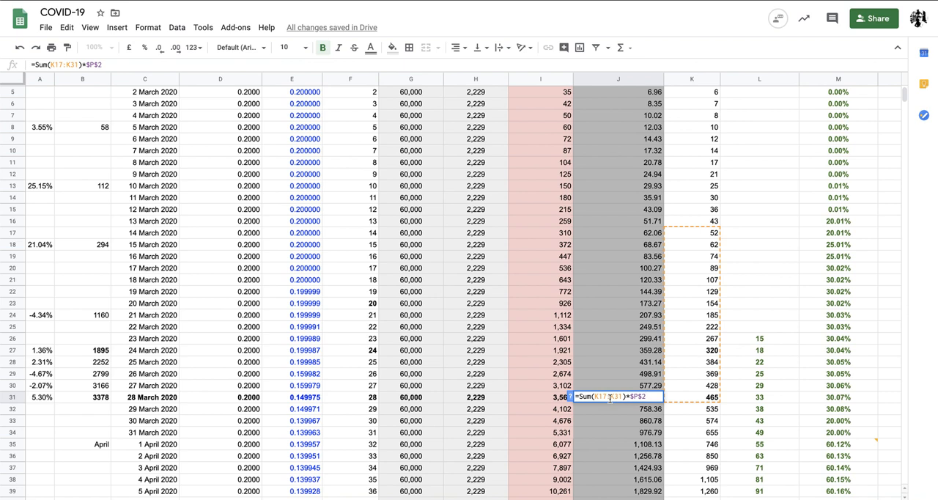
pyautogui.press('Return')
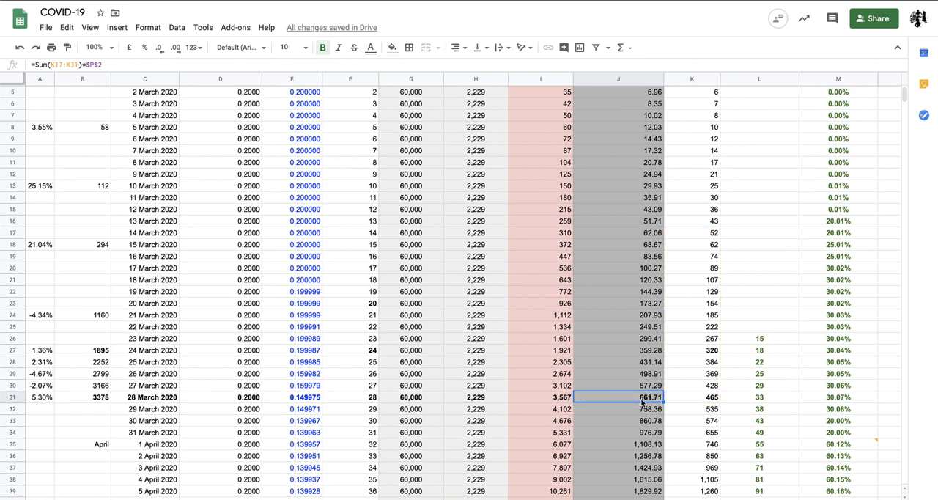
pyautogui.moveTo(697, 405)
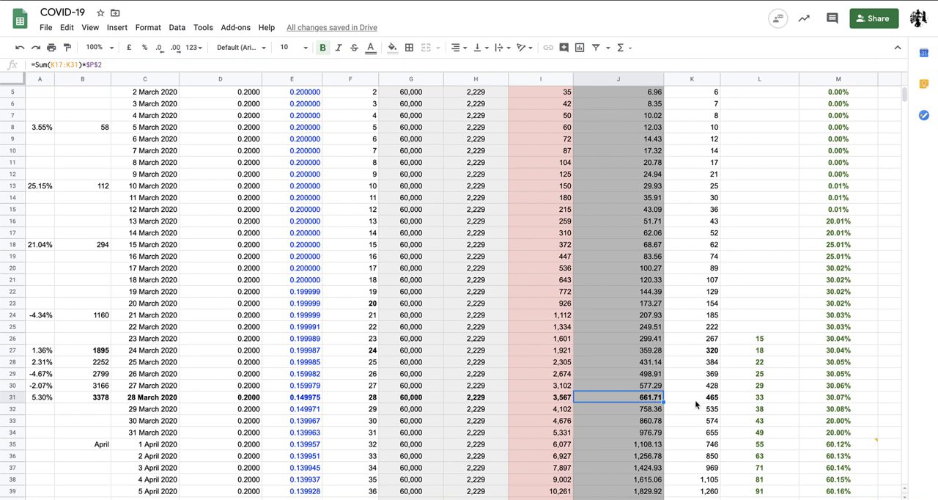
pyautogui.click(759, 396)
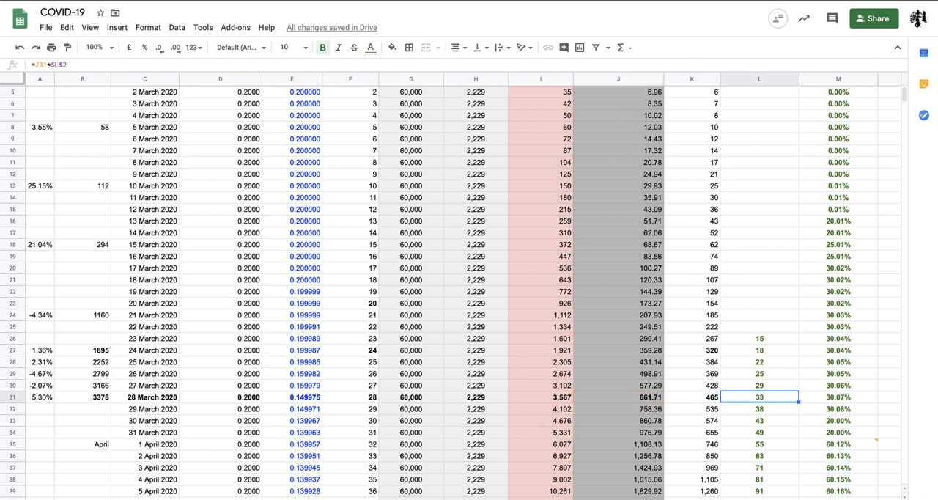
pyautogui.scroll(3)
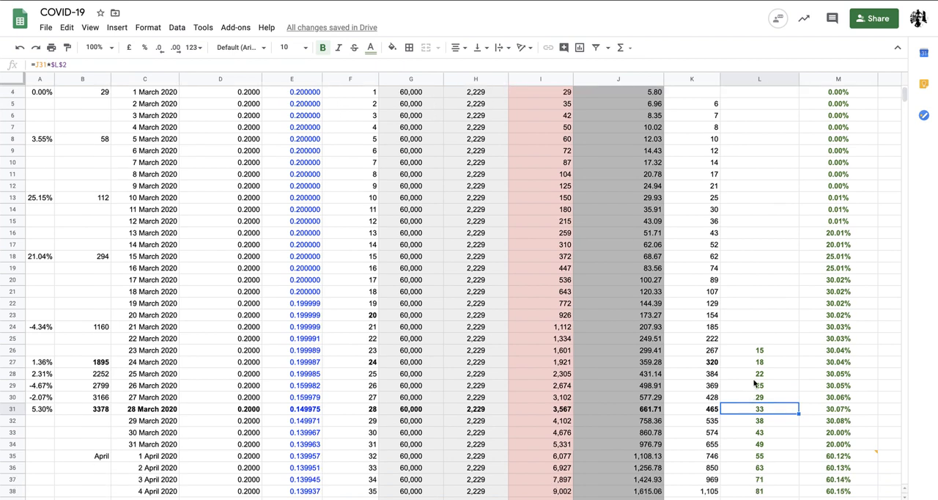
pyautogui.doubleClick(759, 408)
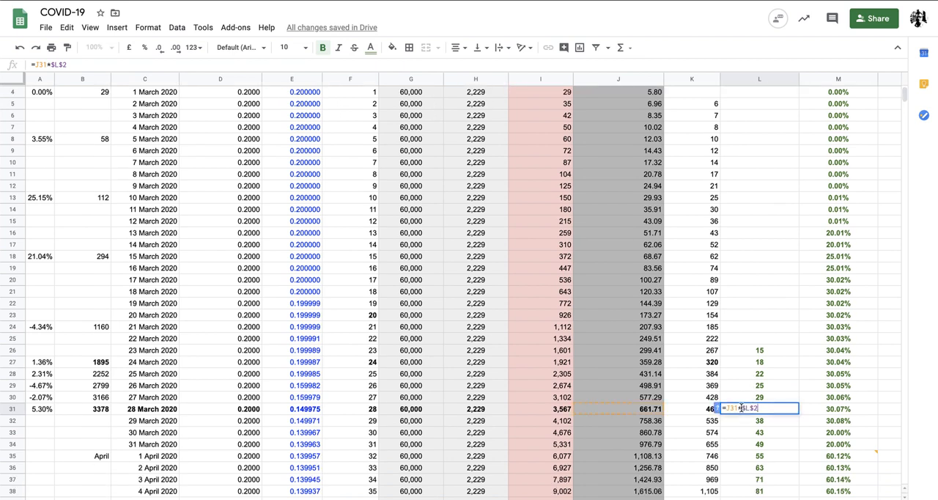
pyautogui.press('Return')
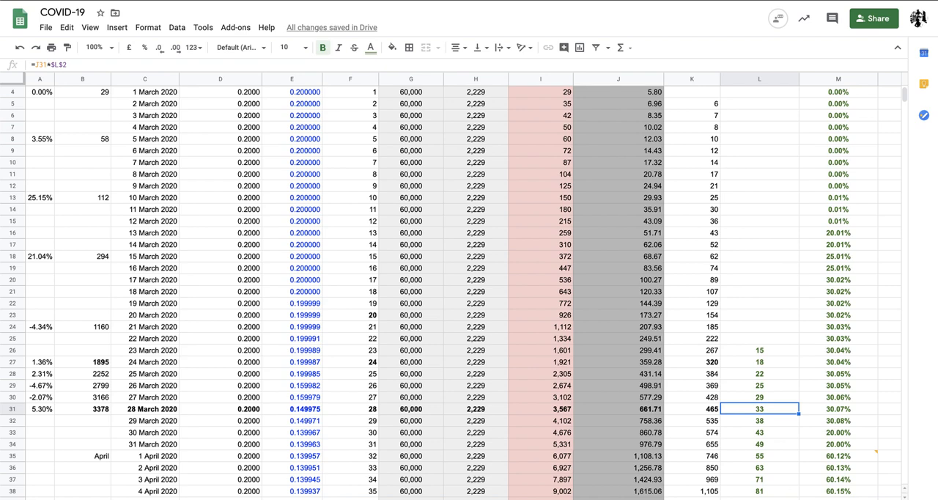
# Step: Check the 16 May day number and the 20 May hospital total formula
pyautogui.scroll(-3)
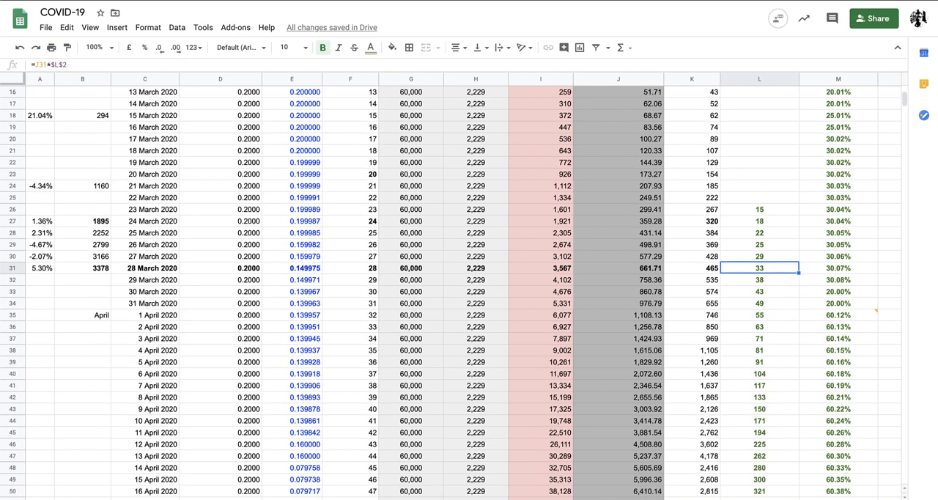
pyautogui.scroll(-3)
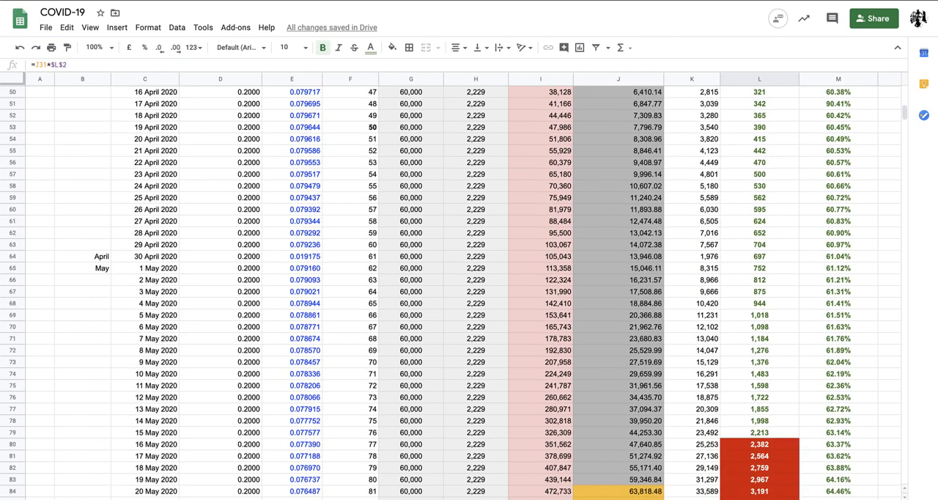
pyautogui.click(759, 444)
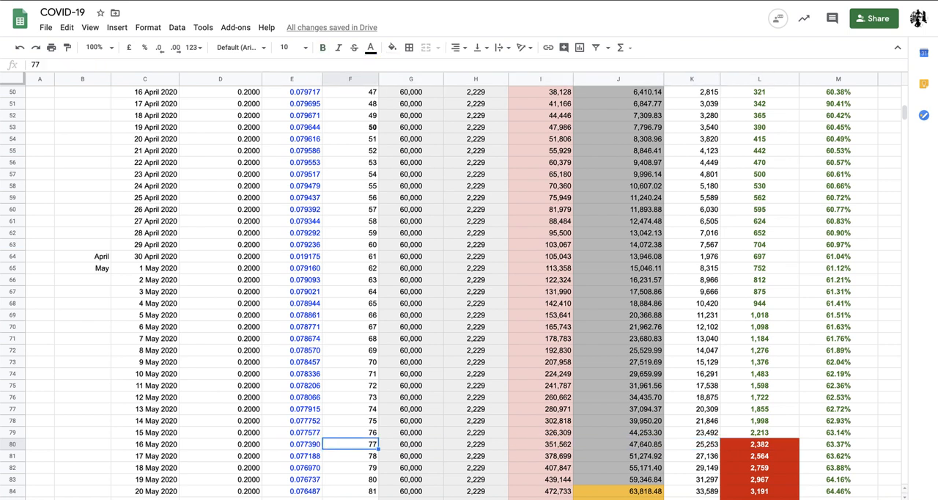
pyautogui.click(476, 445)
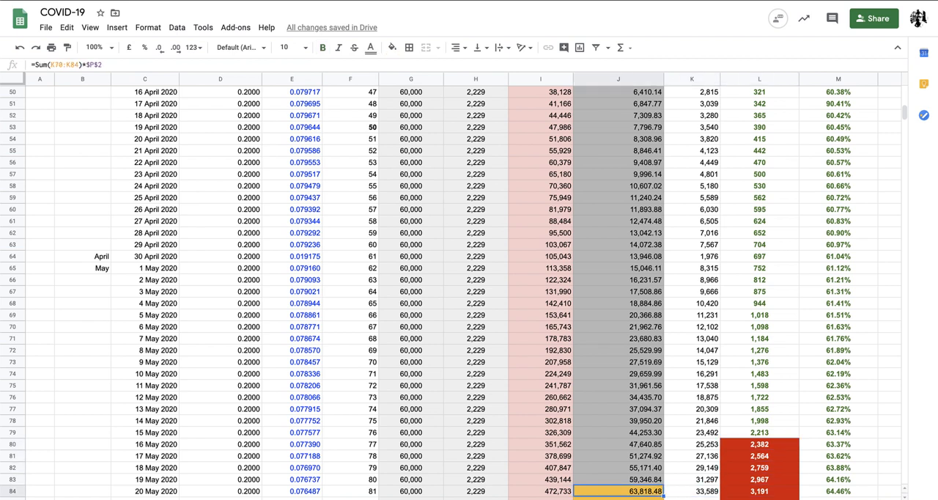
pyautogui.scroll(-3)
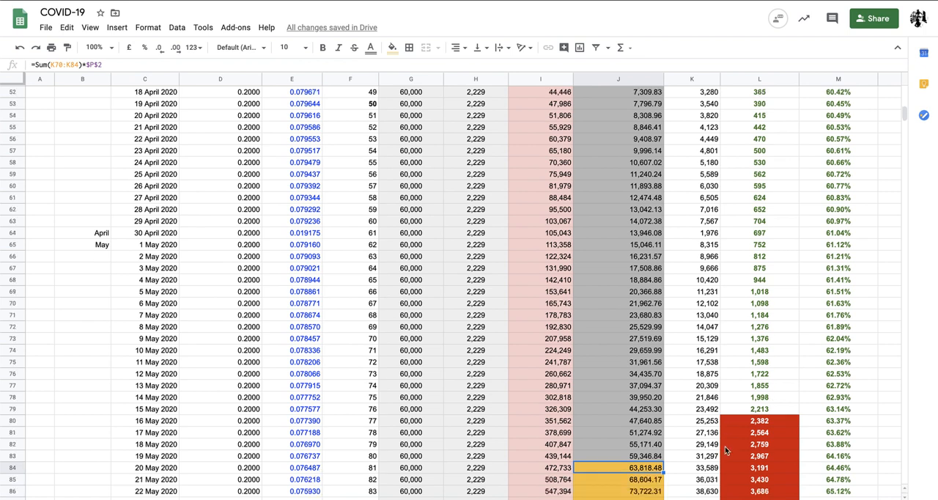
pyautogui.hscroll(3)
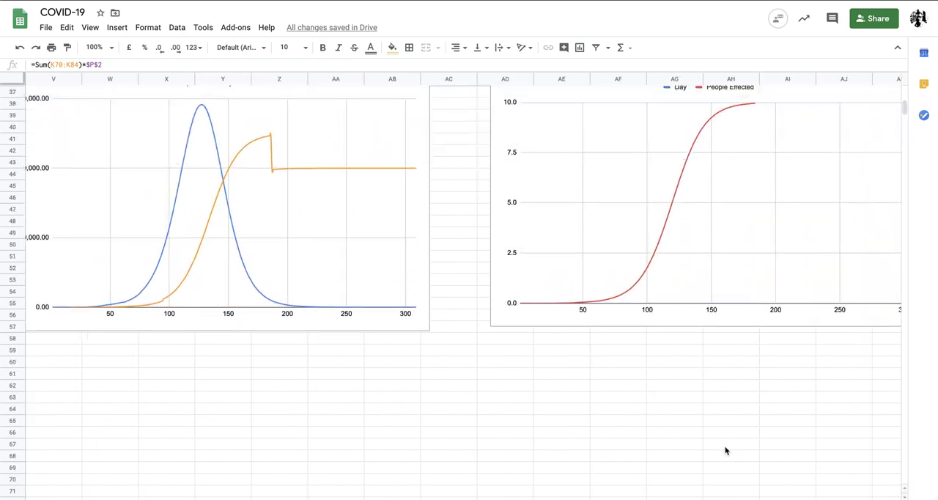
pyautogui.scroll(3)
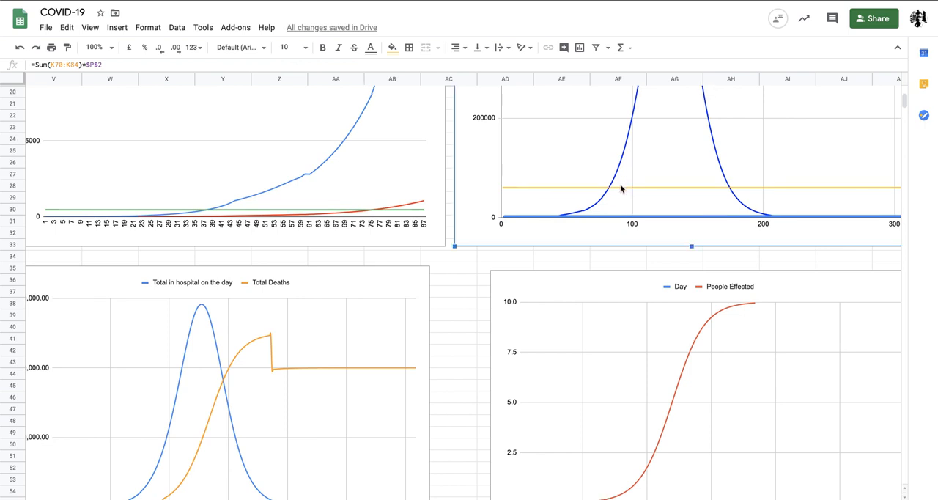
pyautogui.moveTo(608, 189)
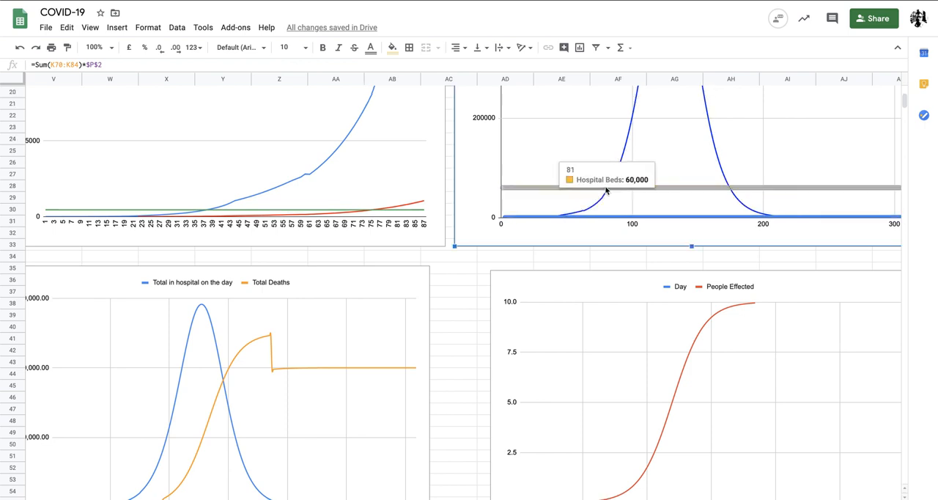
pyautogui.moveTo(606, 186)
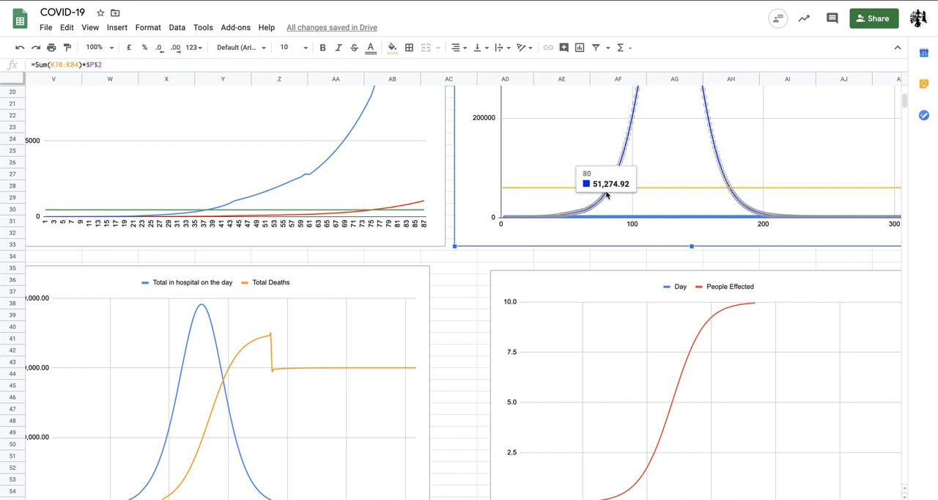
pyautogui.moveTo(606, 187)
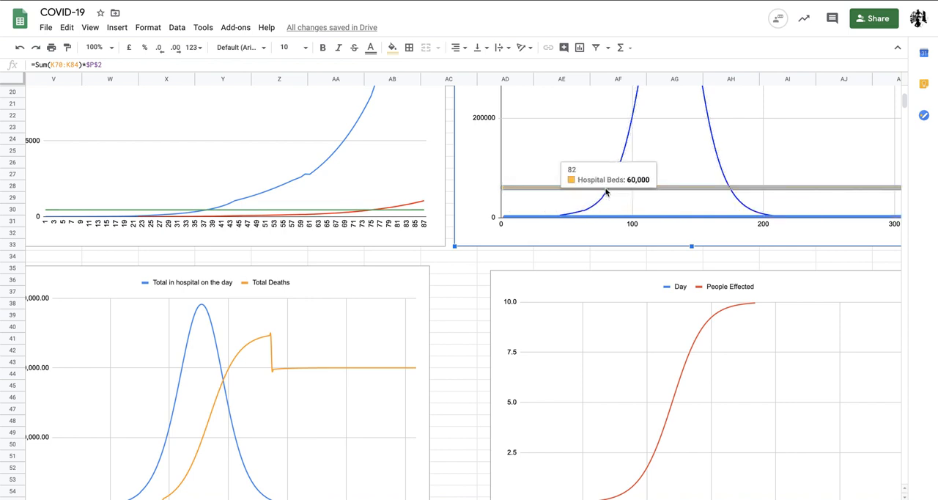
pyautogui.moveTo(607, 216)
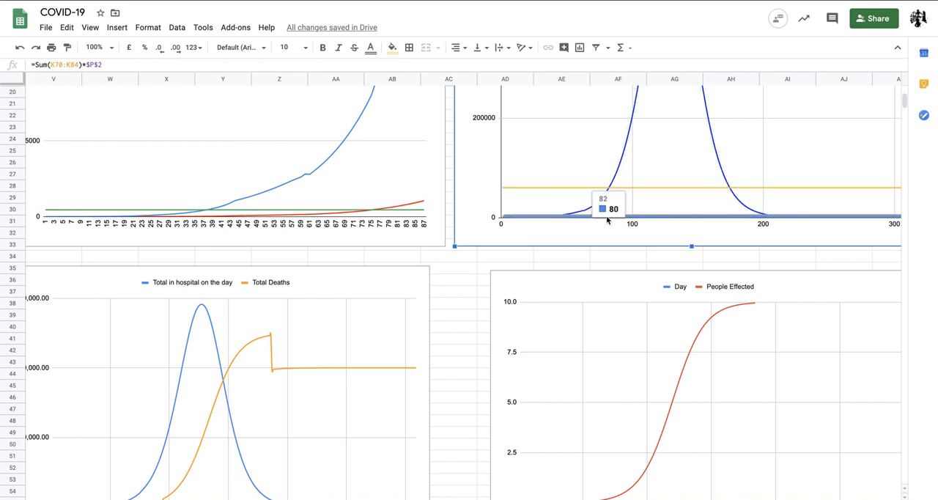
pyautogui.moveTo(607, 212)
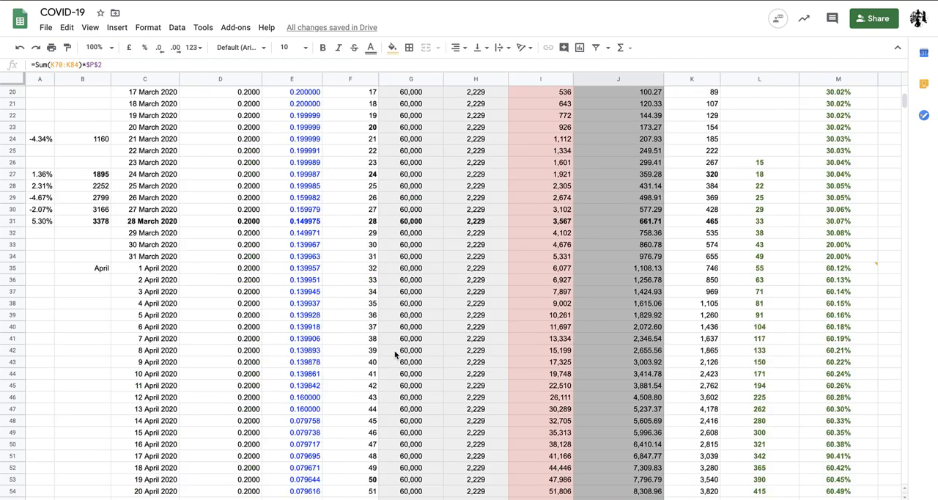
# Step: Select the 17 April 90% measure value for correction
pyautogui.scroll(-3)
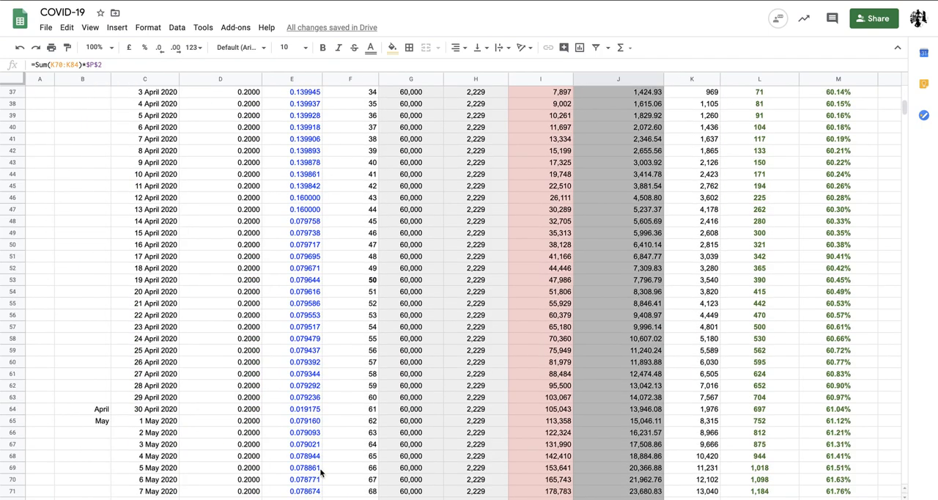
pyautogui.scroll(-3)
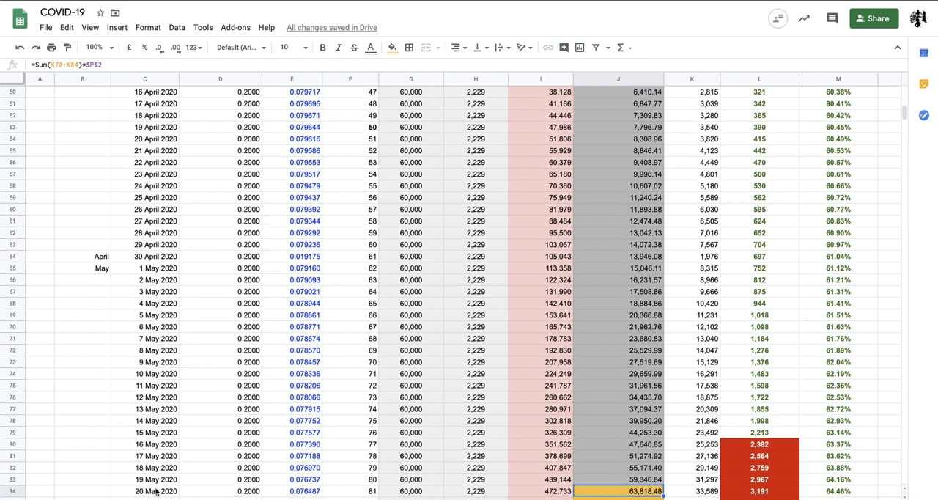
pyautogui.click(144, 490)
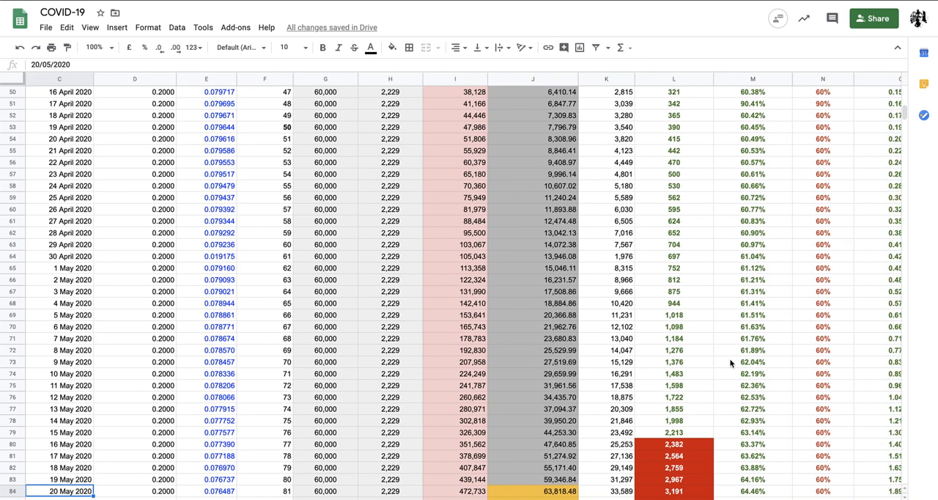
pyautogui.moveTo(771, 292)
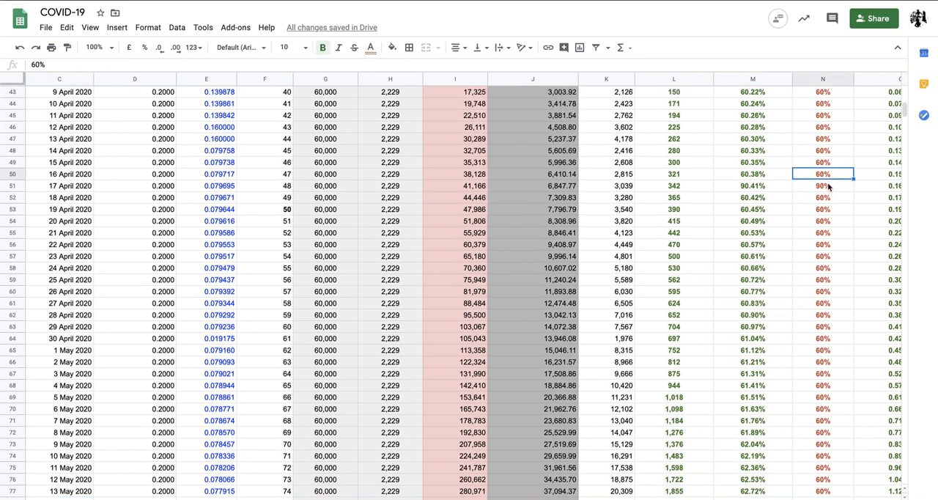
pyautogui.click(822, 185)
pyautogui.write('60')
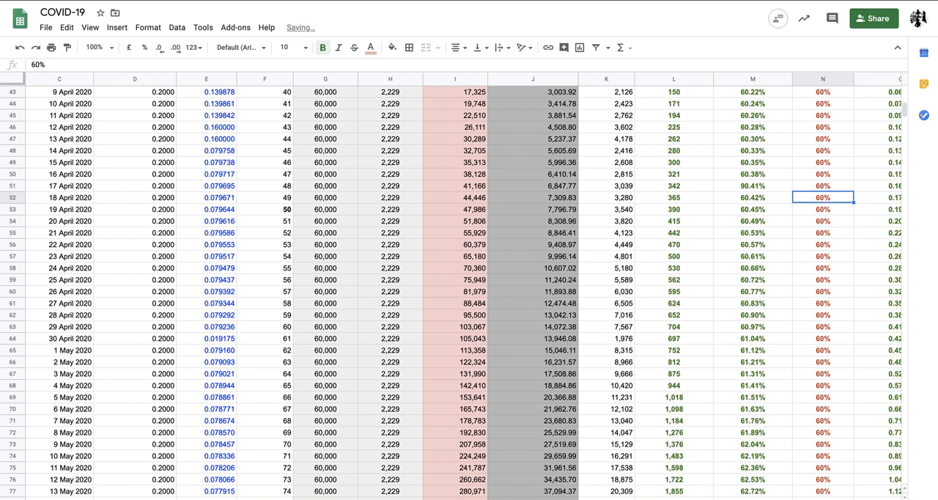
pyautogui.hscroll(3)
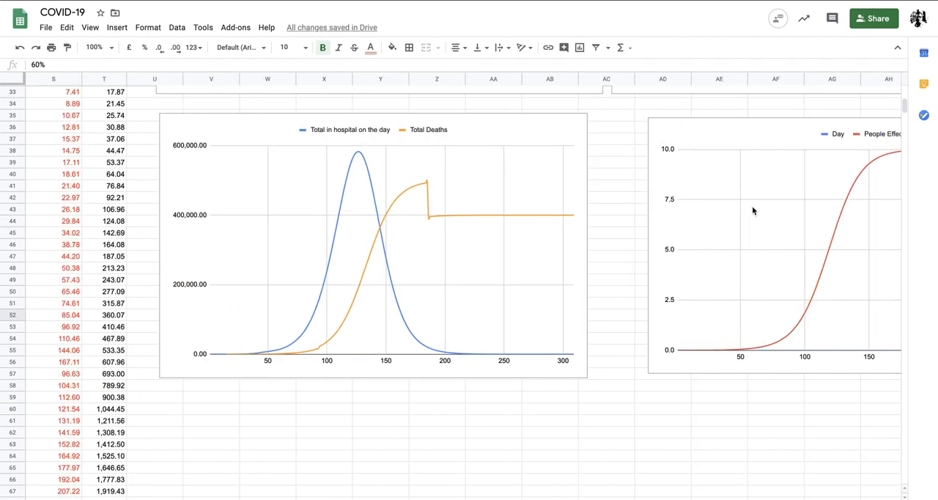
pyautogui.hscroll(3)
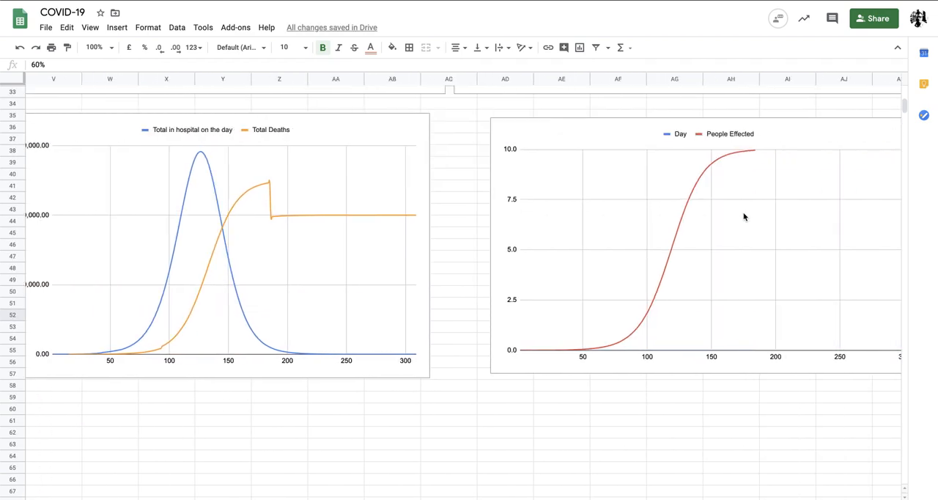
pyautogui.scroll(3)
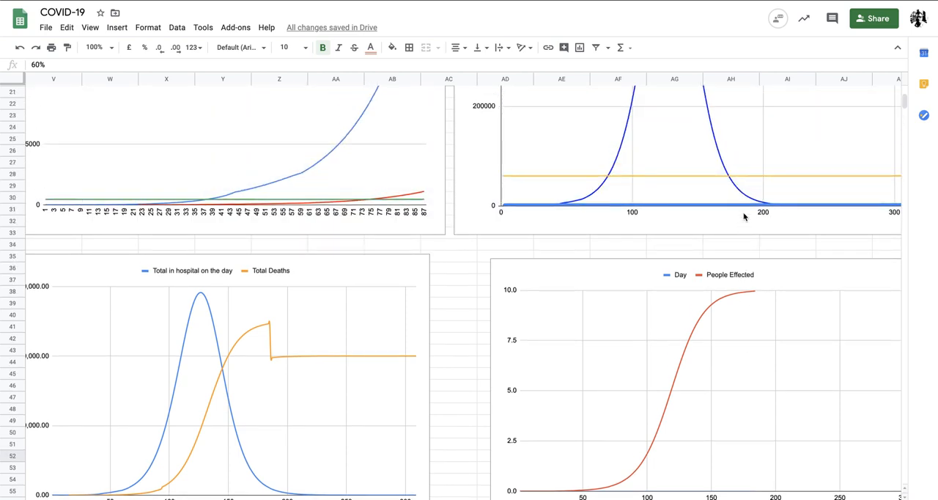
pyautogui.scroll(-3)
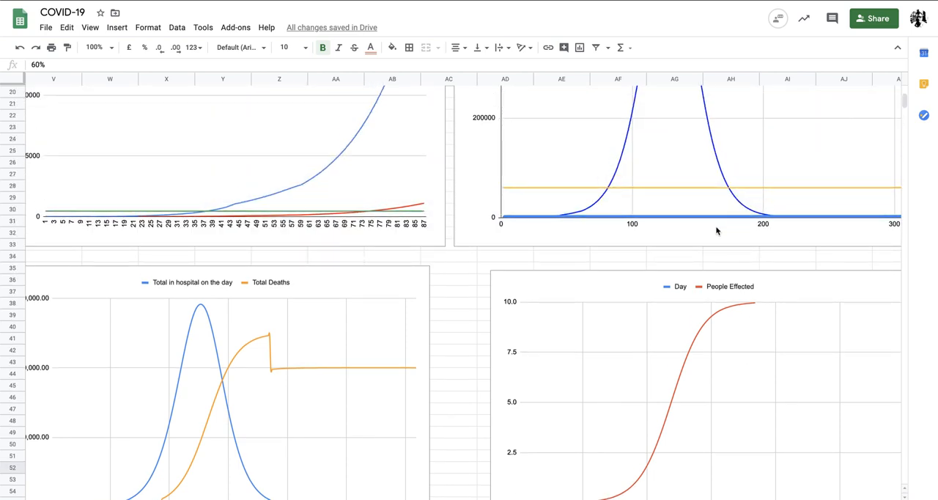
pyautogui.scroll(-3)
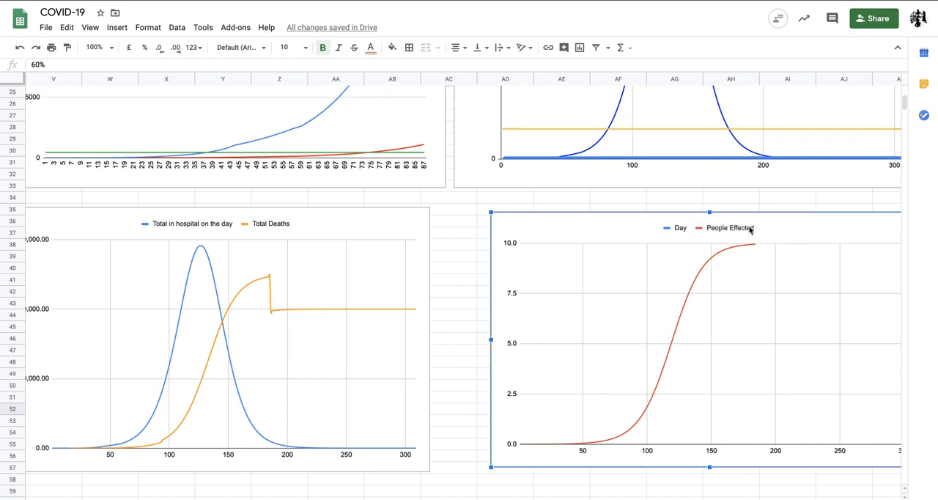
pyautogui.moveTo(709, 260)
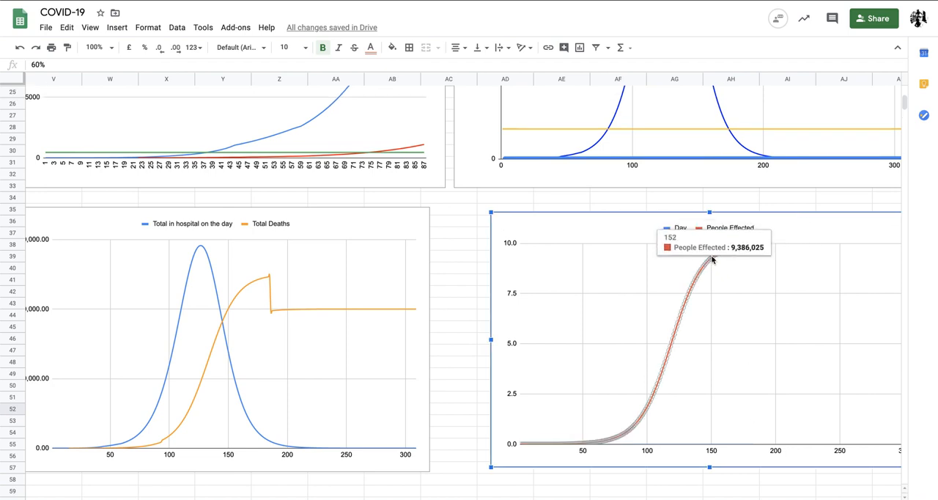
pyautogui.moveTo(535, 311)
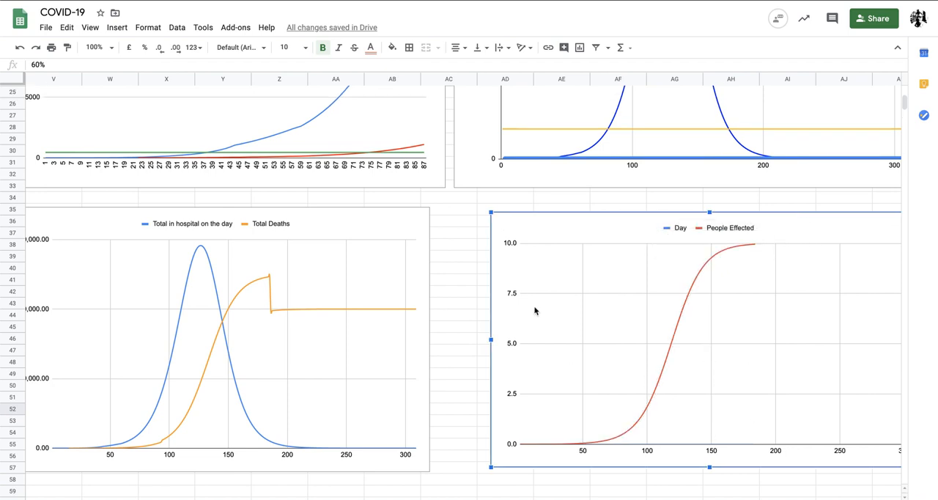
pyautogui.scroll(3)
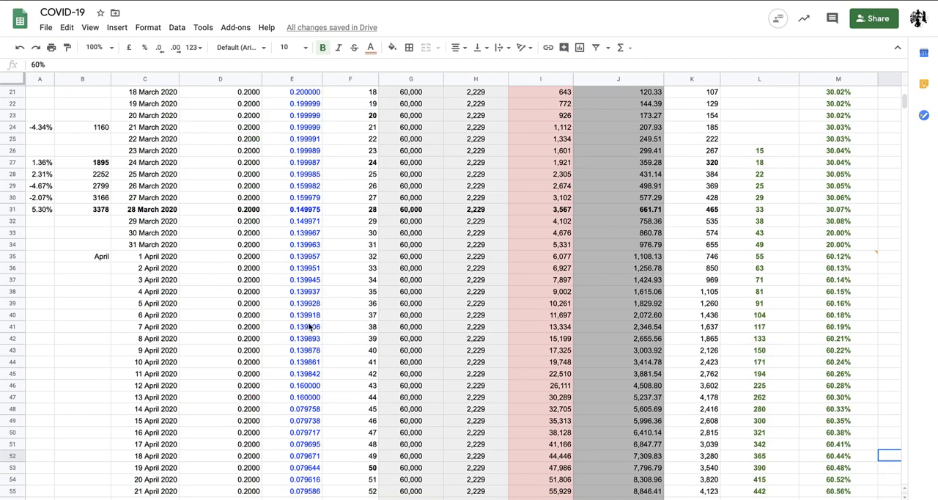
pyautogui.scroll(-3)
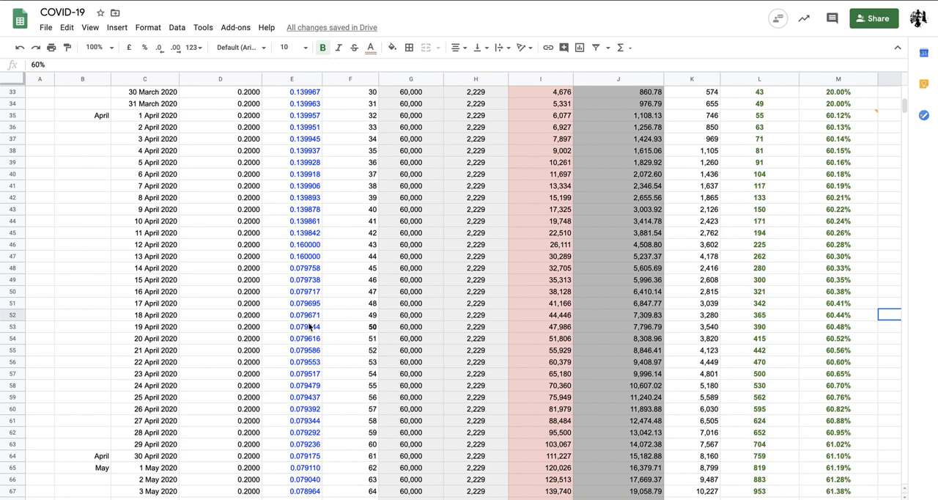
pyautogui.scroll(-3)
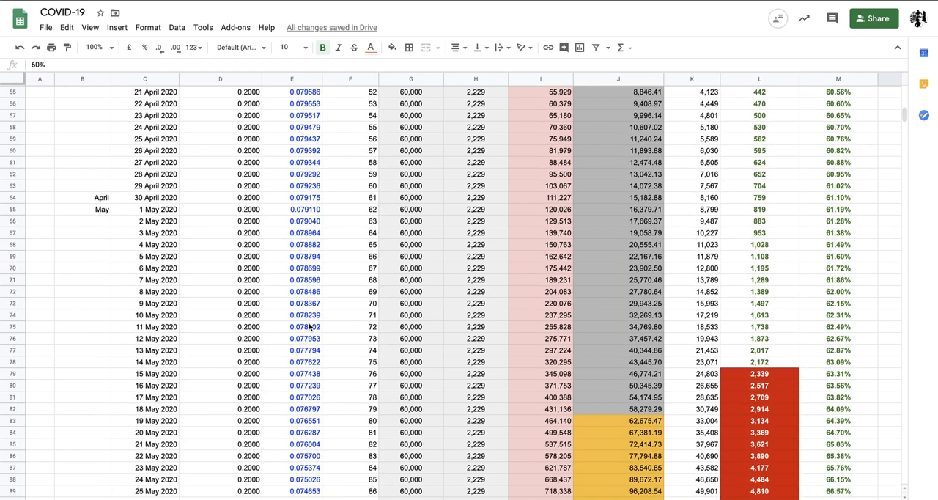
pyautogui.hscroll(3)
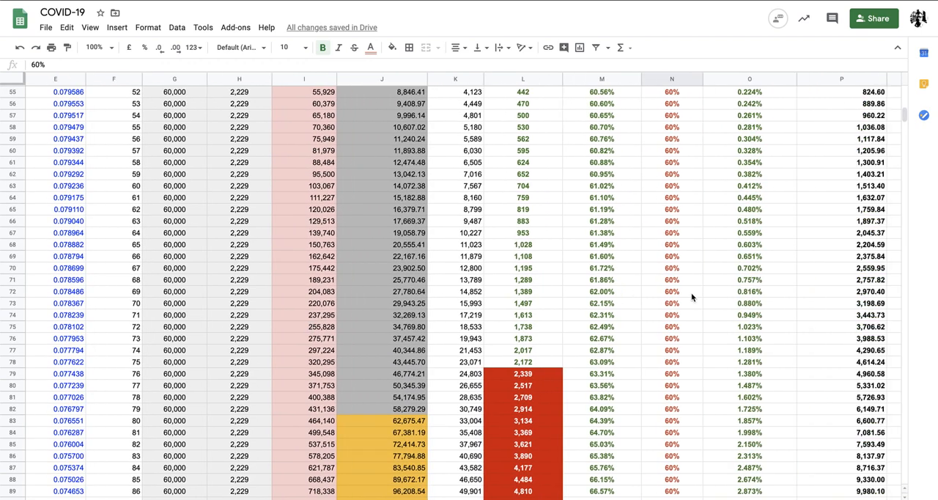
pyautogui.scroll(3)
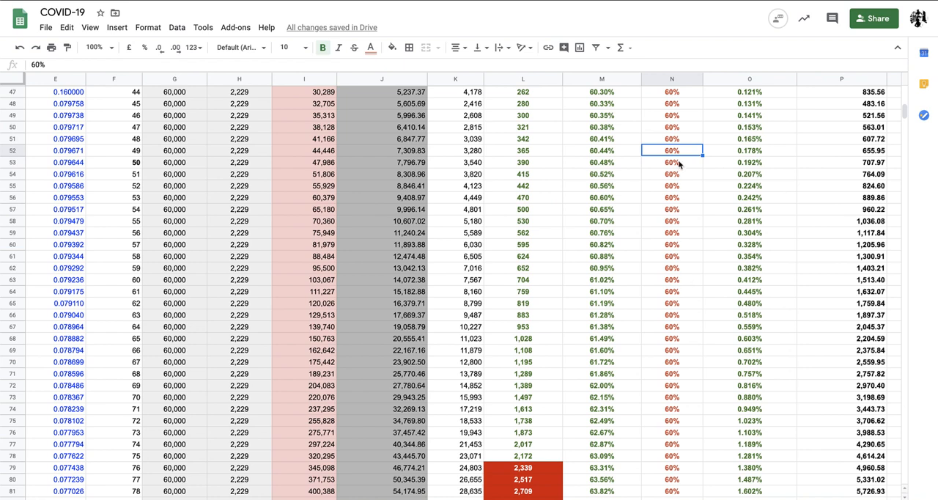
pyautogui.moveTo(592, 387)
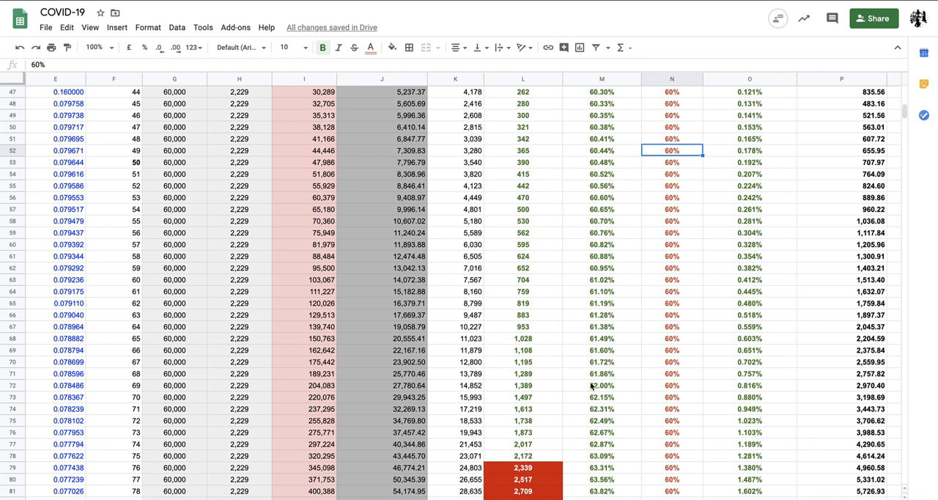
pyautogui.scroll(-3)
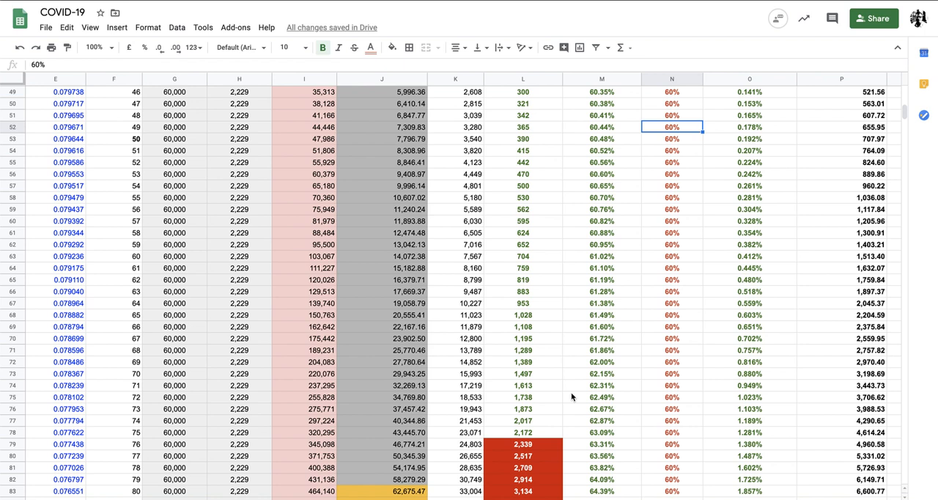
pyautogui.moveTo(680, 164)
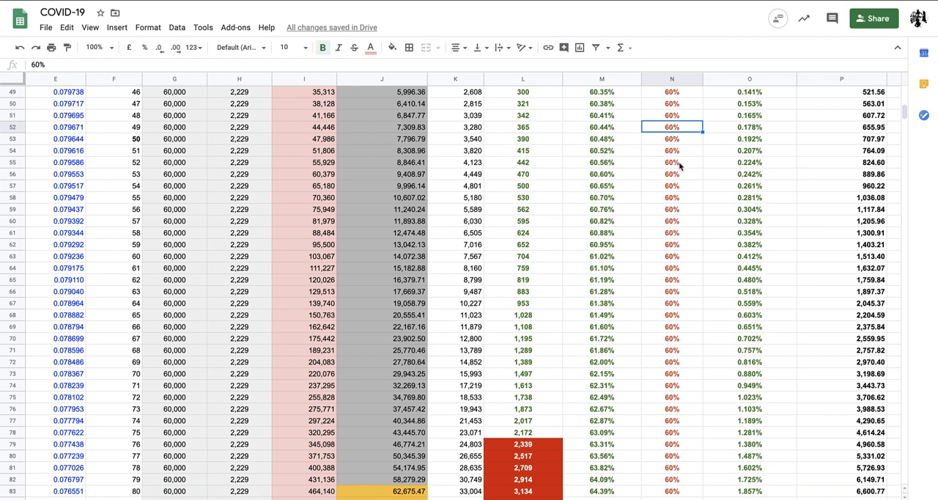
# Step: Fill 90% into the measure column from 18 April through 2 May
pyautogui.write('90%')
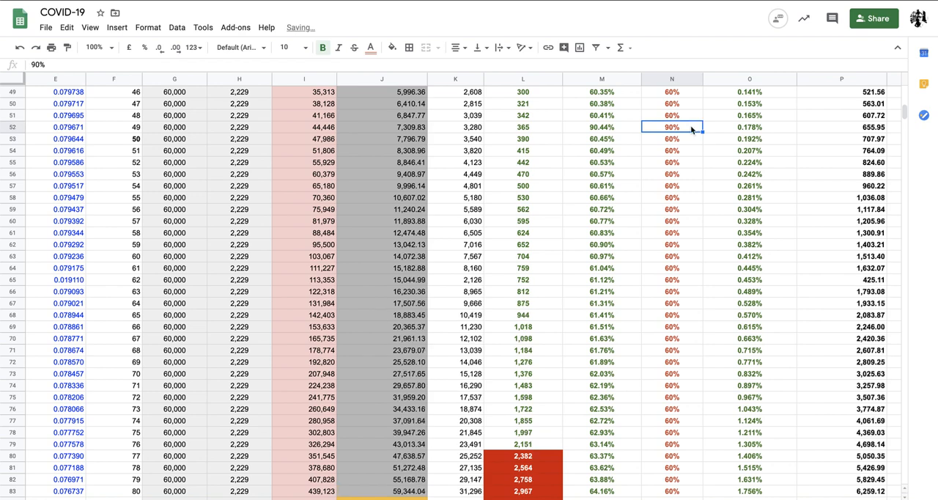
pyautogui.moveTo(691, 127); pyautogui.dragTo(694, 295)
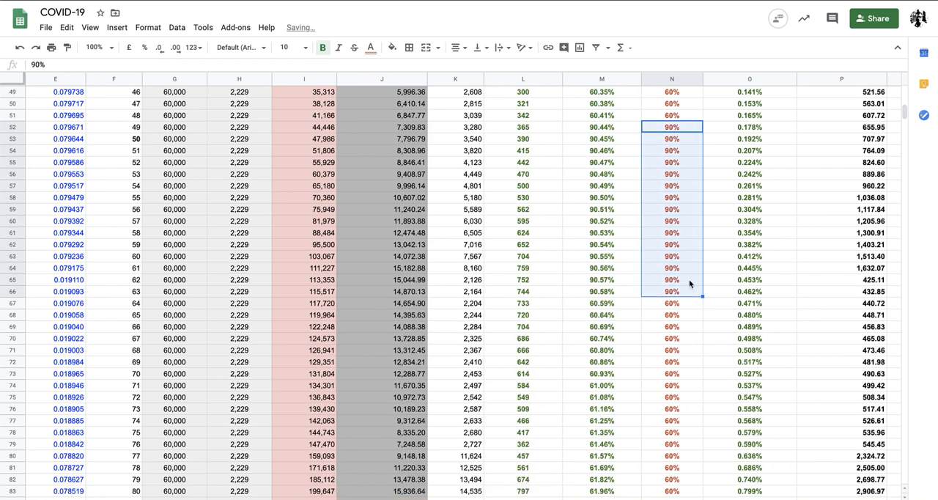
pyautogui.scroll(-3)
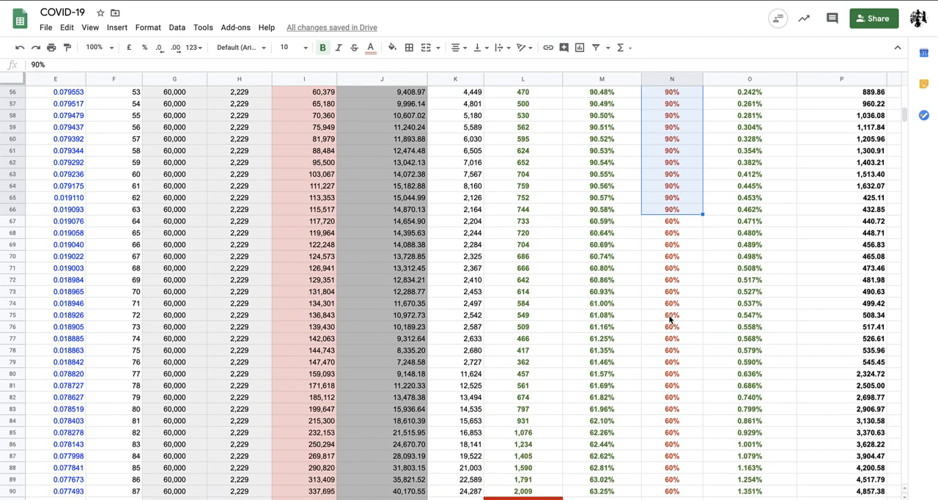
pyautogui.scroll(-3)
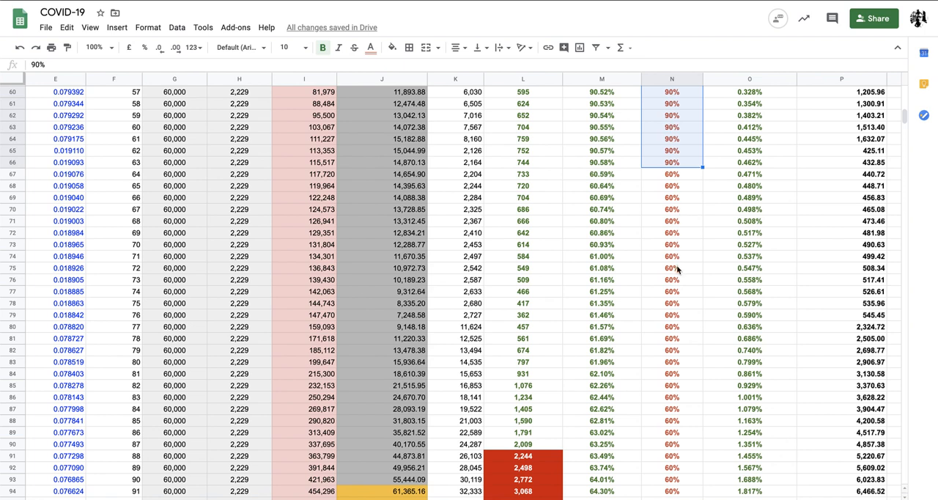
# Step: Enter 90% for 11 May and fill it down through 20 May
pyautogui.click(672, 268)
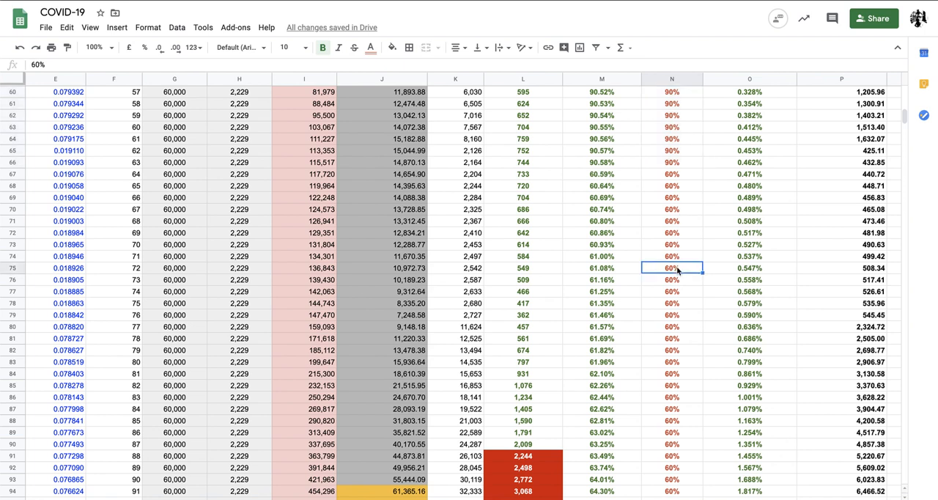
pyautogui.write('90%')
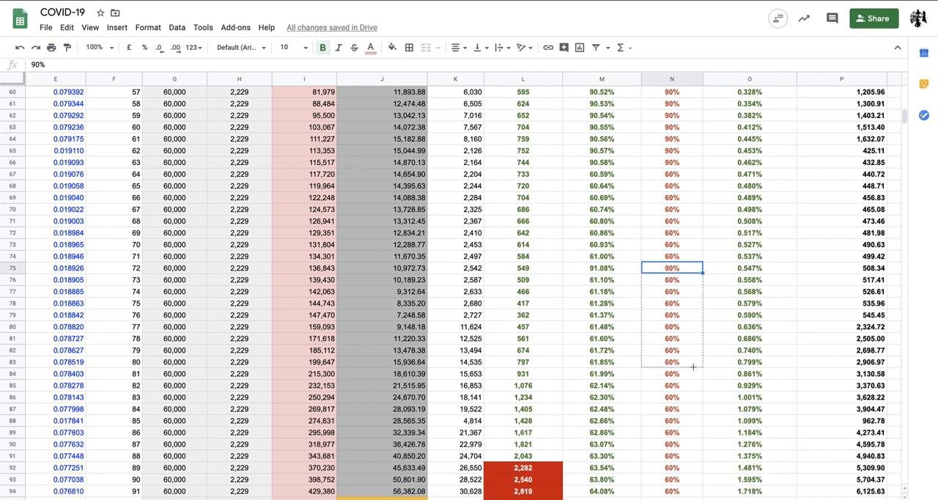
pyautogui.moveTo(672, 268); pyautogui.dragTo(694, 373)
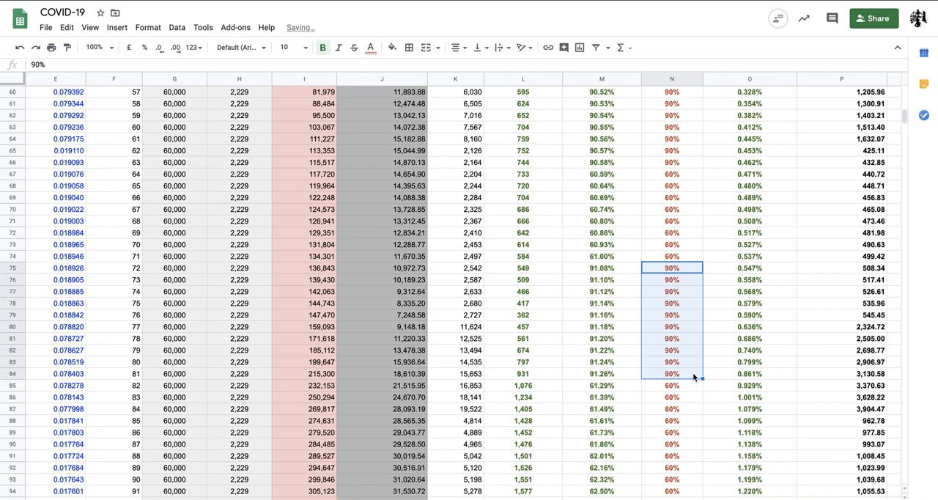
pyautogui.scroll(-3)
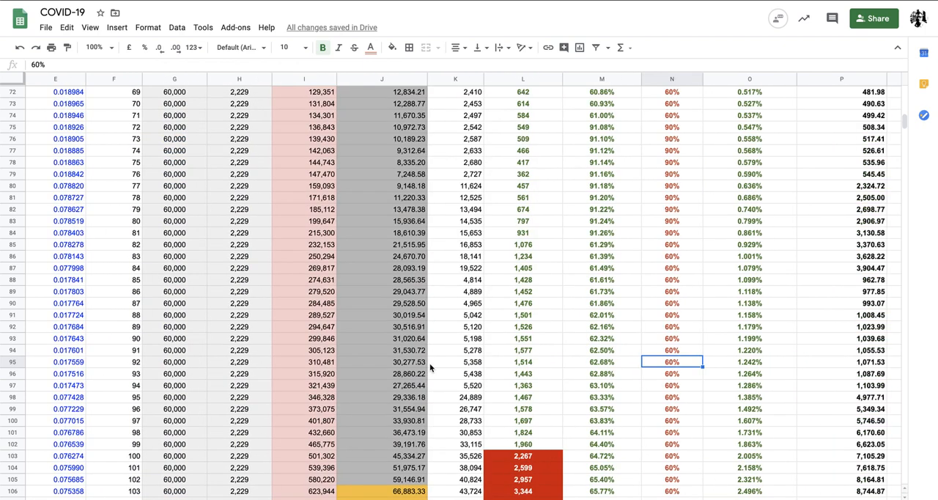
# Step: Enter 90% in N93 and fill it down to N103 (30 May–8 June)
pyautogui.hscroll(3)
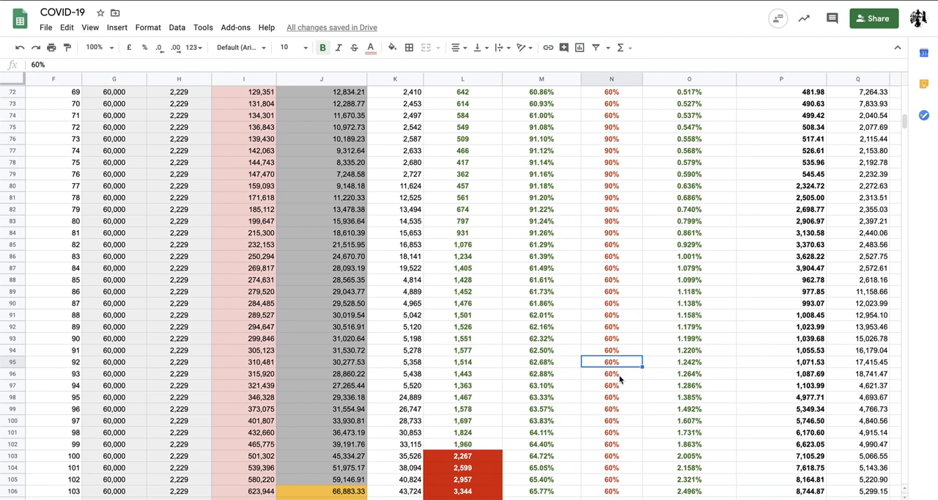
pyautogui.click(687, 361)
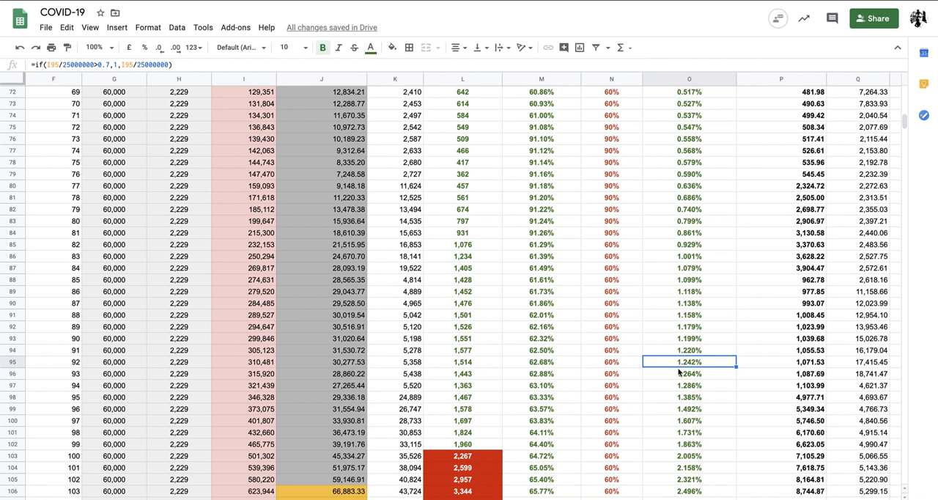
pyautogui.moveTo(680, 370)
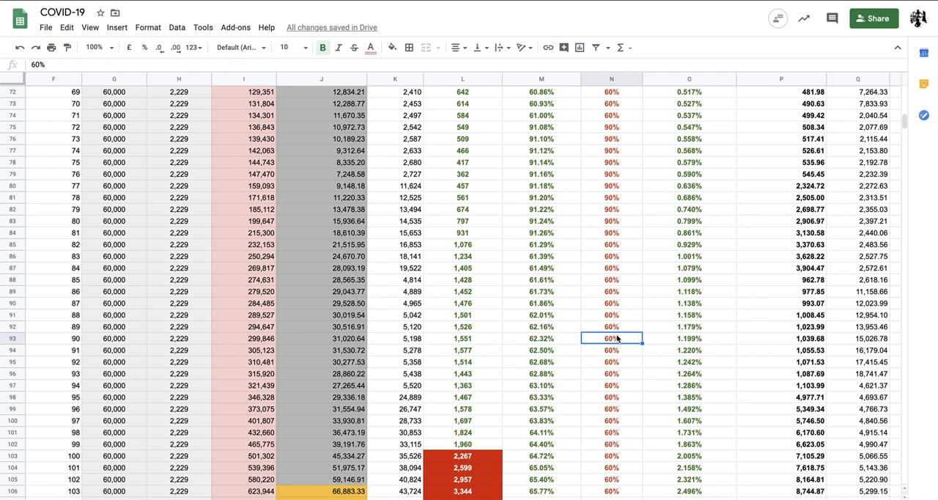
pyautogui.write('90%')
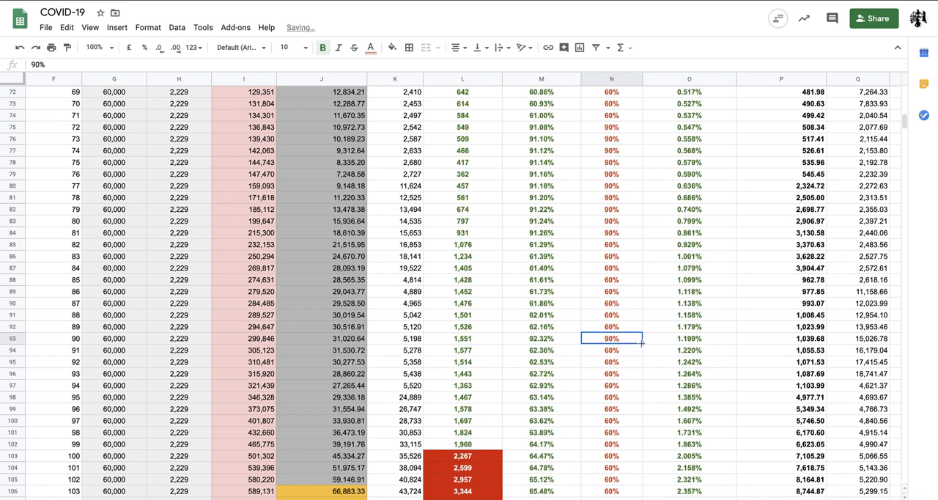
pyautogui.moveTo(611, 338); pyautogui.dragTo(611, 455)
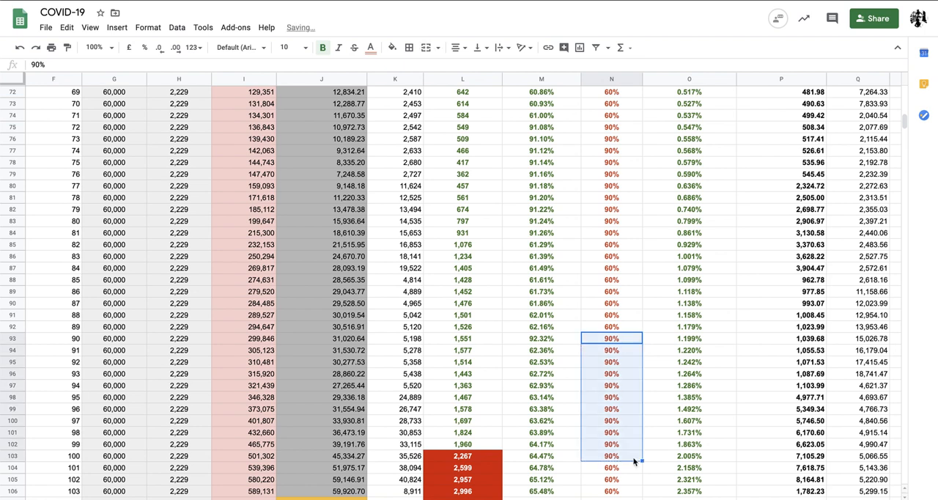
pyautogui.scroll(-3)
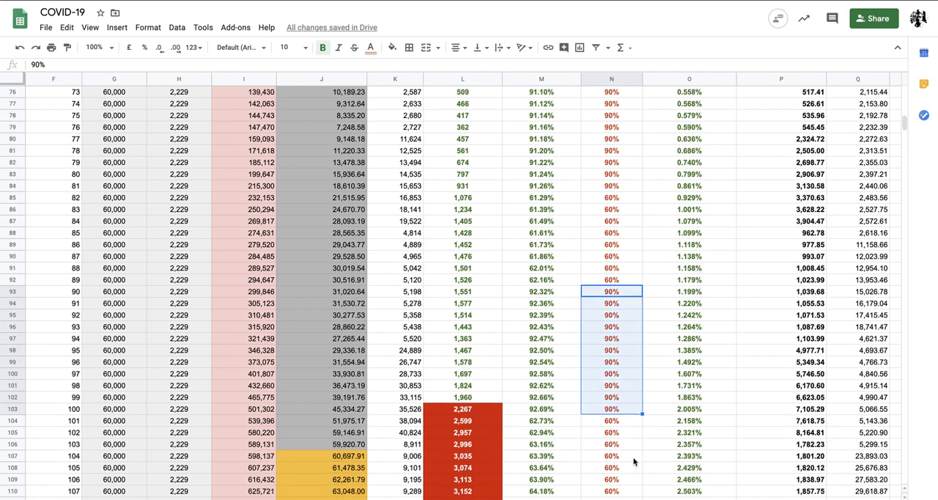
pyautogui.scroll(-3)
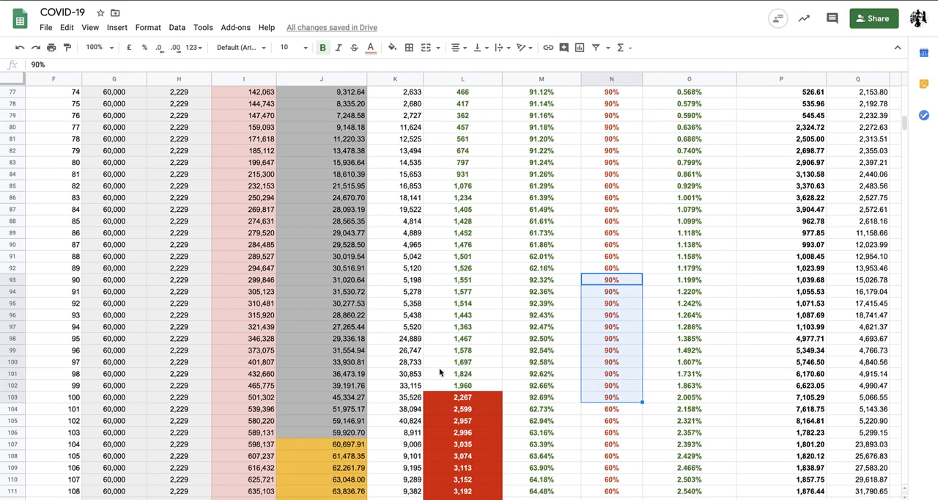
pyautogui.hscroll(-3)
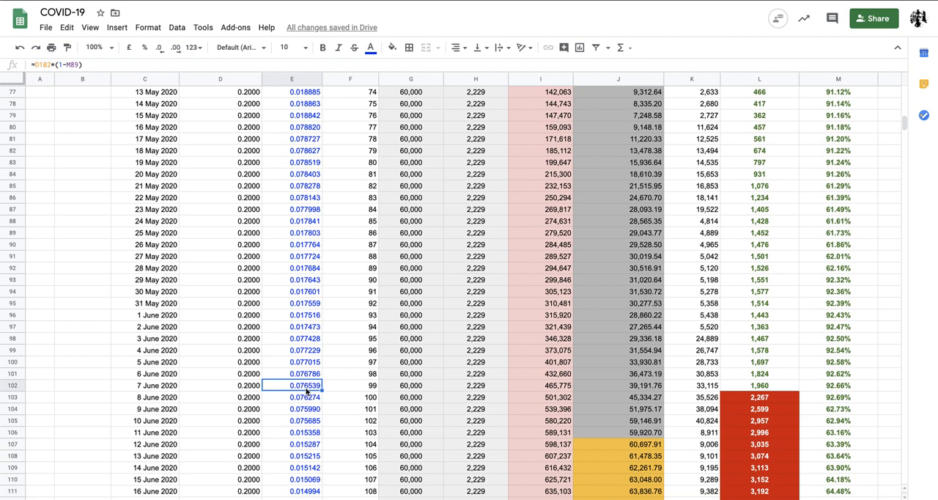
# Step: Check column D's 0.2 rate, then move right to the hospital-load and deaths charts
pyautogui.click(293, 302)
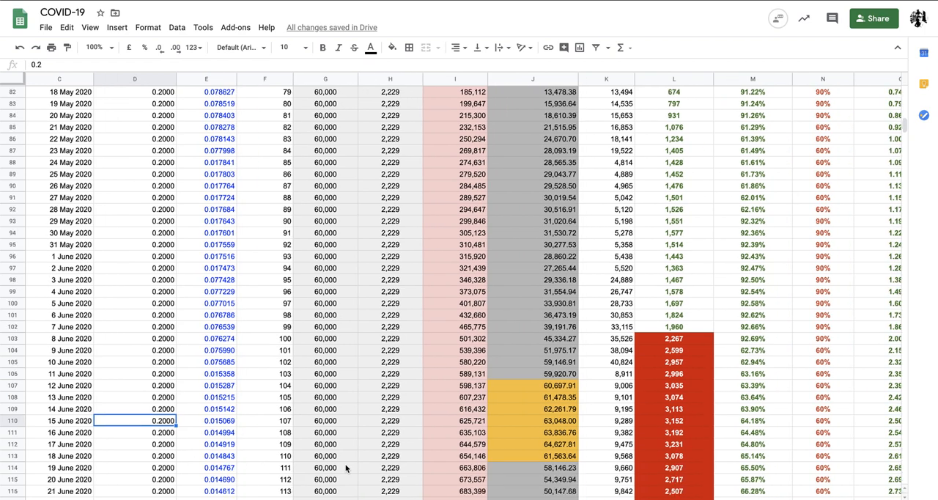
pyautogui.scroll(-3)
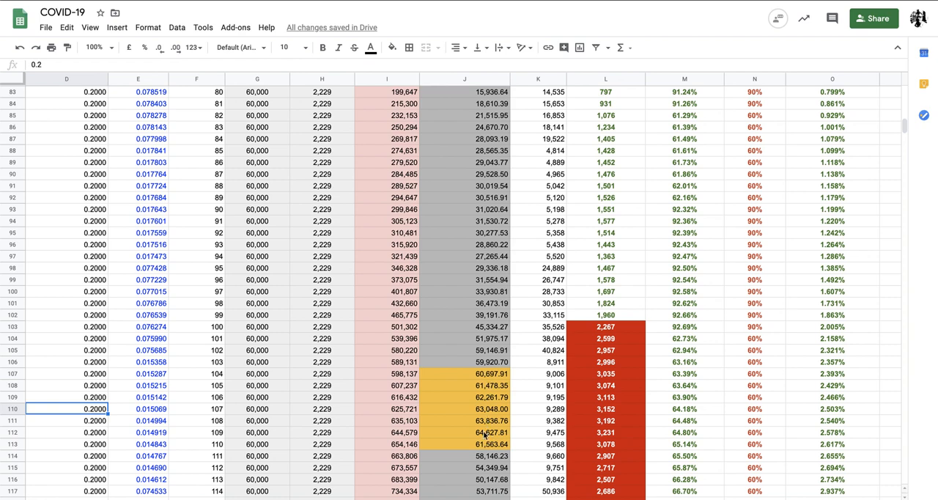
pyautogui.hscroll(3)
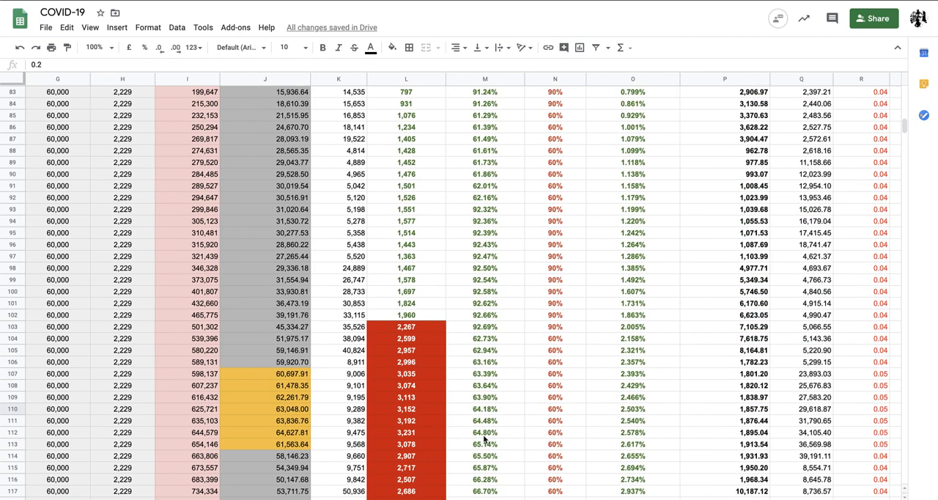
pyautogui.hscroll(3)
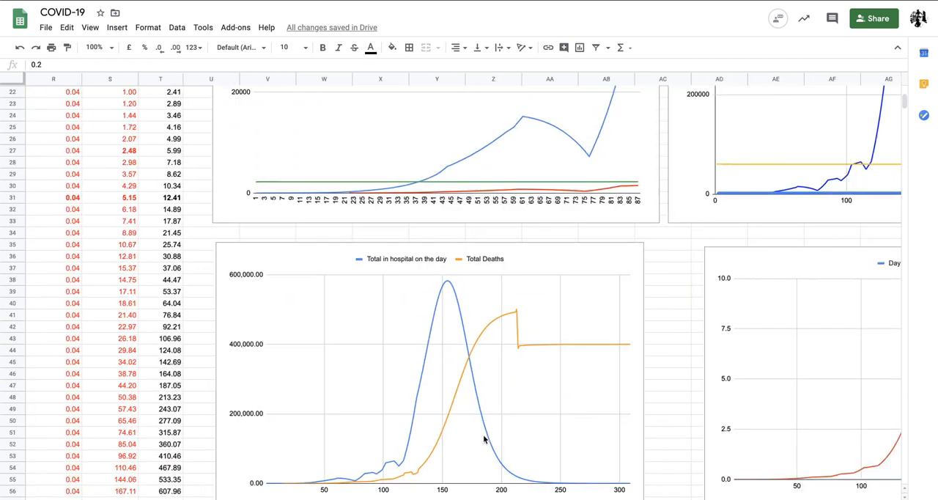
# Step: Scroll through the charts and back left to the table around row 34
pyautogui.hscroll(3)
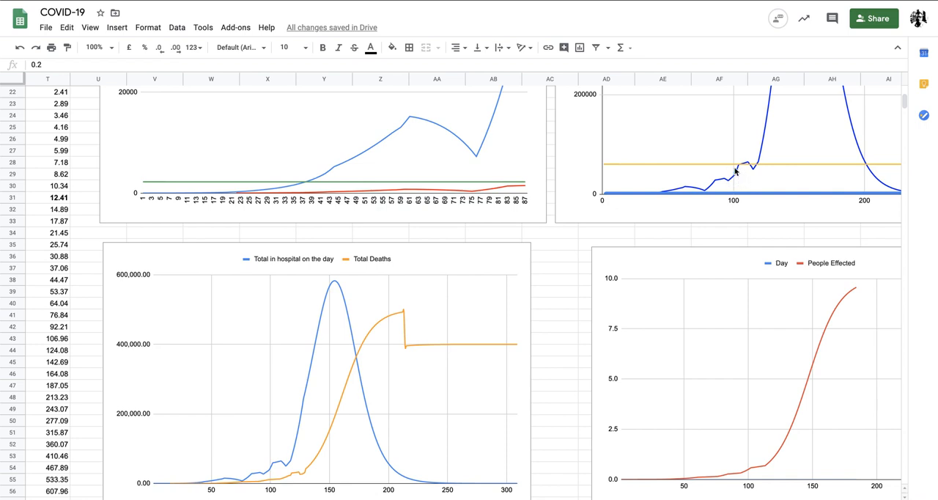
pyautogui.moveTo(723, 182)
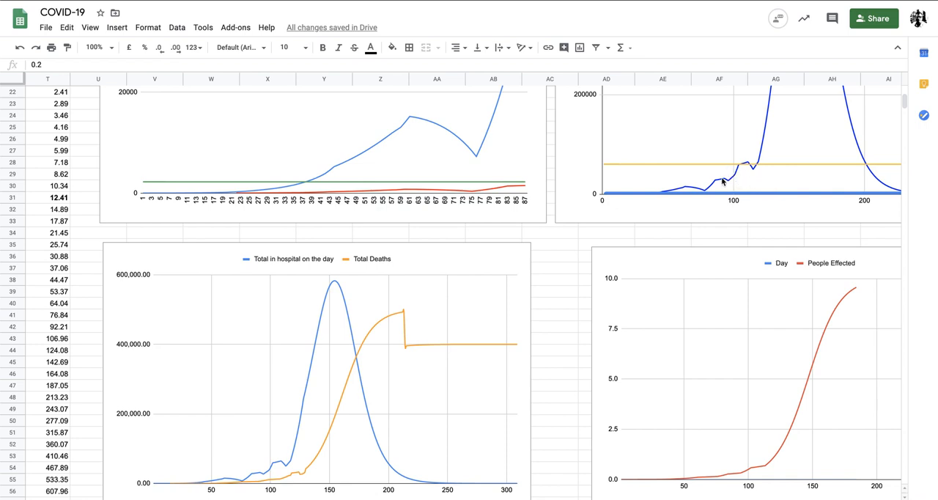
pyautogui.moveTo(777, 186)
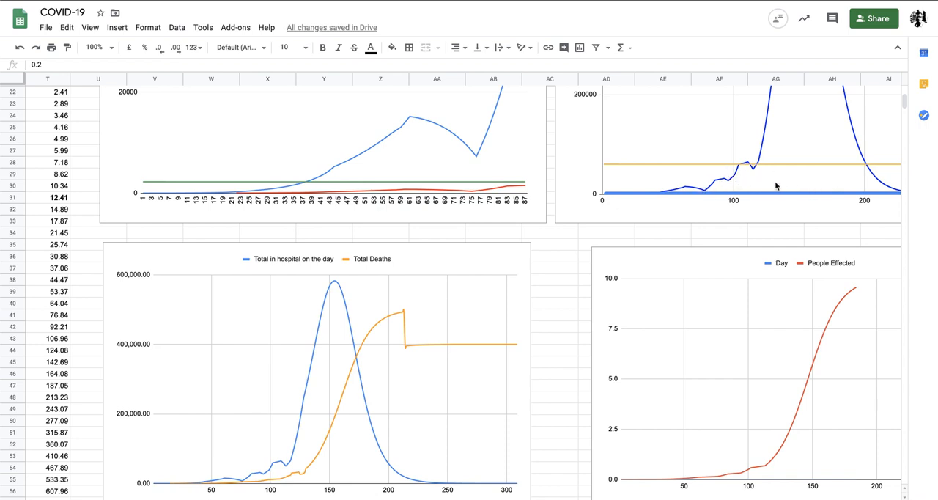
pyautogui.scroll(3)
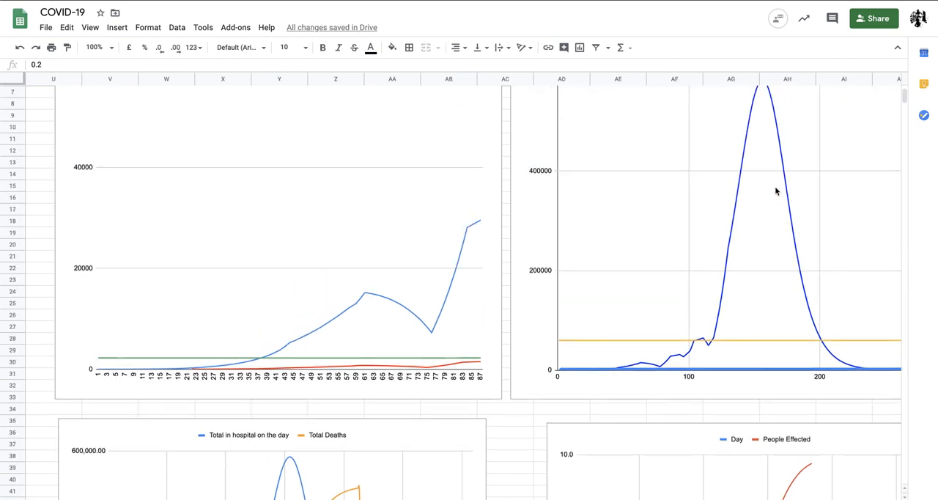
pyautogui.moveTo(755, 266)
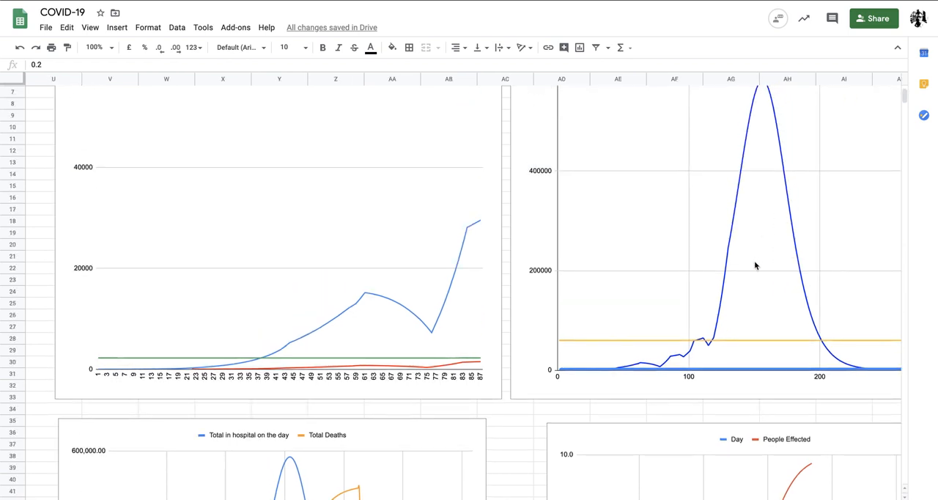
pyautogui.scroll(-3)
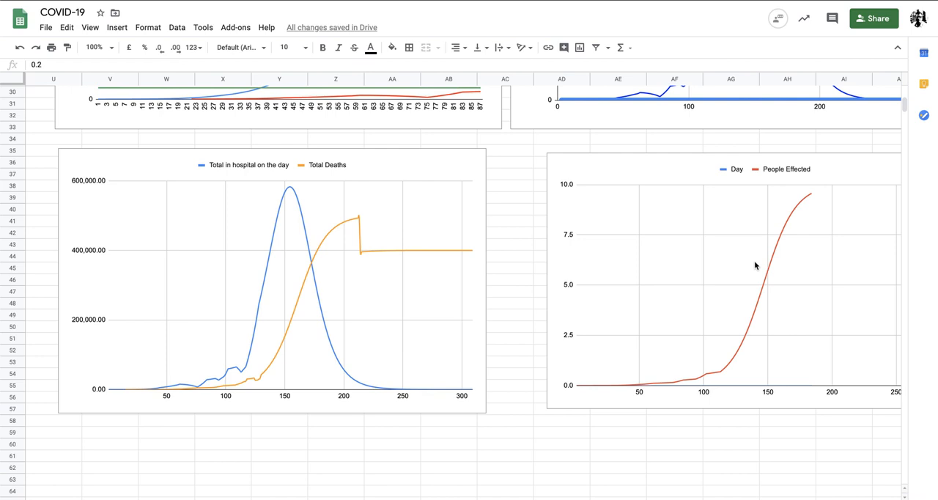
pyautogui.scroll(3)
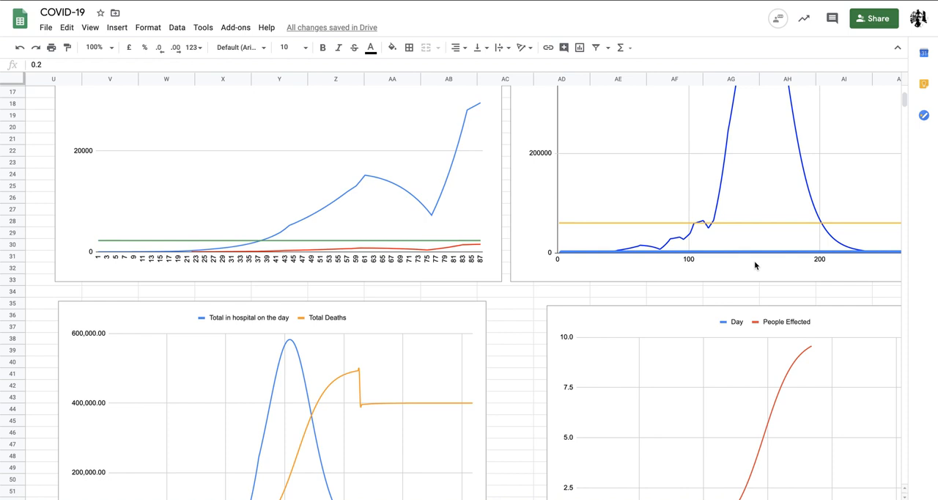
pyautogui.scroll(-3)
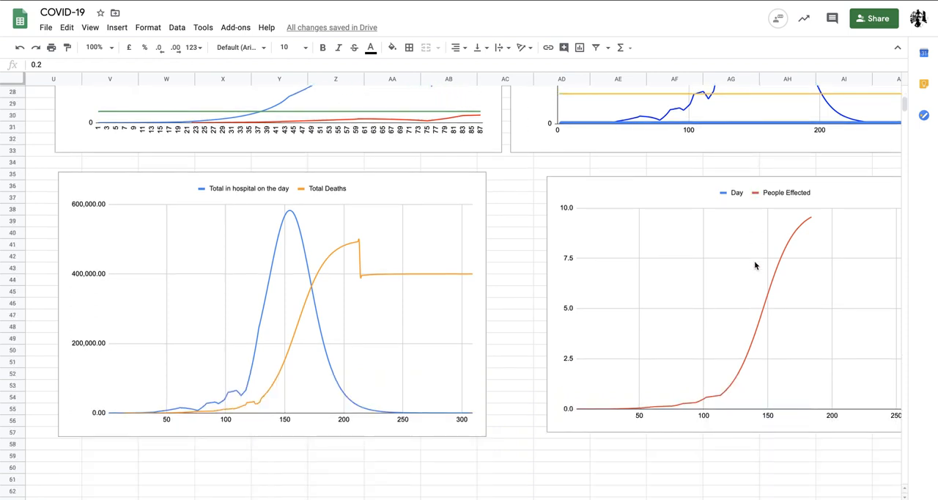
pyautogui.hscroll(-3)
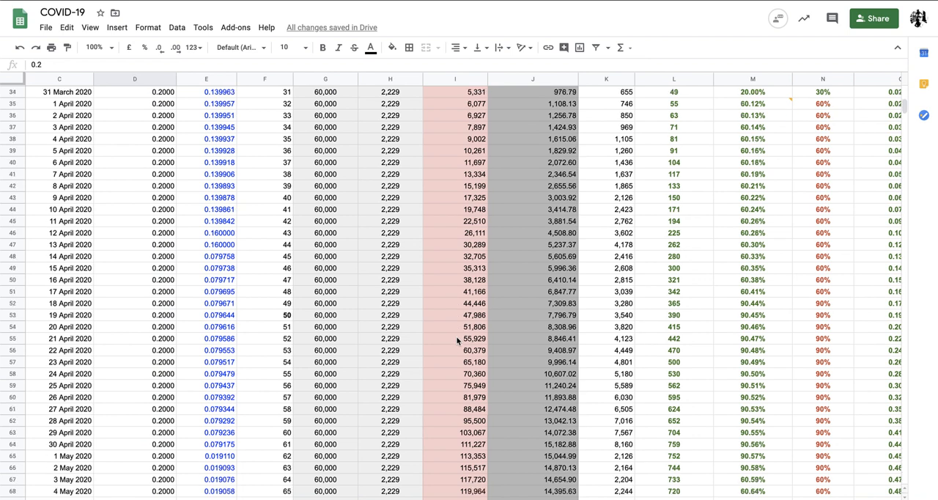
# Step: Review measures: 90% on day 61, 60% on day 68, 90% on day 97; select row 103
pyautogui.scroll(-3)
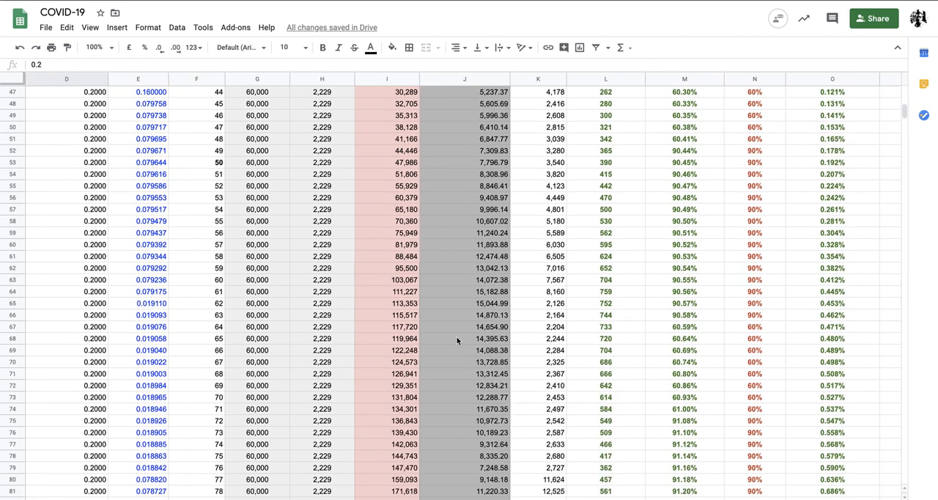
pyautogui.click(754, 280)
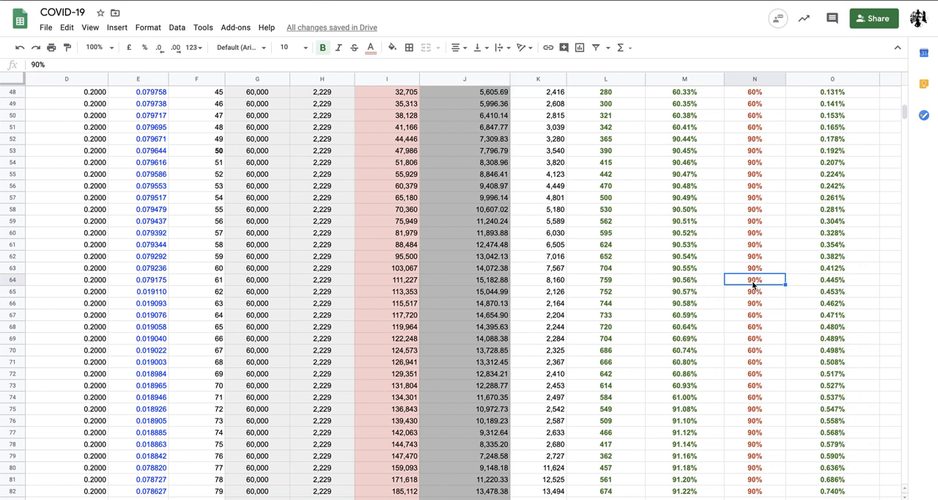
pyautogui.moveTo(760, 331)
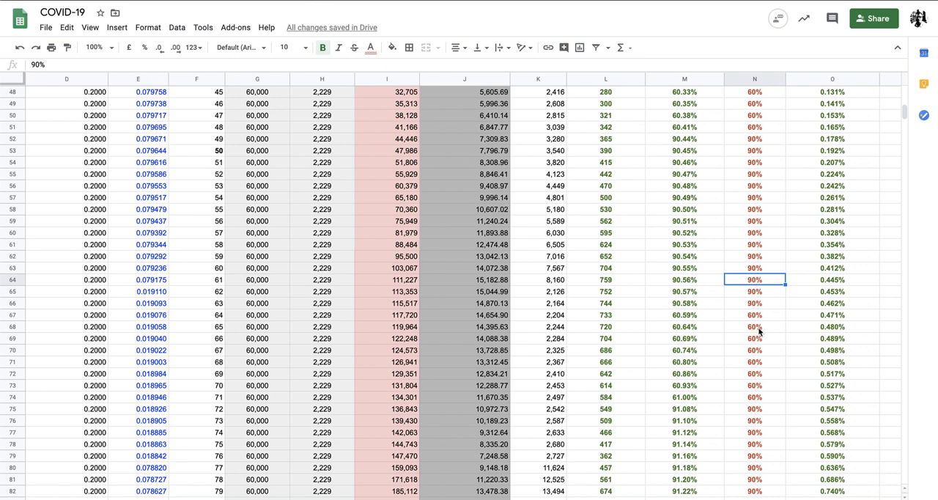
pyautogui.moveTo(765, 305)
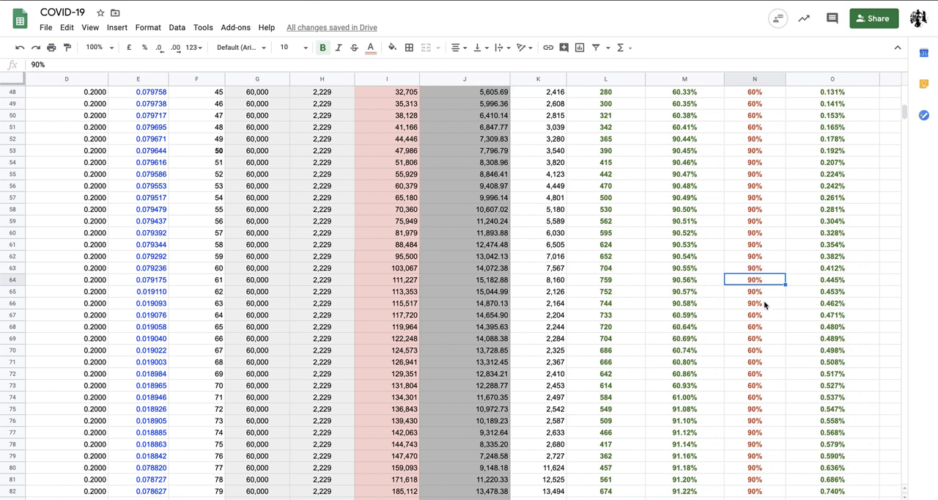
pyautogui.moveTo(765, 386)
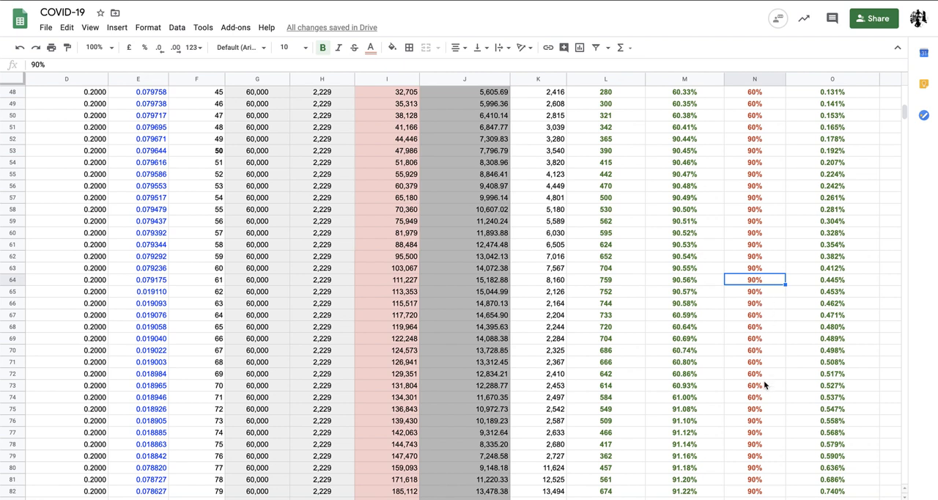
pyautogui.click(755, 361)
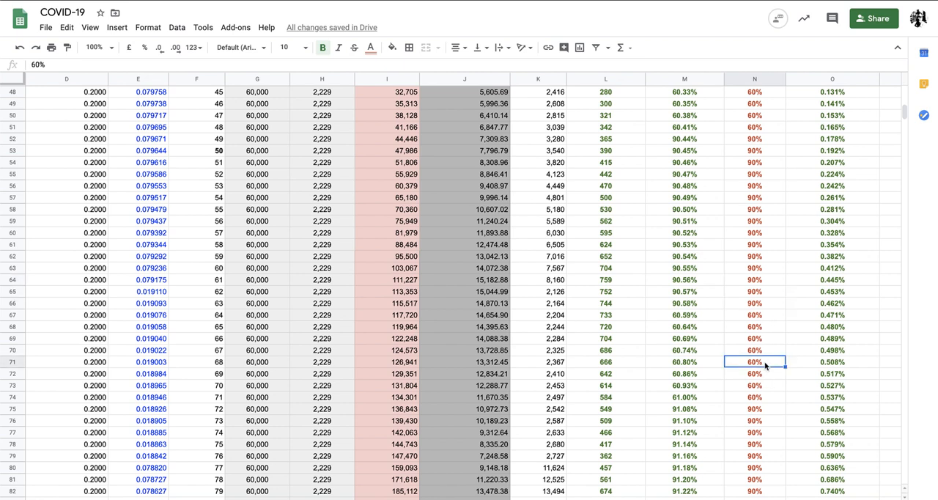
pyautogui.scroll(-3)
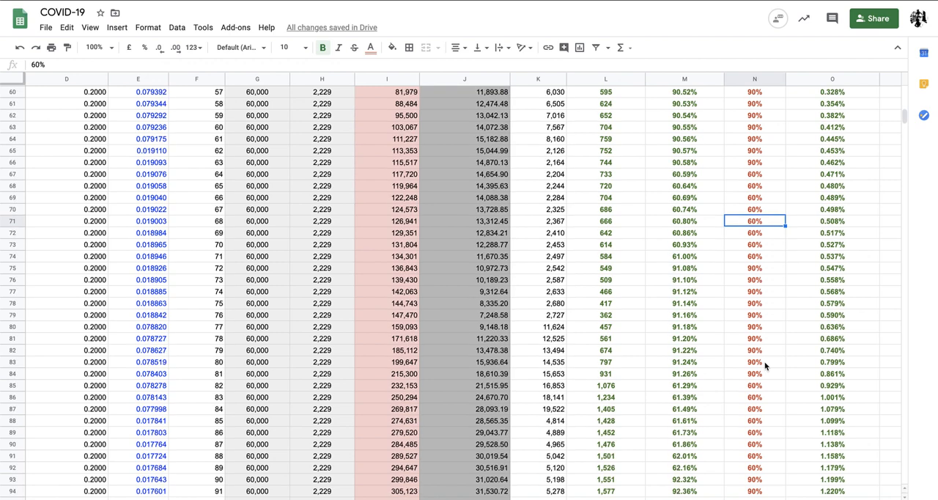
pyautogui.scroll(-3)
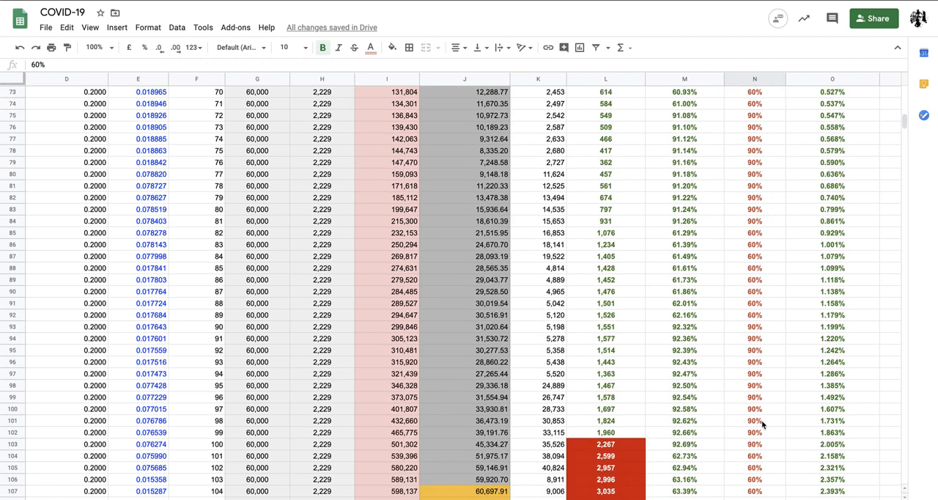
pyautogui.scroll(-3)
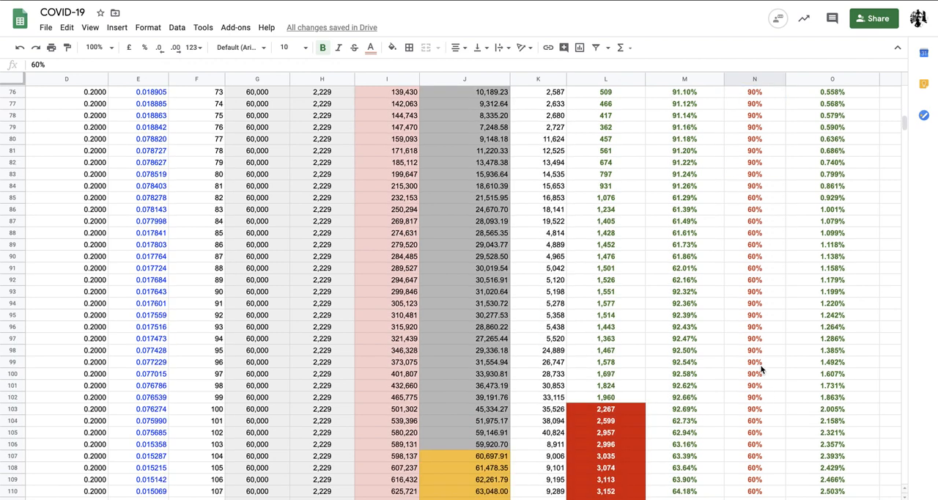
pyautogui.click(755, 373)
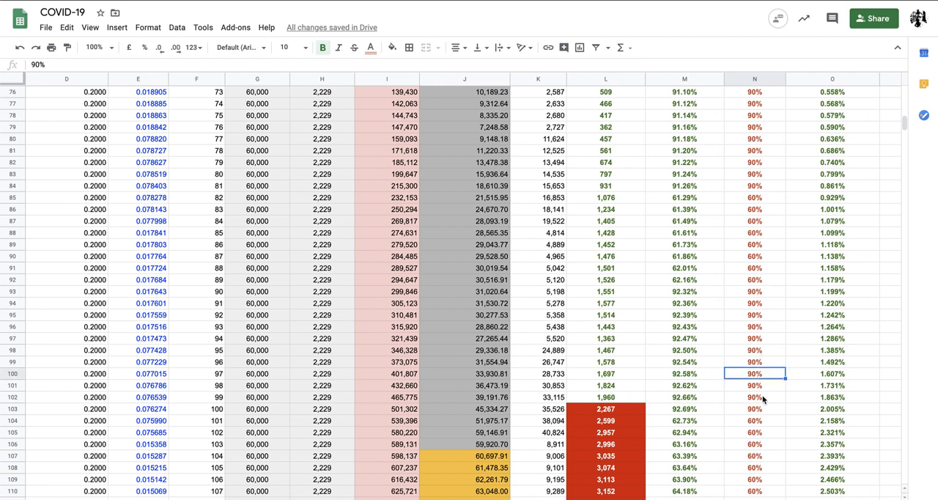
pyautogui.scroll(-3)
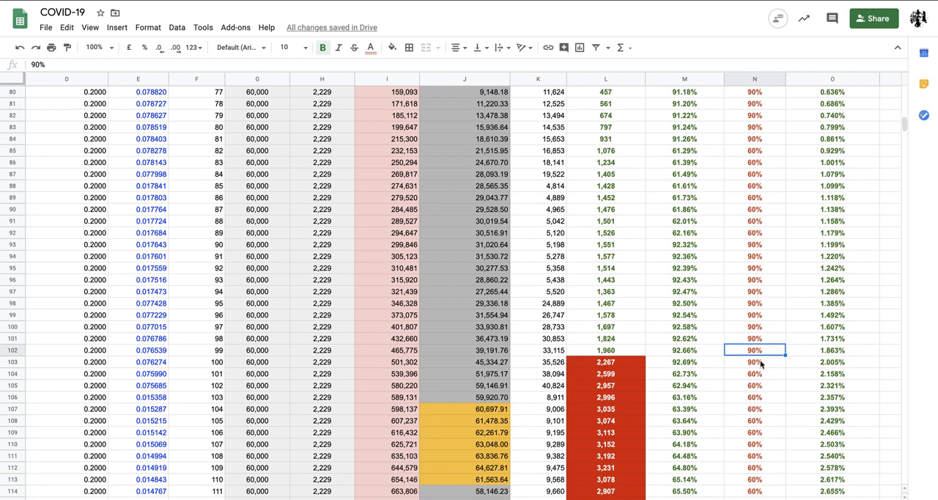
pyautogui.click(754, 361)
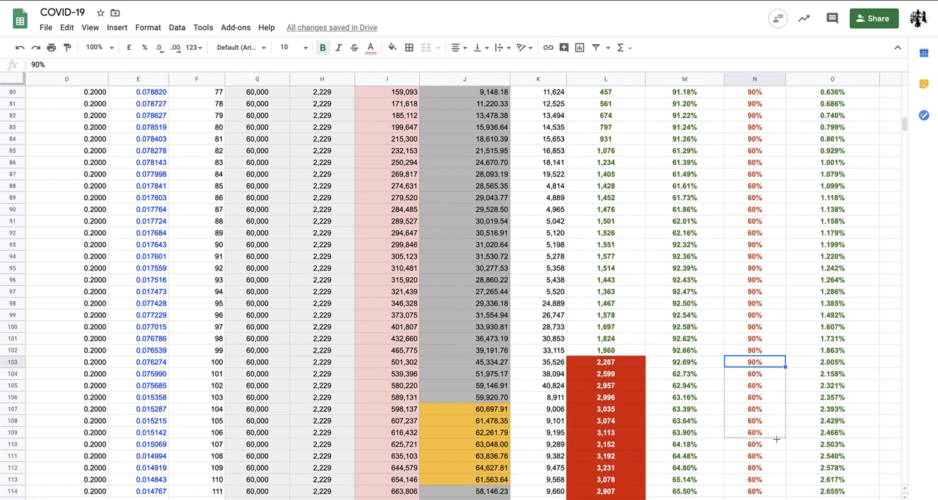
# Step: Copy 90% down the measure column from row 103 to row 121
pyautogui.moveTo(754, 361); pyautogui.dragTo(754, 455)
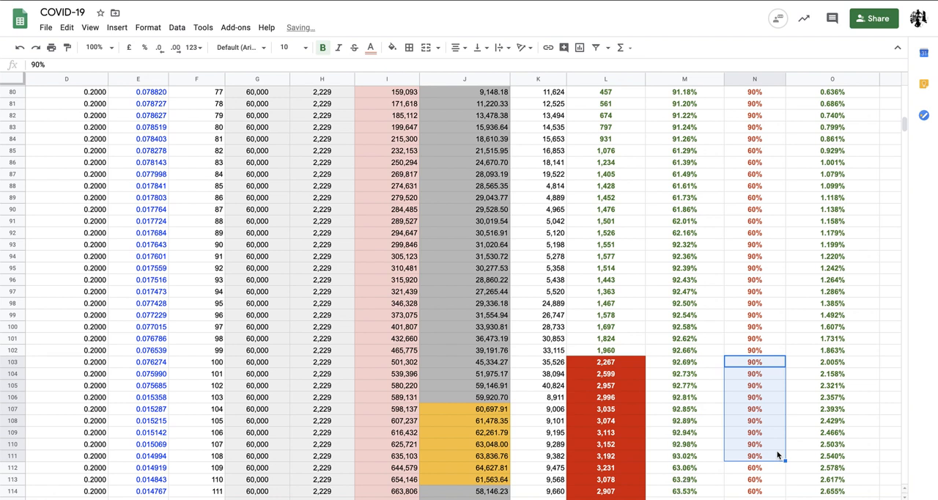
pyautogui.scroll(-3)
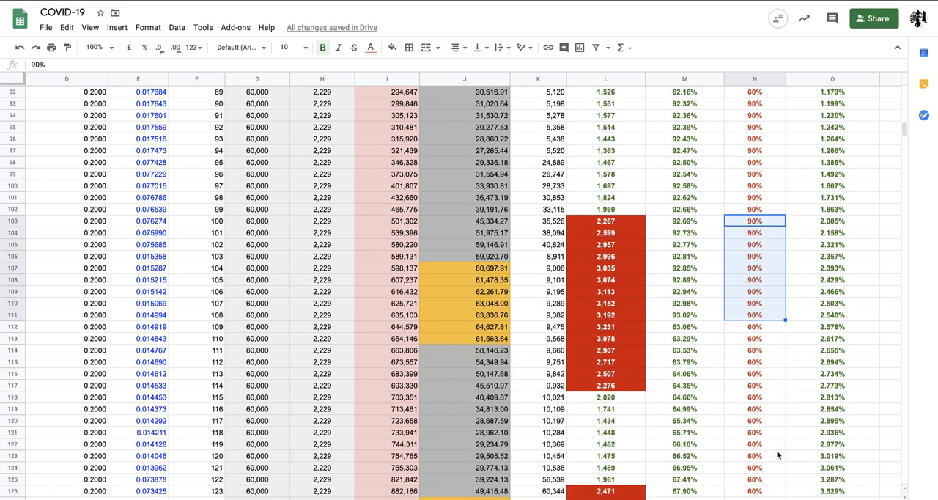
pyautogui.moveTo(784, 319)
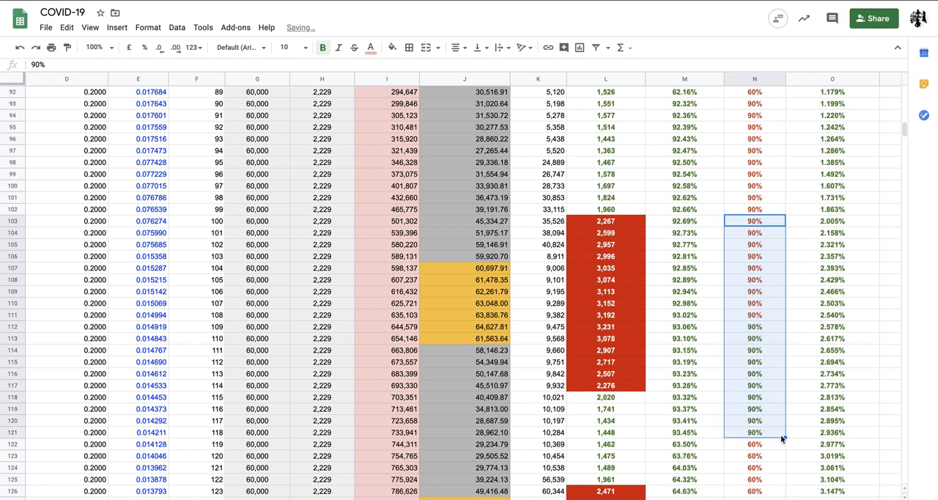
pyautogui.scroll(-3)
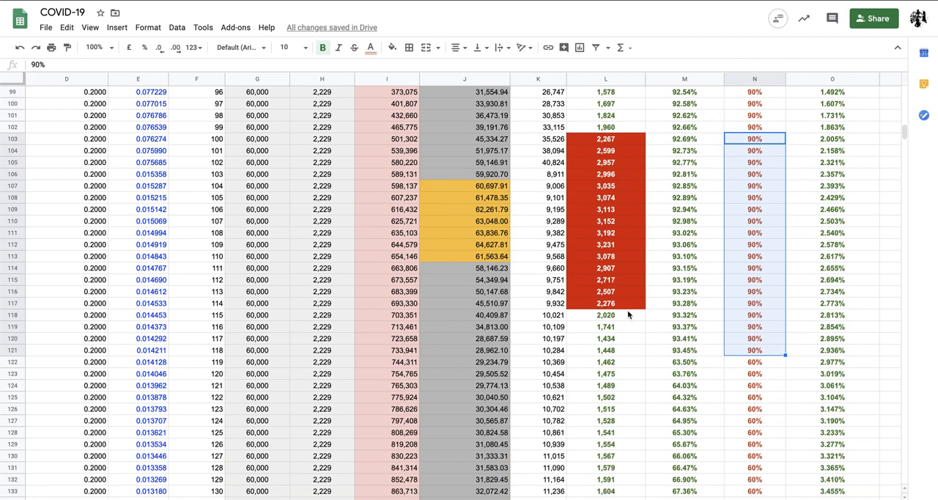
pyautogui.moveTo(610, 302)
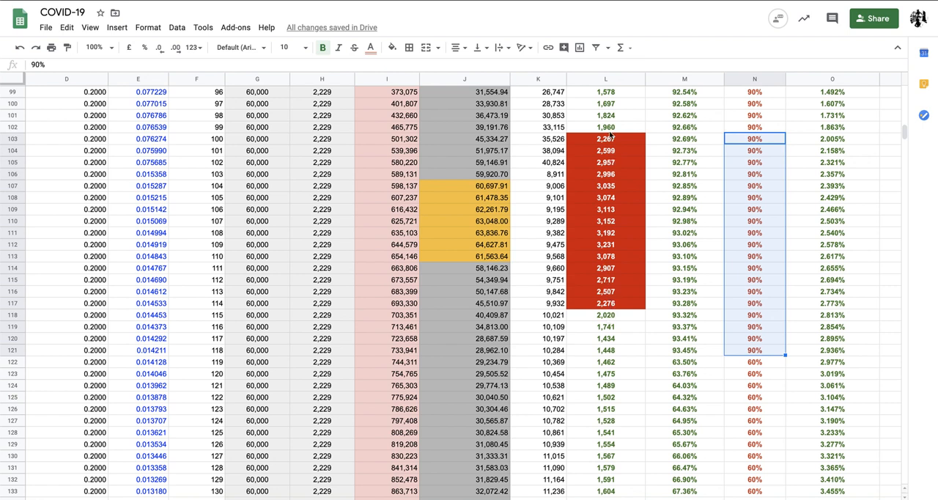
pyautogui.moveTo(609, 233)
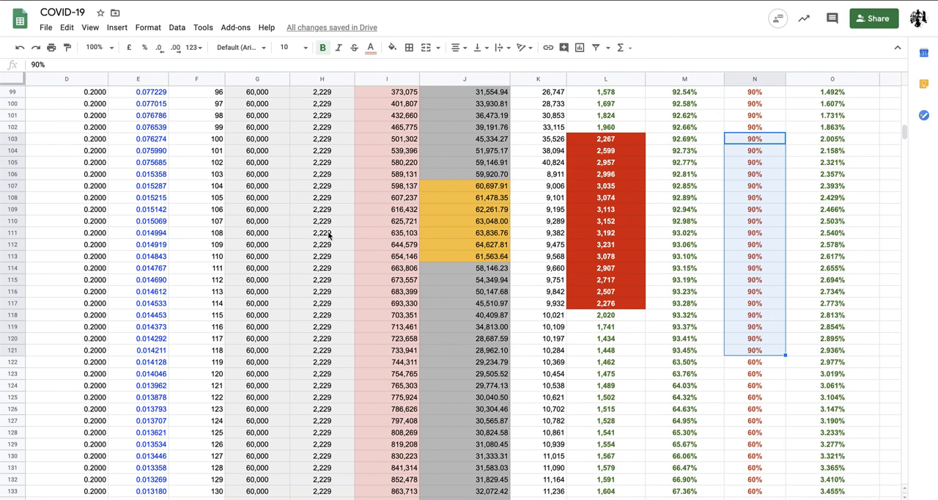
pyautogui.moveTo(619, 244)
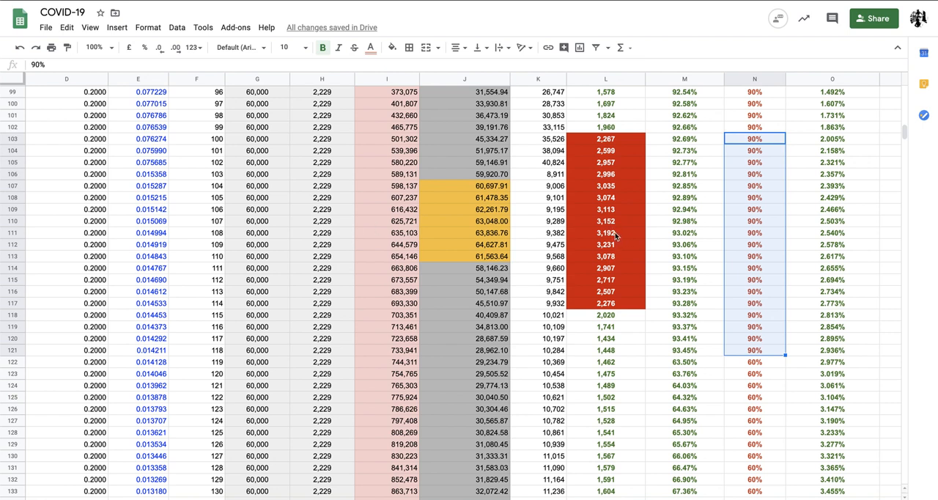
# Step: Check row 111's hospital-load formula and 60,000 capacity, then reselect the 90% measure cells
pyautogui.click(604, 232)
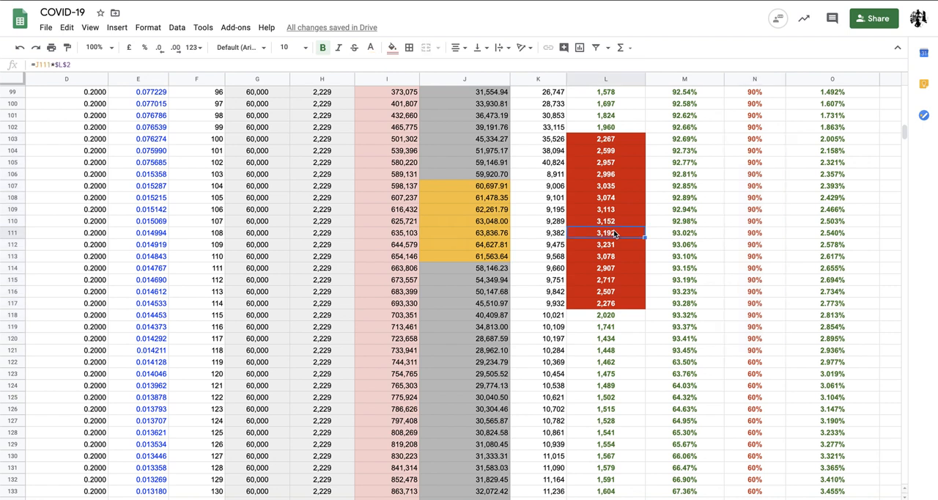
pyautogui.moveTo(614, 188)
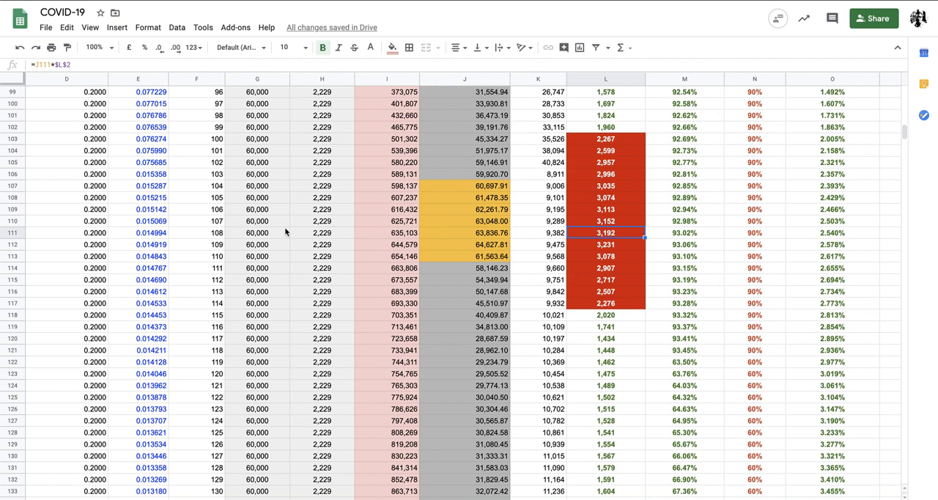
pyautogui.click(257, 232)
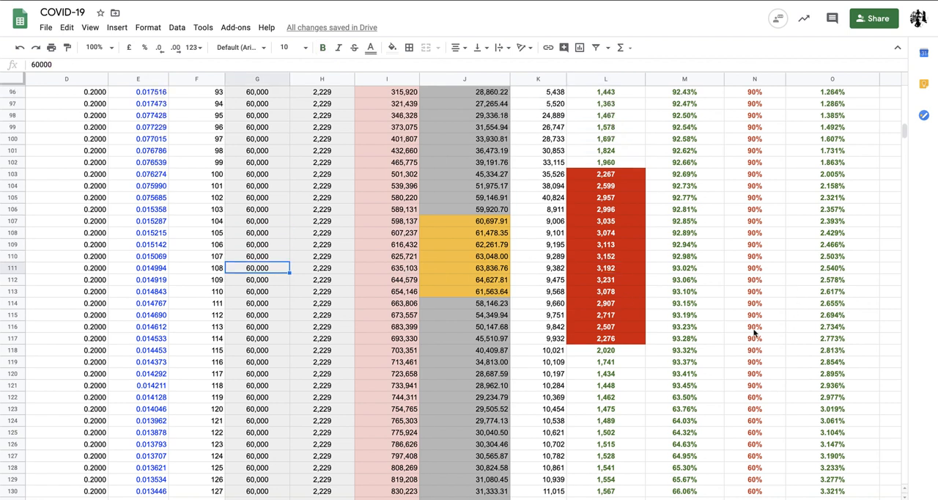
pyautogui.click(755, 115)
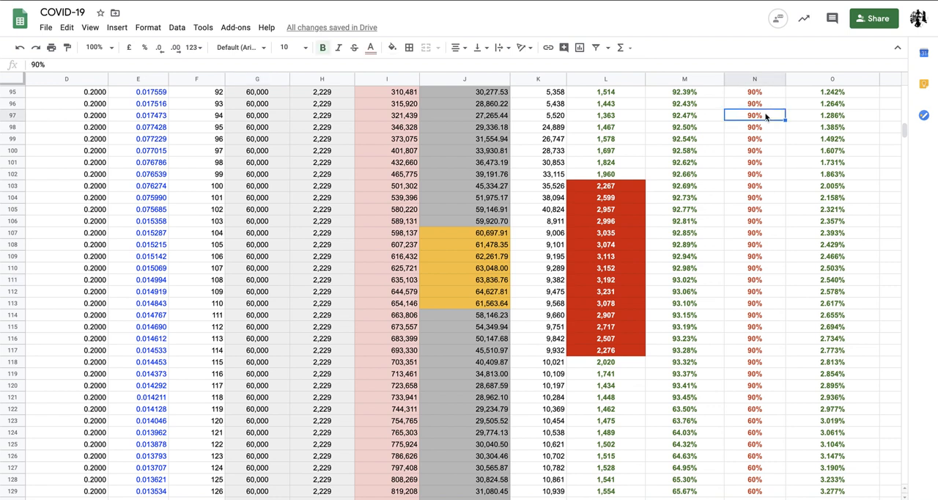
pyautogui.scroll(3)
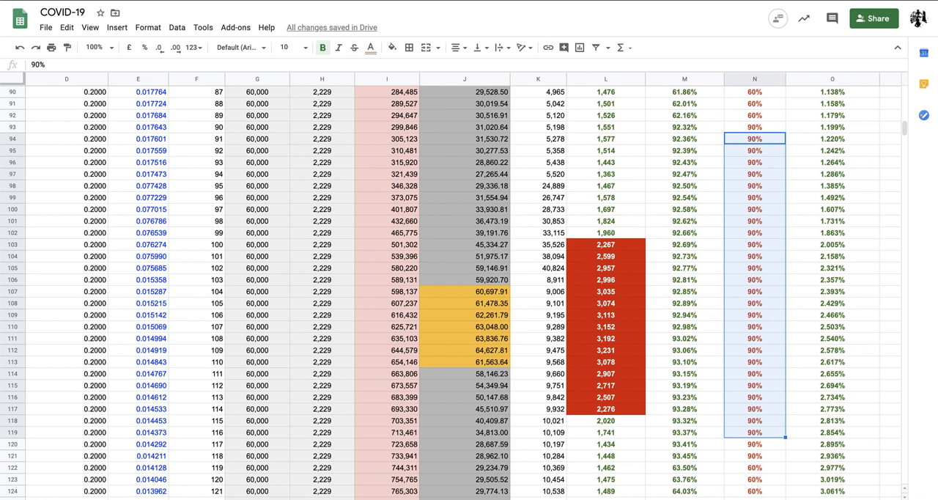
pyautogui.click(754, 150)
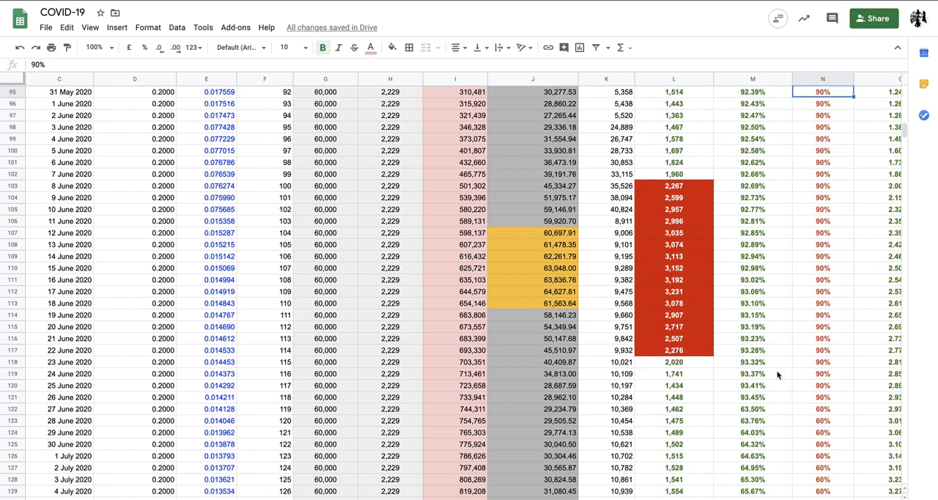
# Step: Select 17 June's measure cell as the first day back at 60%
pyautogui.click(822, 349)
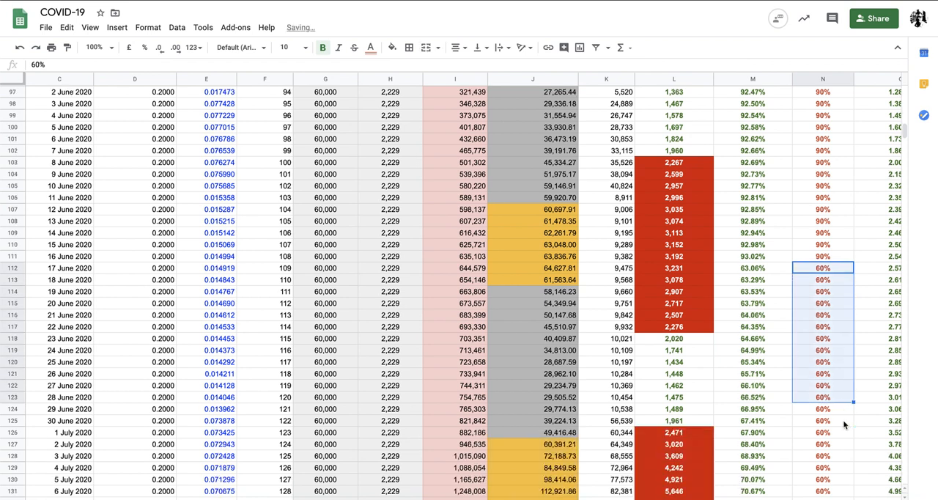
pyautogui.scroll(-3)
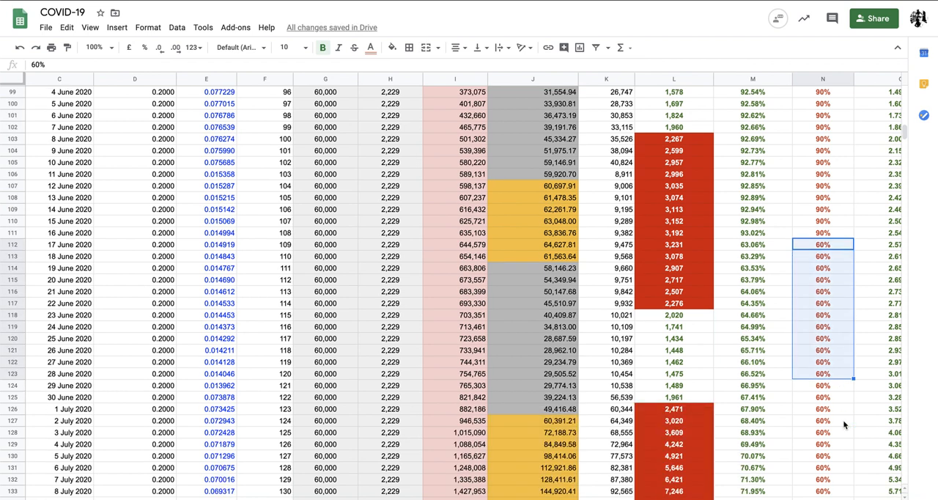
pyautogui.hscroll(3)
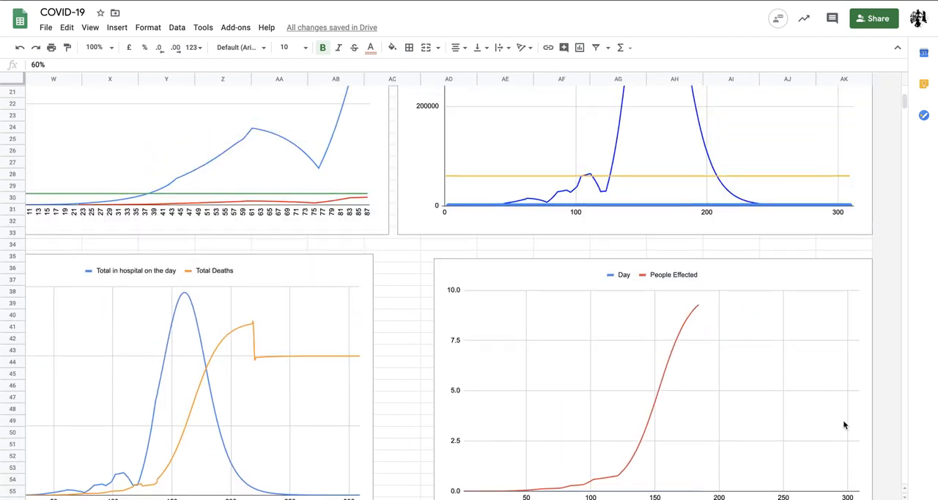
pyautogui.moveTo(633, 181)
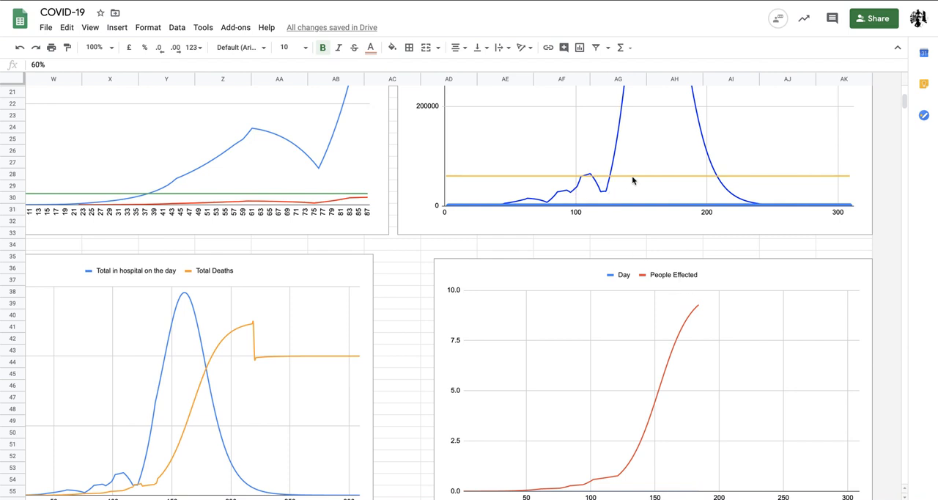
pyautogui.moveTo(535, 252)
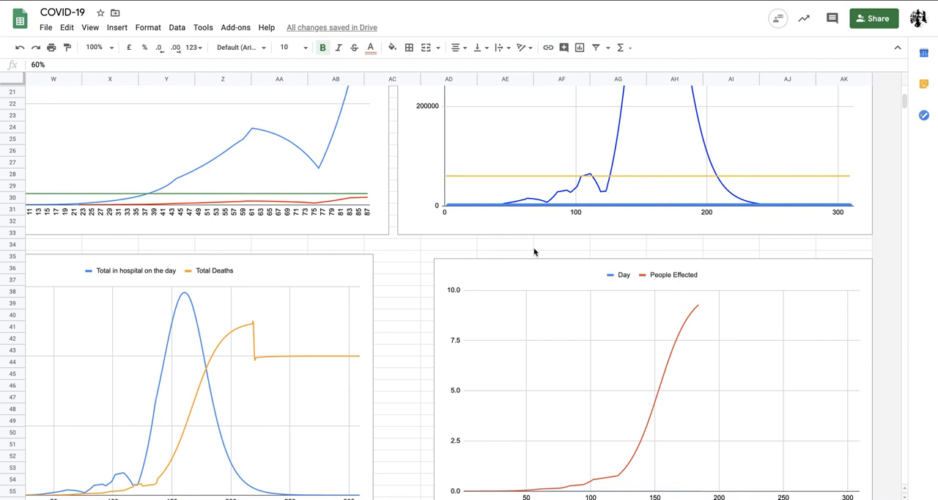
# Step: View the Total in hospital and Total Deaths chart, peaking near 580,000
pyautogui.scroll(-3)
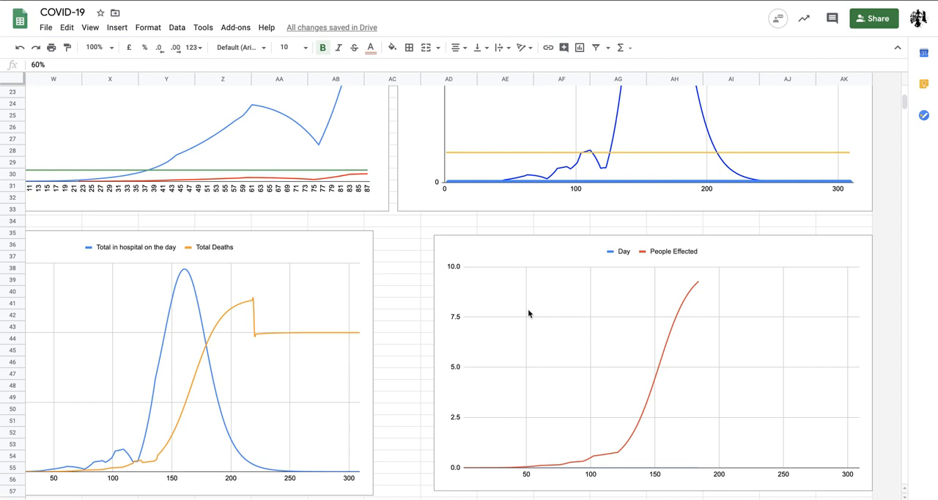
pyautogui.hscroll(-3)
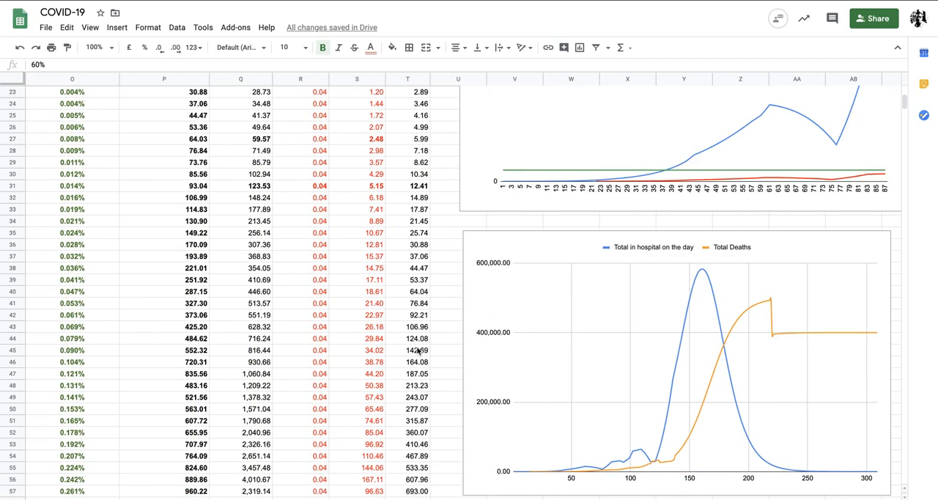
# Step: Inspect R112's IF formula (0.05 above 60,000 in hospital) and scroll through June–July rows
pyautogui.scroll(-3)
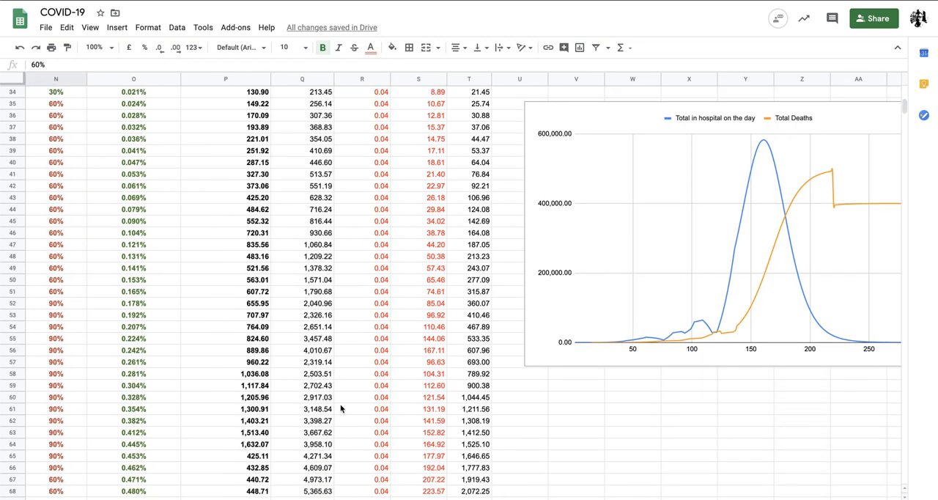
pyautogui.scroll(-3)
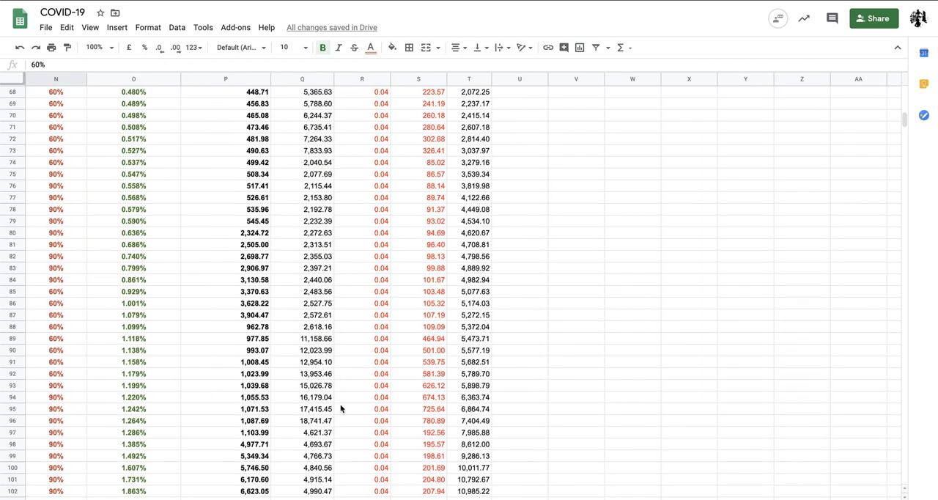
pyautogui.click(361, 362)
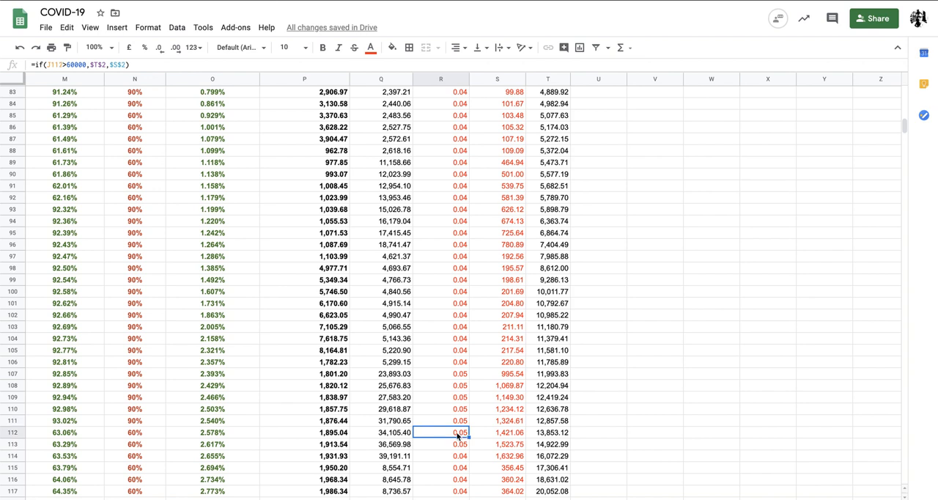
pyautogui.scroll(-3)
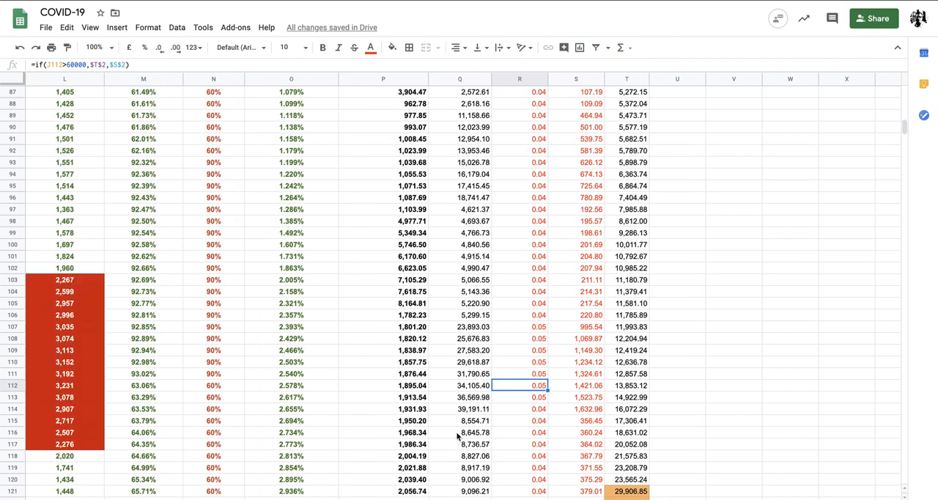
pyautogui.scroll(-3)
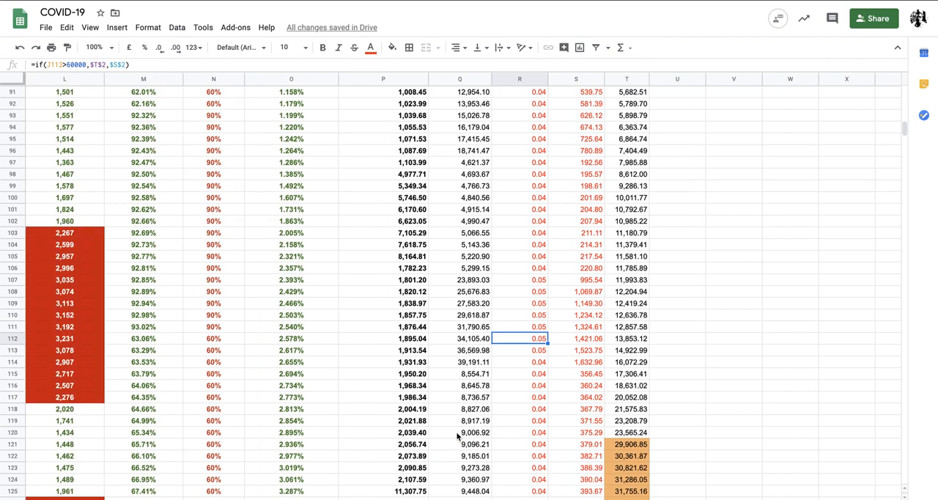
pyautogui.scroll(-3)
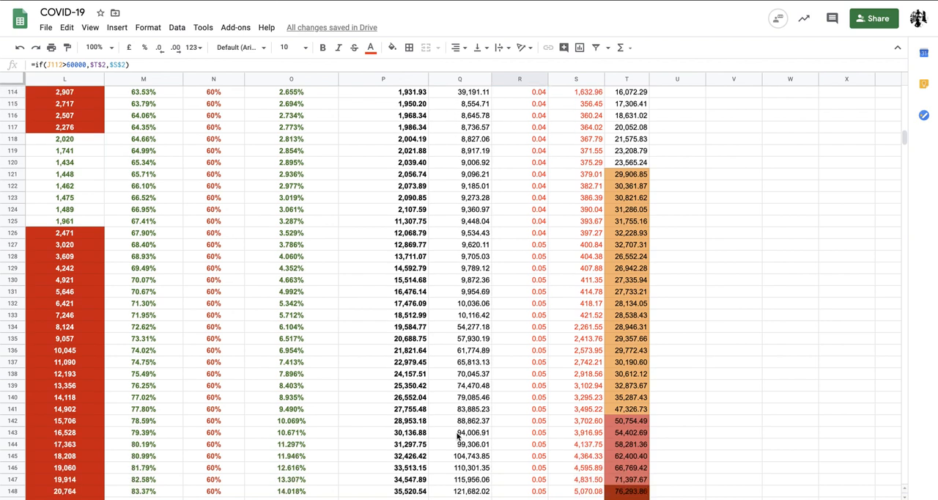
pyautogui.scroll(-3)
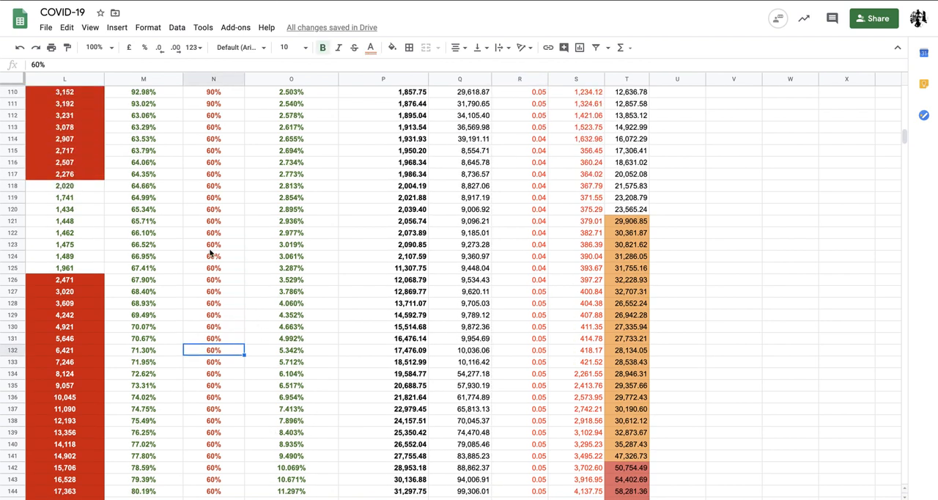
# Step: Copy 90% down the measure column from row 119 through row 143
pyautogui.scroll(3)
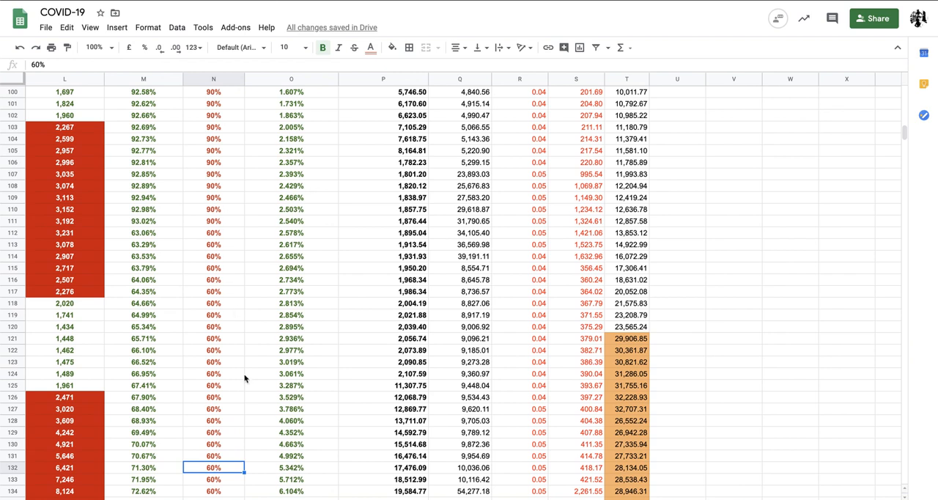
pyautogui.moveTo(230, 214)
pyautogui.write('90')
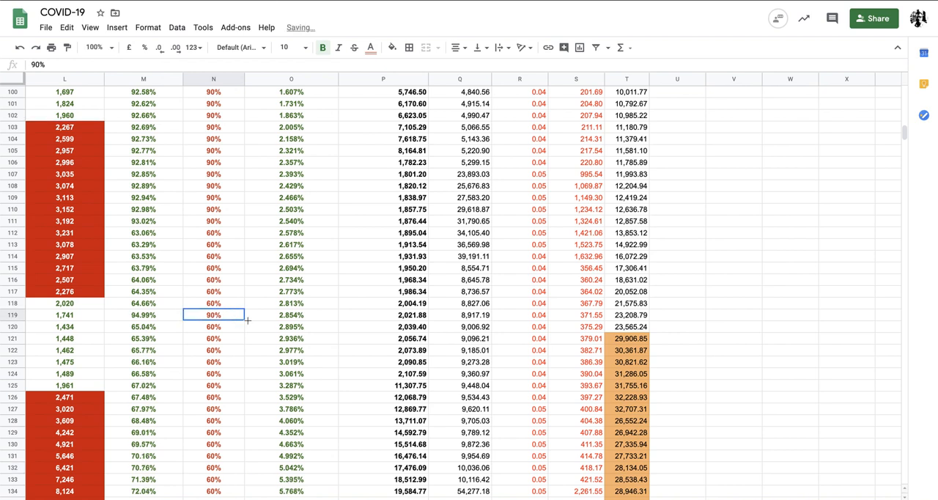
pyautogui.moveTo(214, 315); pyautogui.dragTo(213, 481)
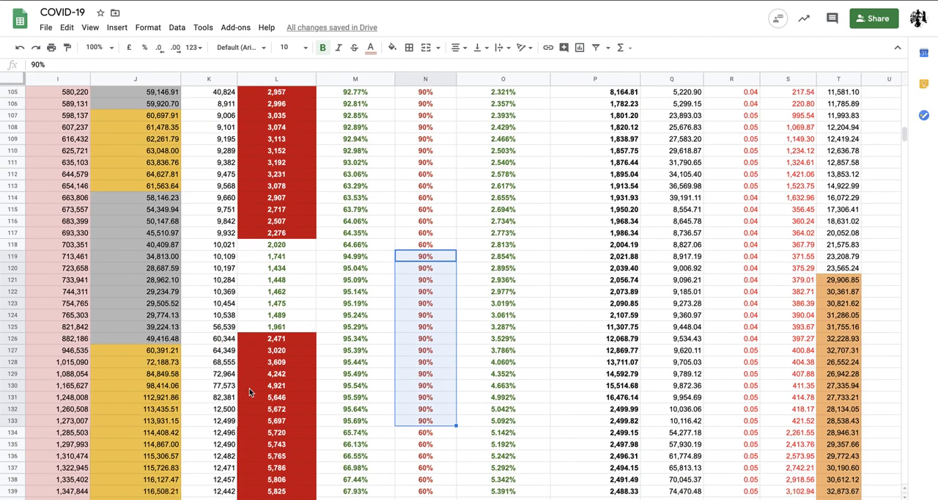
pyautogui.scroll(-3)
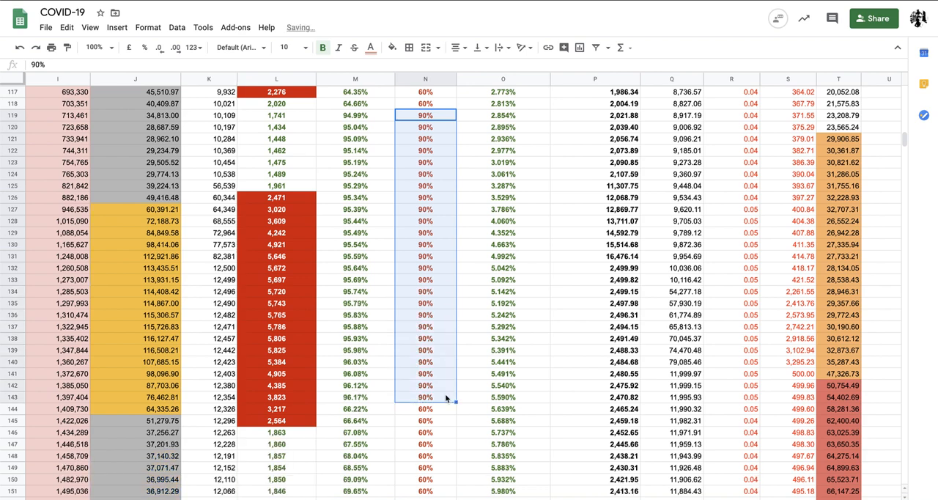
pyautogui.scroll(-3)
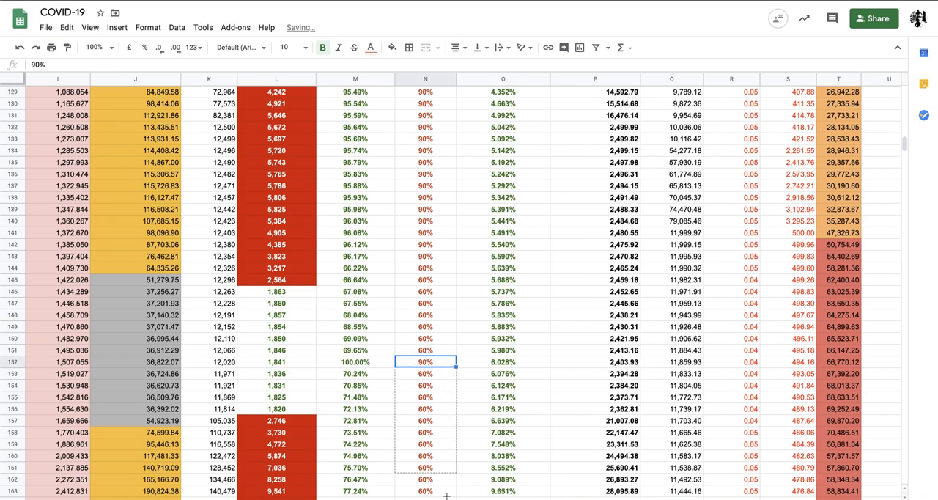
pyautogui.scroll(-3)
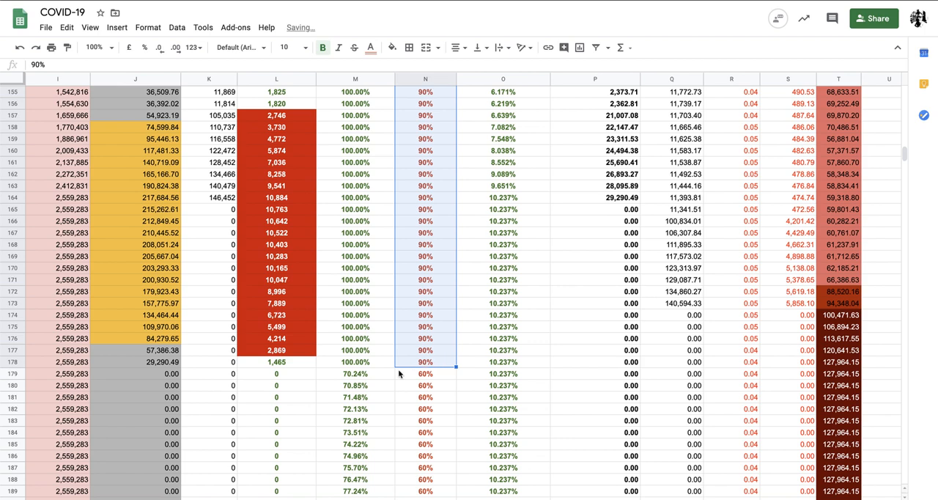
pyautogui.scroll(-3)
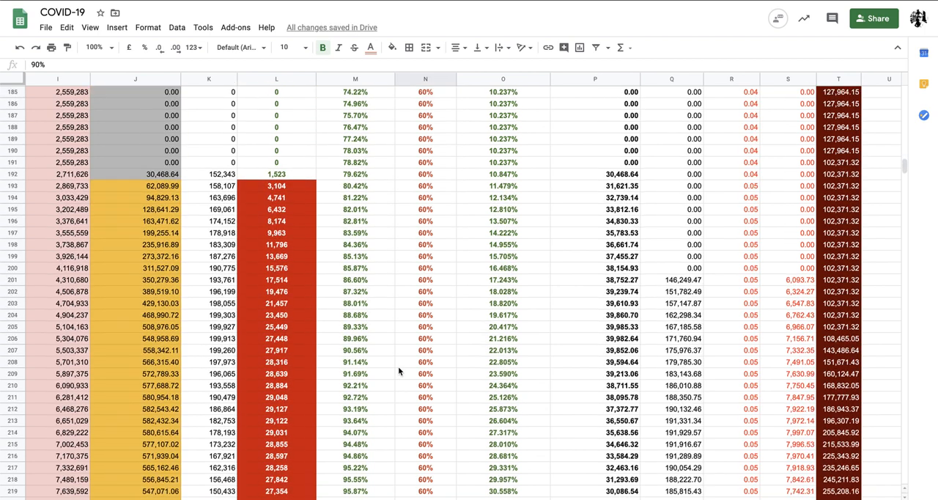
pyautogui.scroll(-3)
pyautogui.write('90')
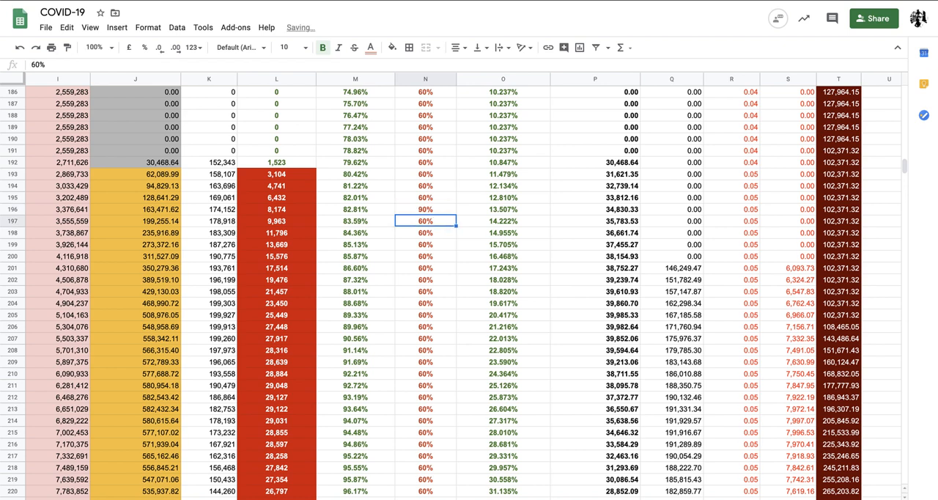
# Step: Start a new 90% measure period at N196 and fill it down to row 213
pyautogui.click(425, 209)
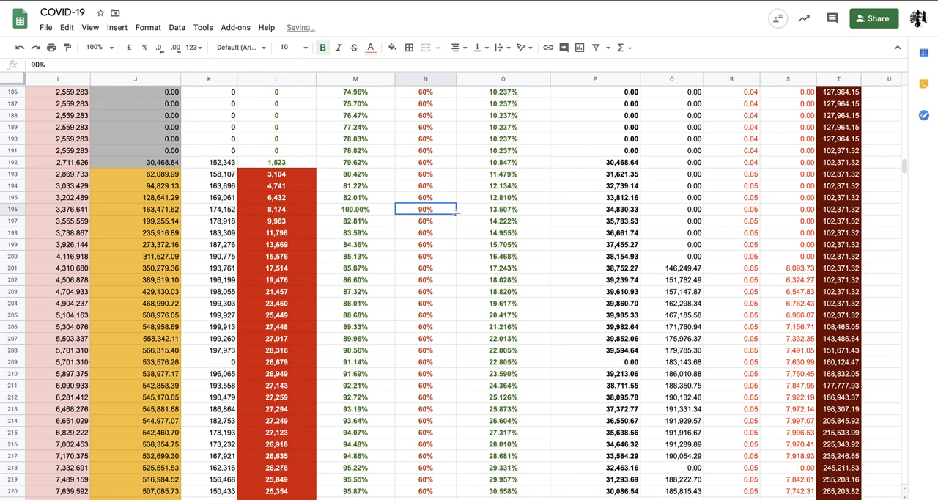
pyautogui.moveTo(455, 215); pyautogui.dragTo(454, 412)
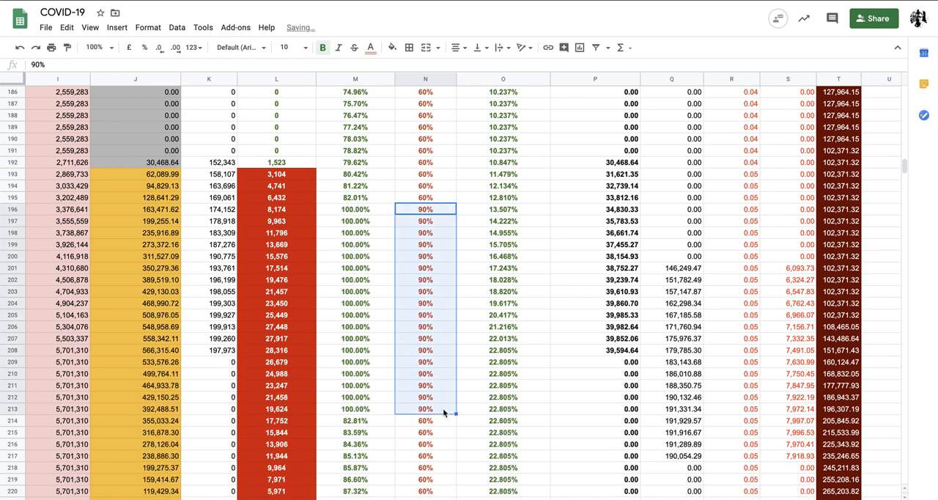
pyautogui.scroll(-3)
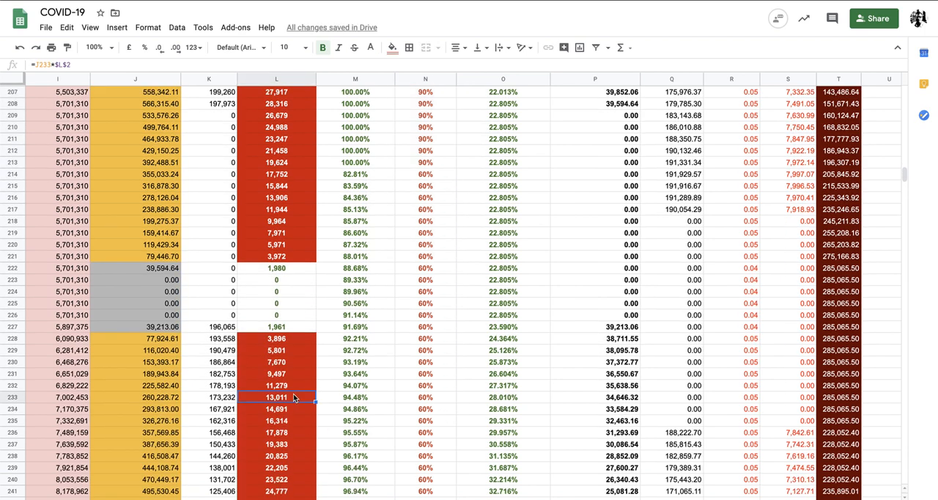
pyautogui.hscroll(-3)
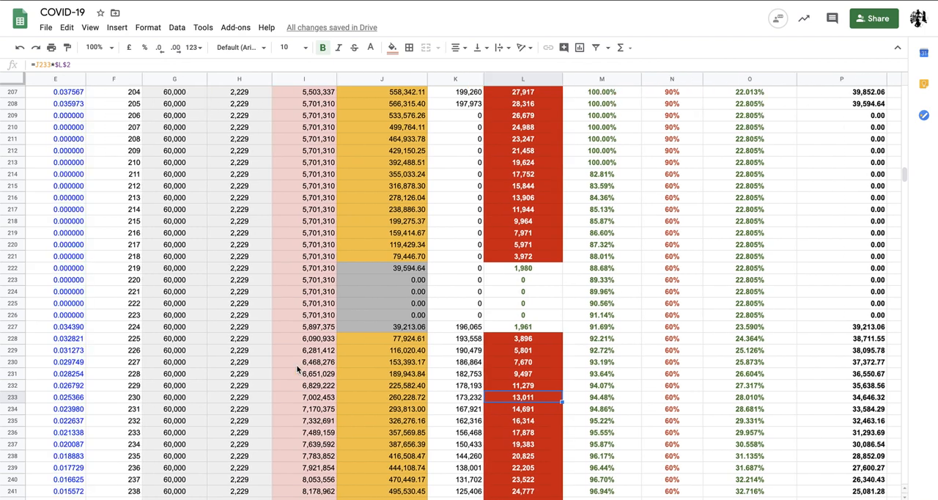
pyautogui.hscroll(3)
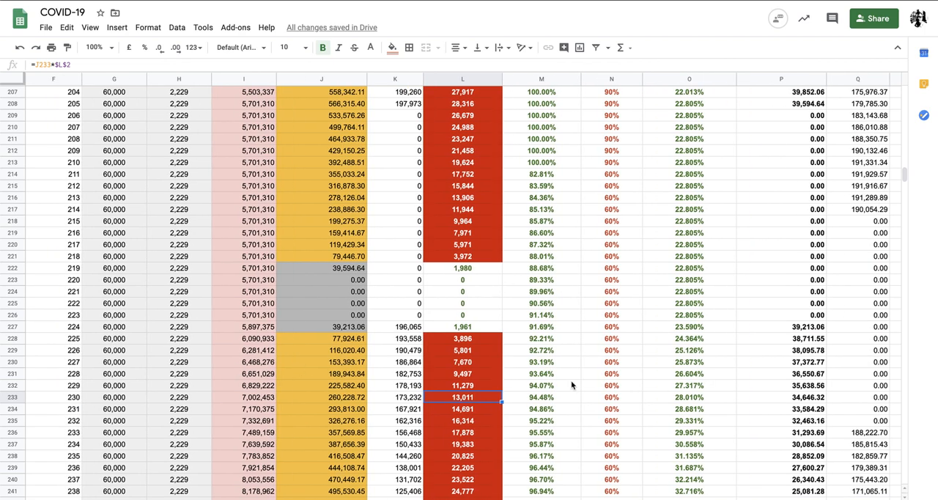
# Step: Inspect the formulas in cells O234, N234, E234 and E246
pyautogui.click(688, 409)
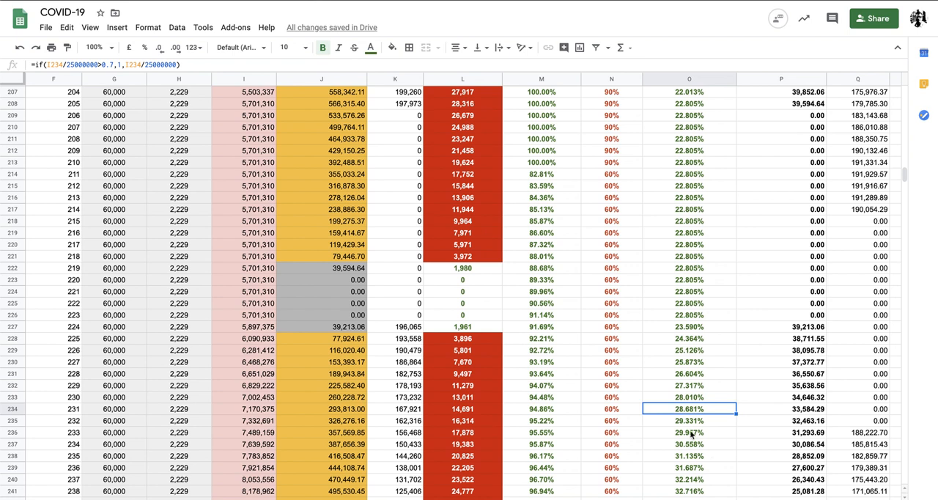
pyautogui.click(612, 409)
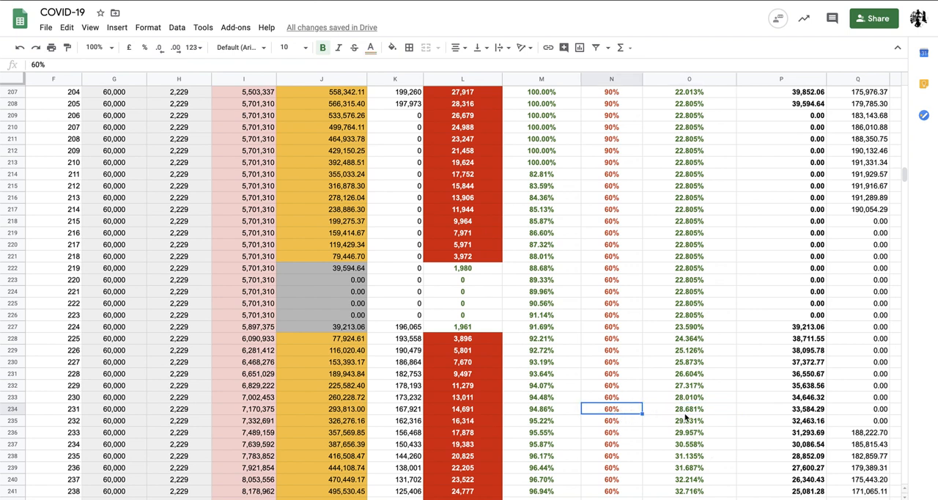
pyautogui.click(688, 408)
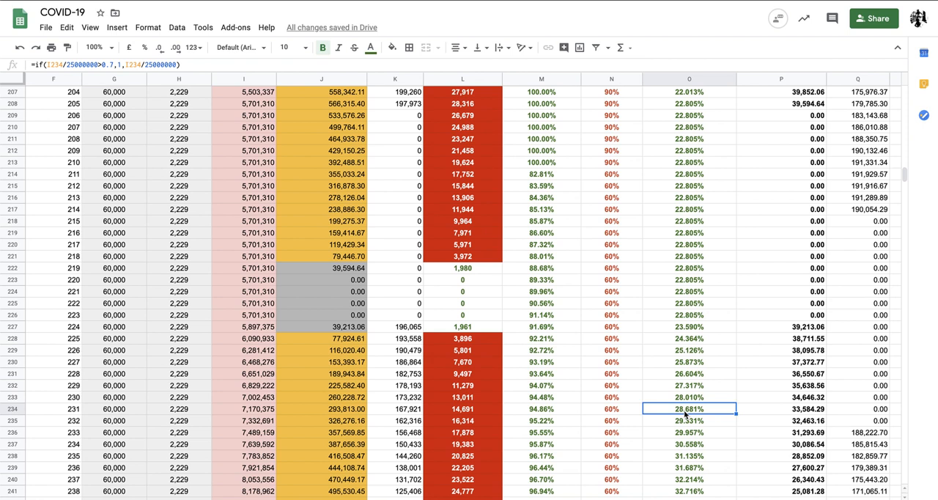
pyautogui.click(540, 409)
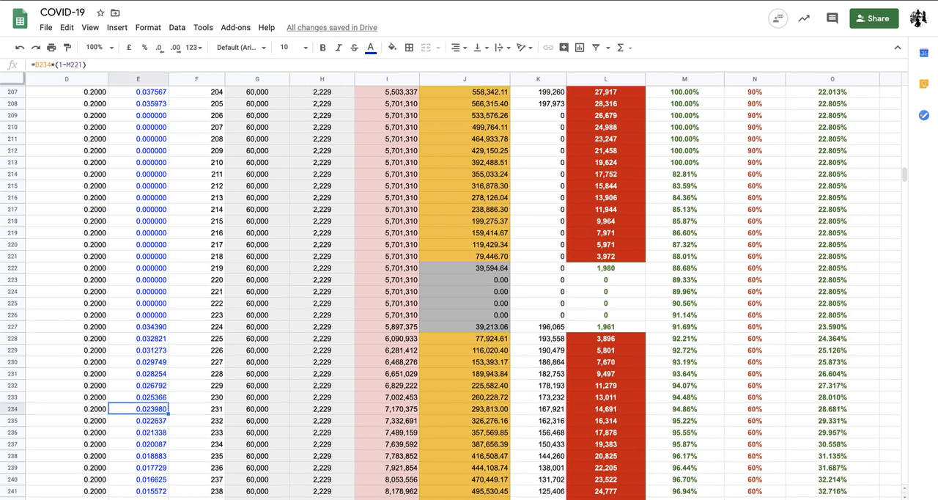
pyautogui.scroll(-3)
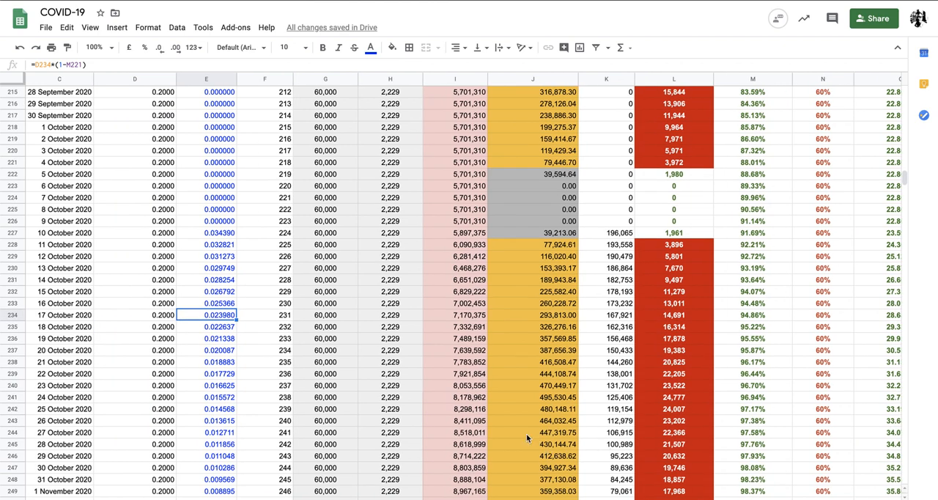
pyautogui.click(206, 455)
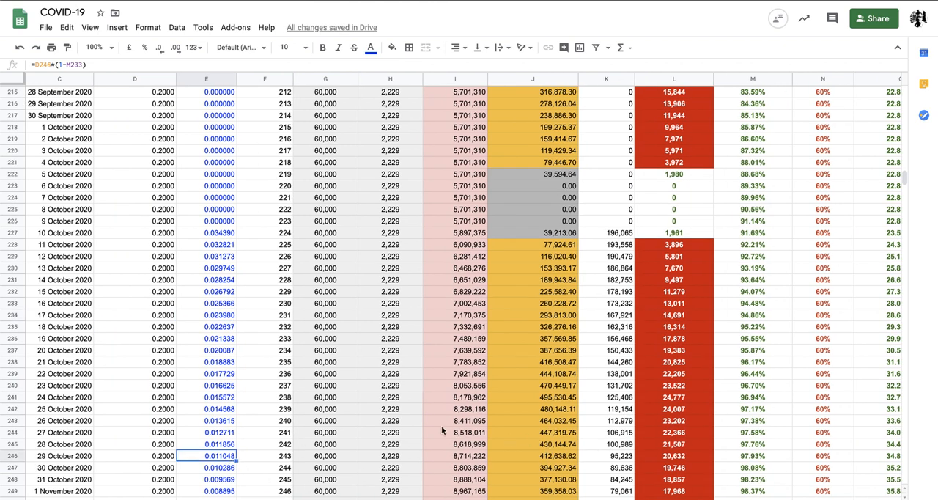
# Step: Scroll to the charts showing hospital load peaking near 570,000 and people affected
pyautogui.hscroll(3)
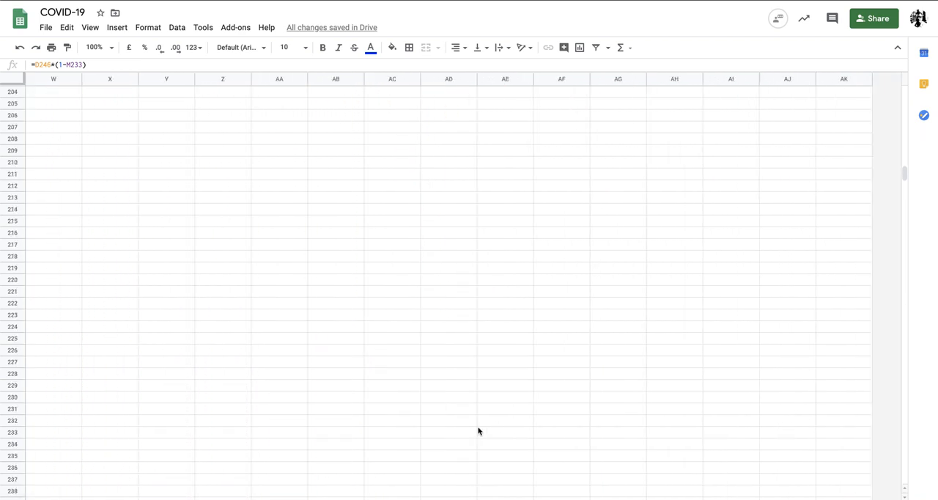
pyautogui.scroll(3)
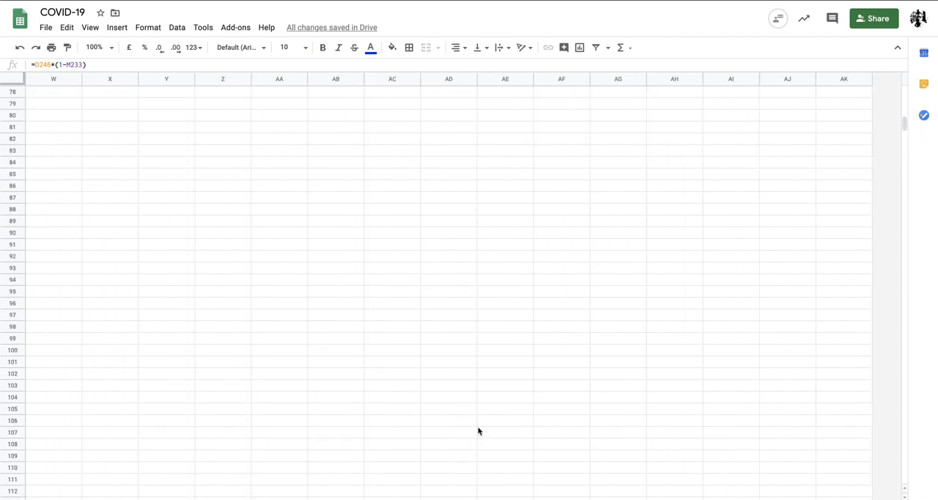
pyautogui.scroll(3)
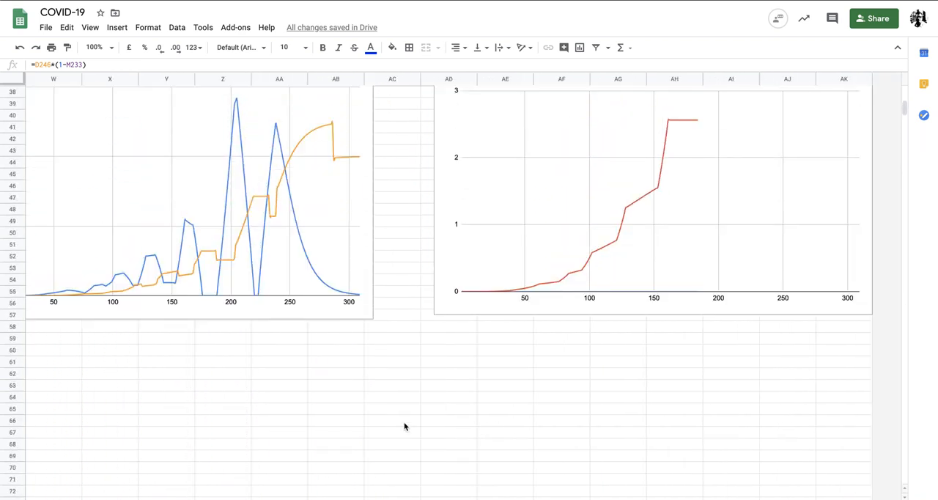
pyautogui.scroll(3)
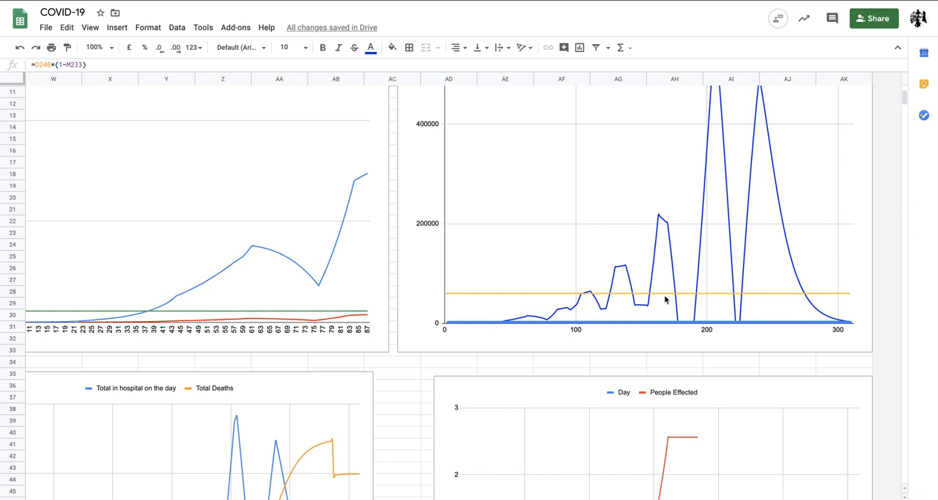
pyautogui.moveTo(665, 277)
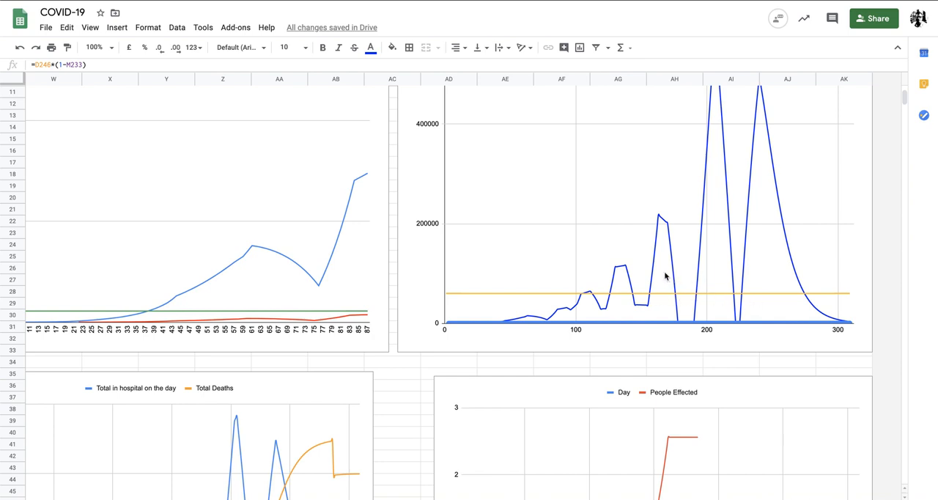
pyautogui.moveTo(711, 274)
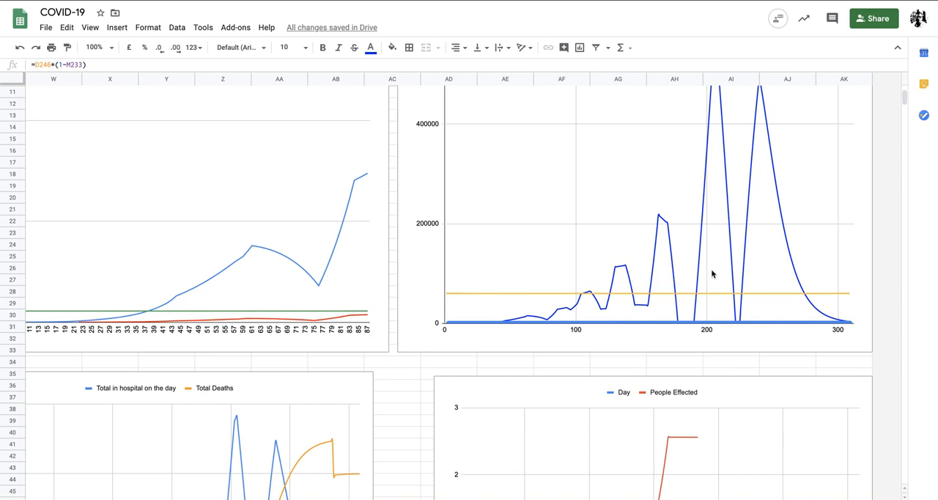
pyautogui.moveTo(753, 275)
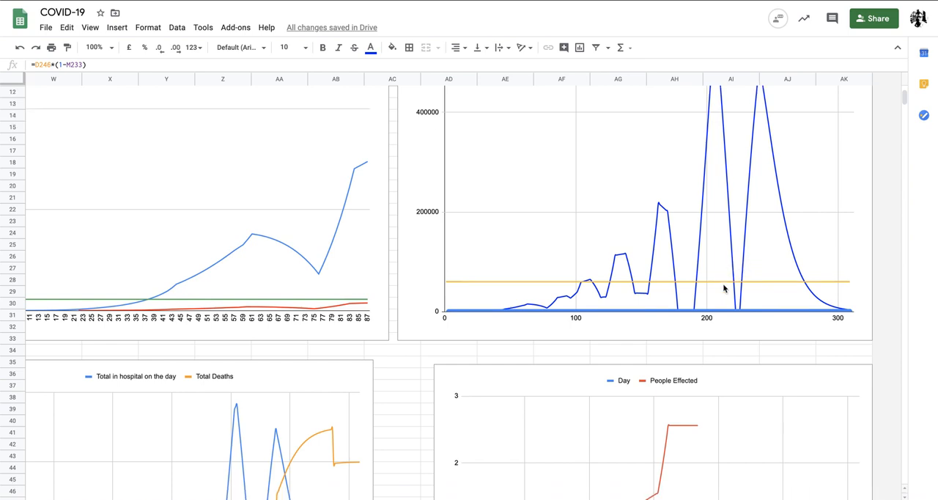
pyautogui.scroll(-3)
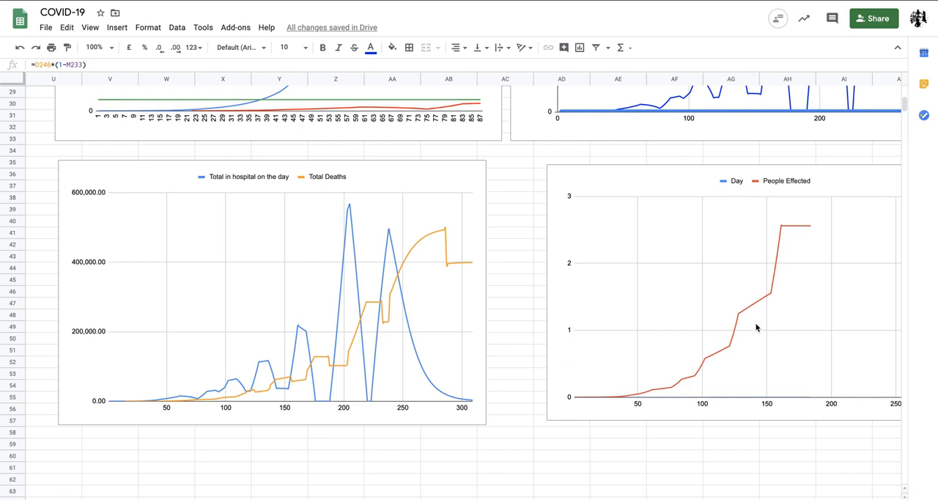
pyautogui.click(402, 262)
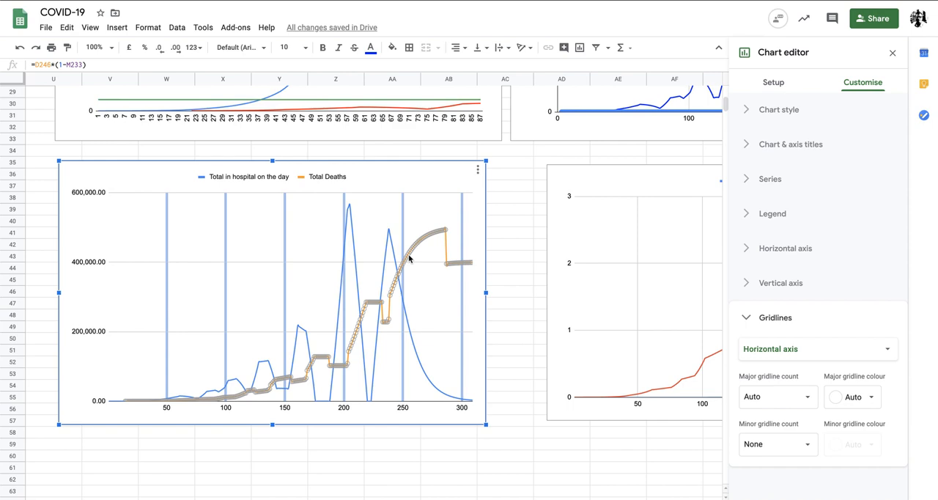
pyautogui.click(770, 178)
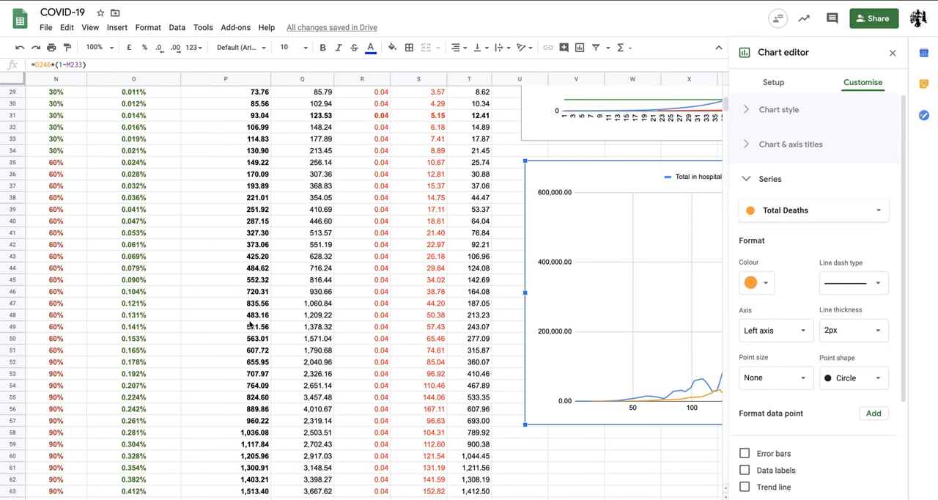
pyautogui.hscroll(-3)
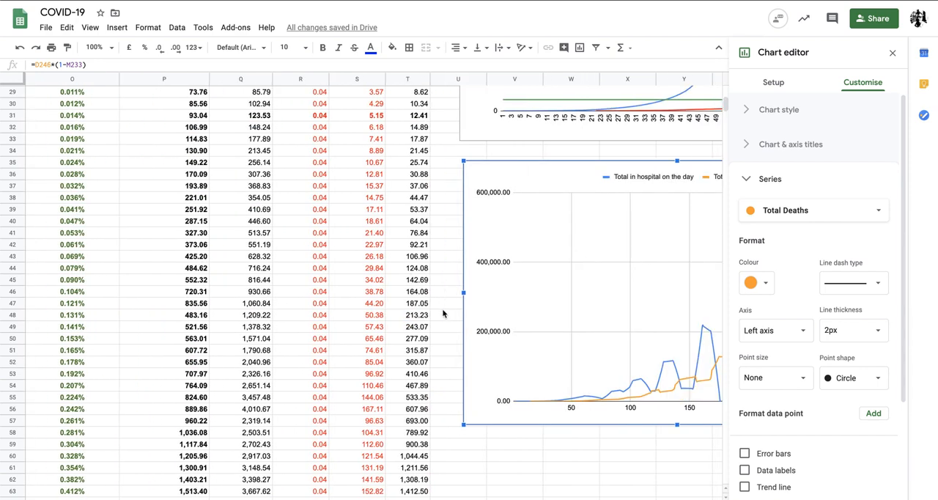
pyautogui.scroll(-3)
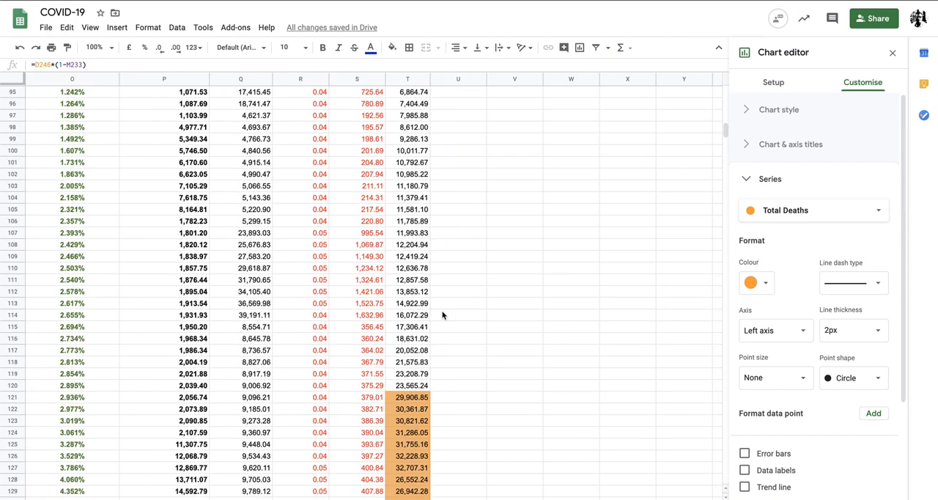
pyautogui.scroll(3)
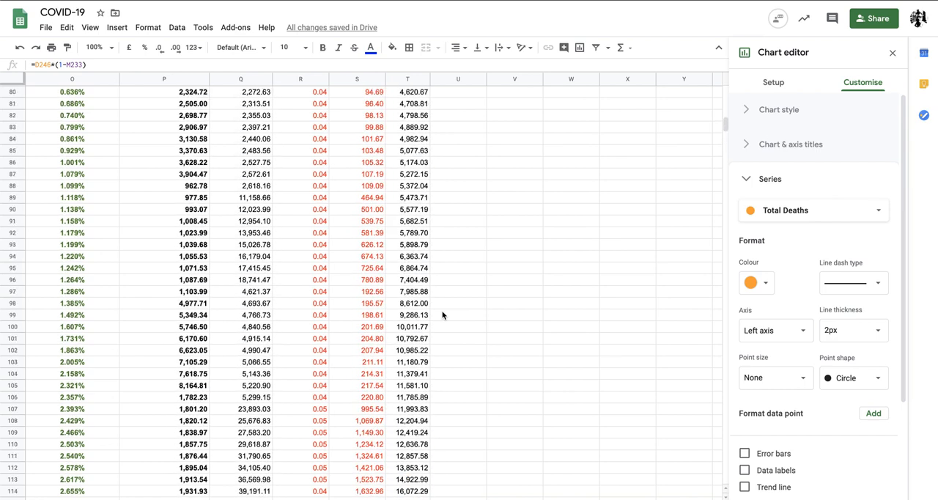
pyautogui.scroll(3)
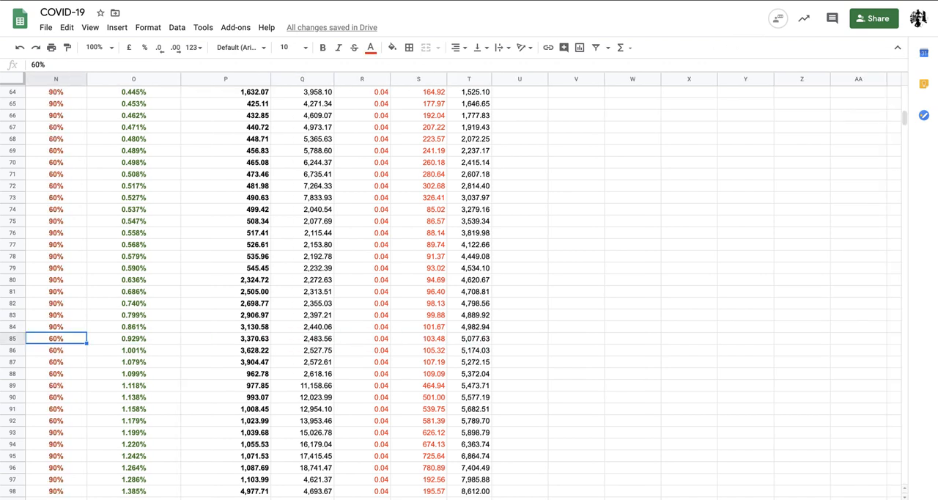
pyautogui.hscroll(-3)
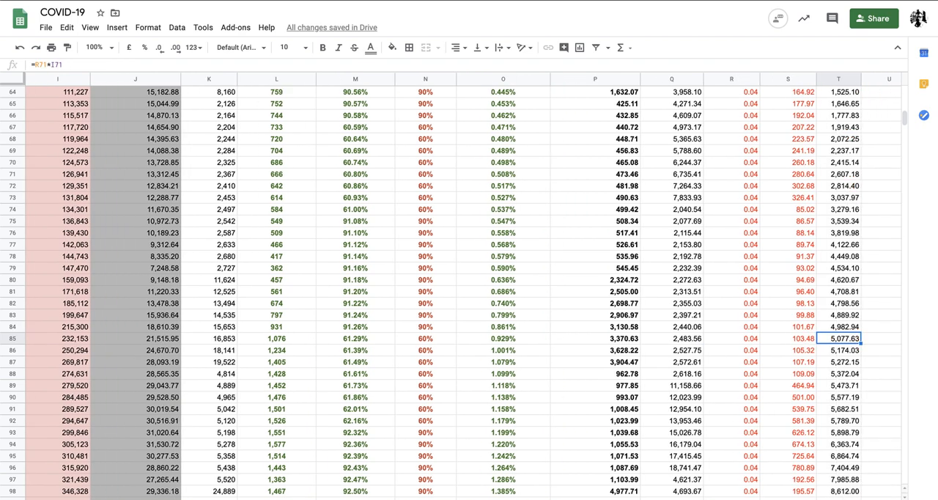
pyautogui.scroll(-3)
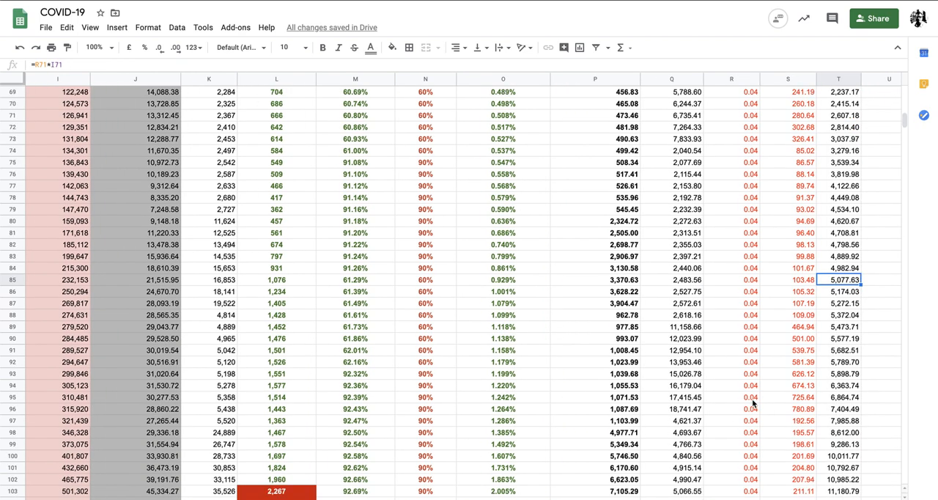
pyautogui.scroll(-3)
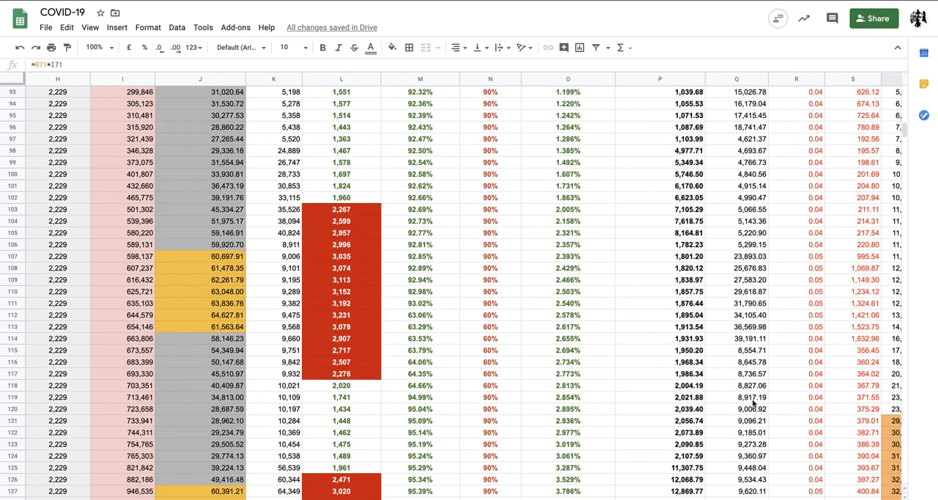
pyautogui.hscroll(3)
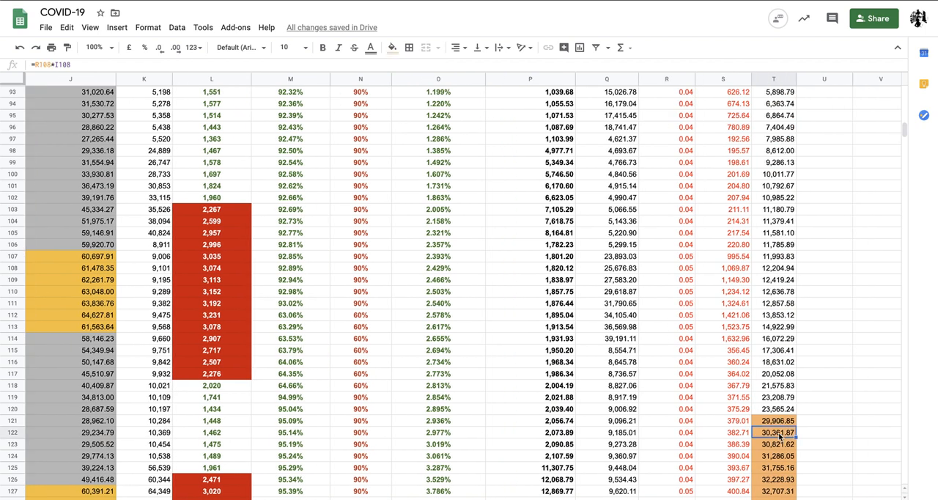
pyautogui.hscroll(-3)
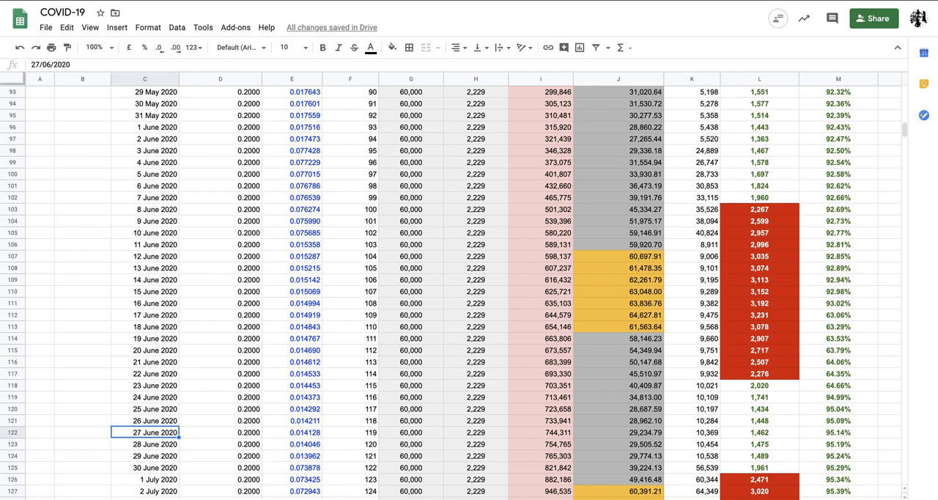
pyautogui.hscroll(3)
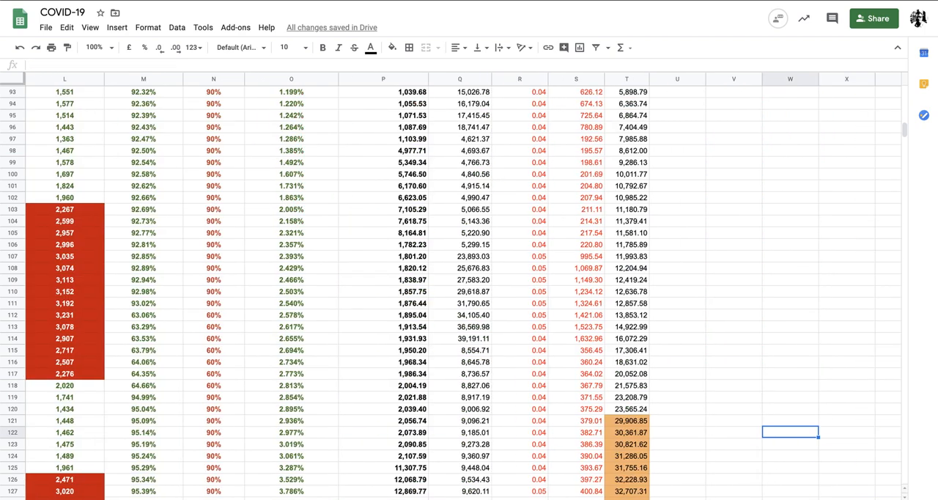
pyautogui.click(626, 408)
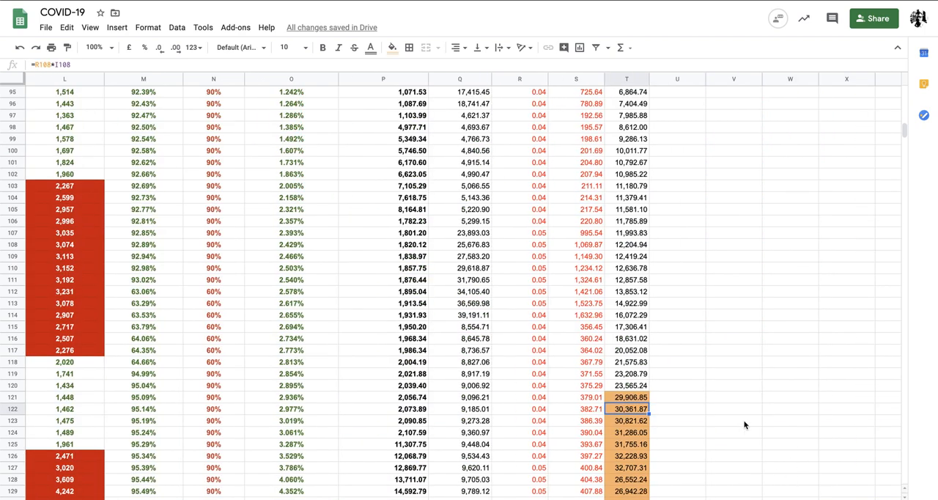
pyautogui.scroll(-3)
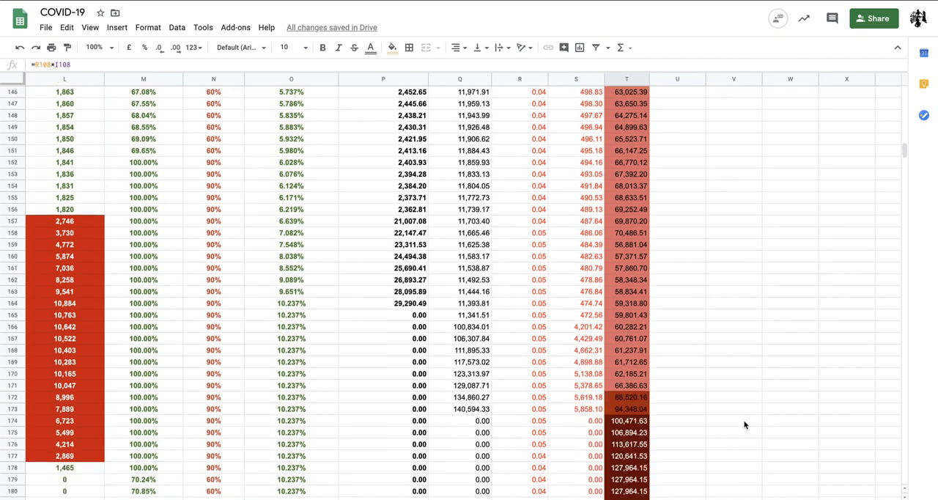
pyautogui.scroll(-3)
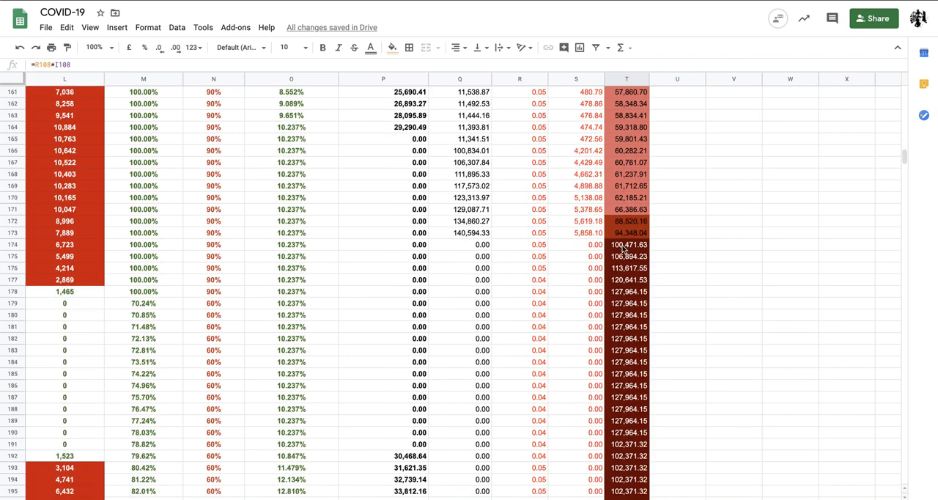
pyautogui.hscroll(-3)
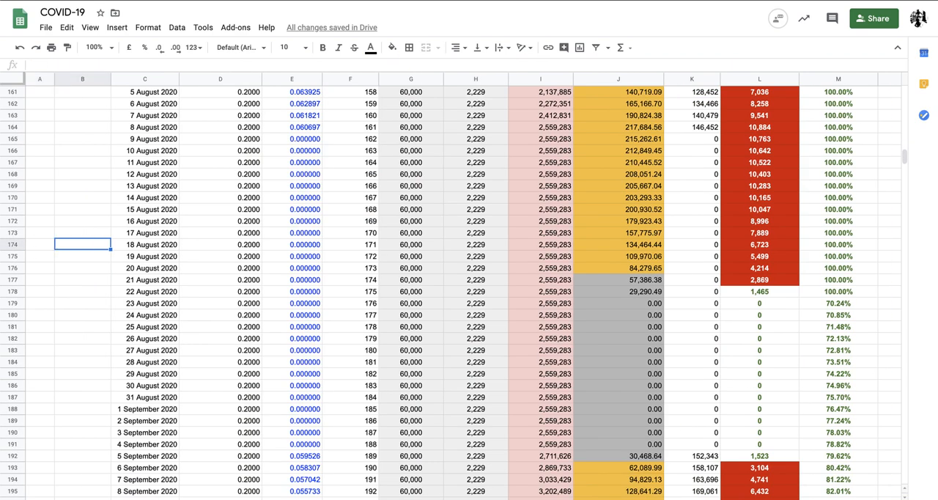
pyautogui.click(145, 244)
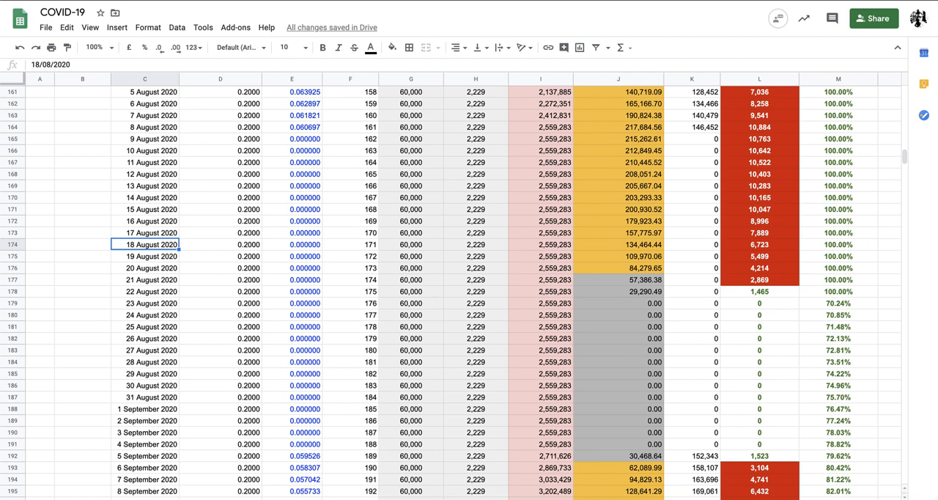
pyautogui.click(475, 244)
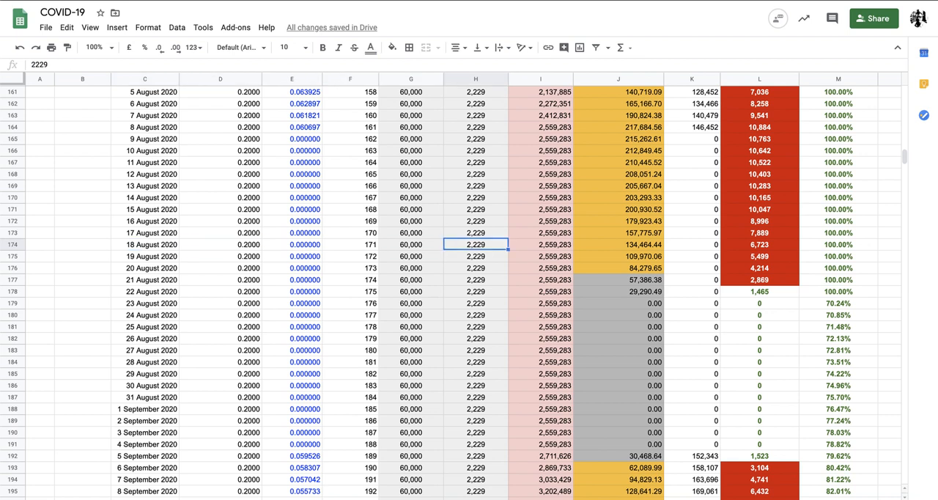
pyautogui.click(618, 244)
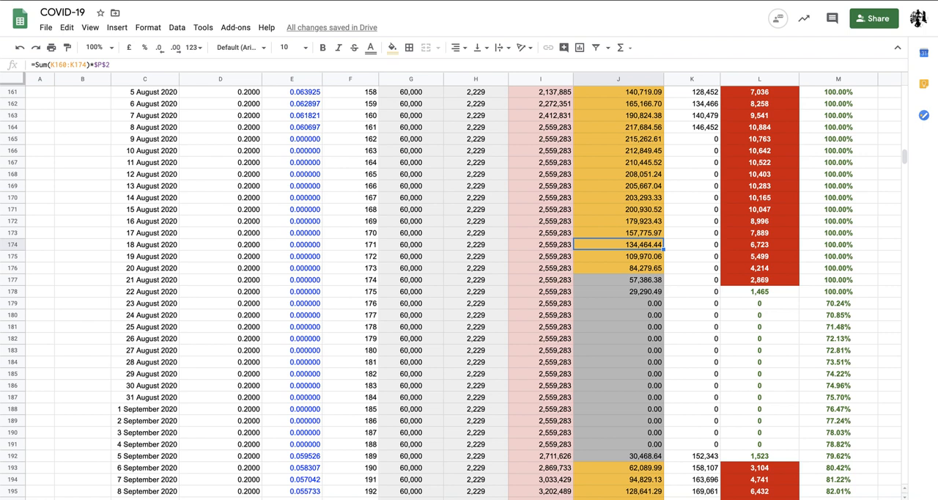
pyautogui.click(541, 244)
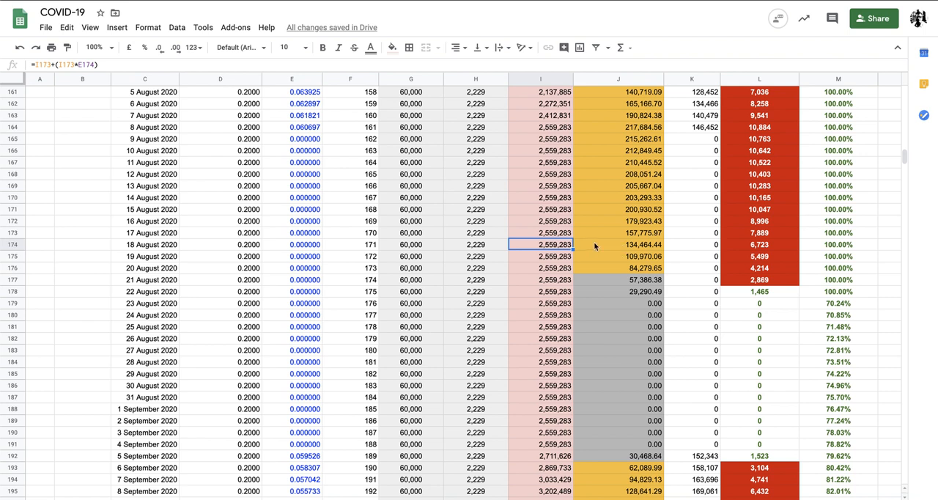
pyautogui.scroll(3)
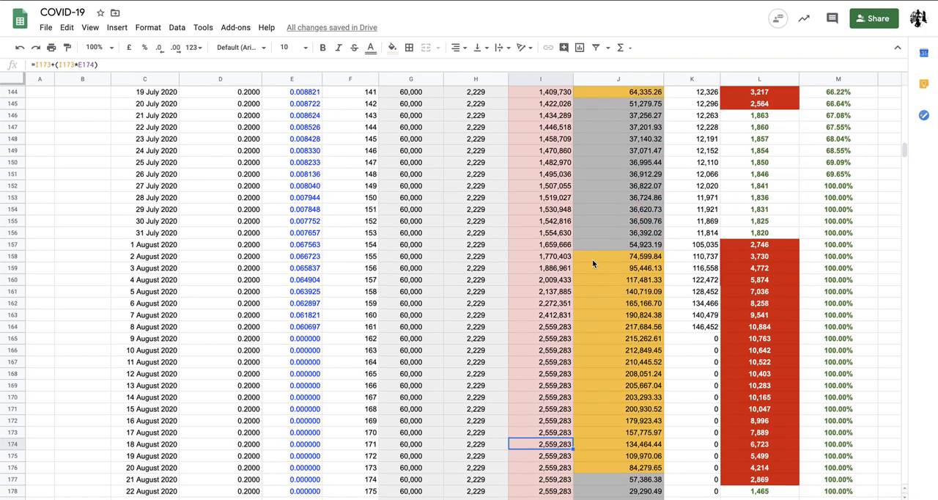
pyautogui.scroll(3)
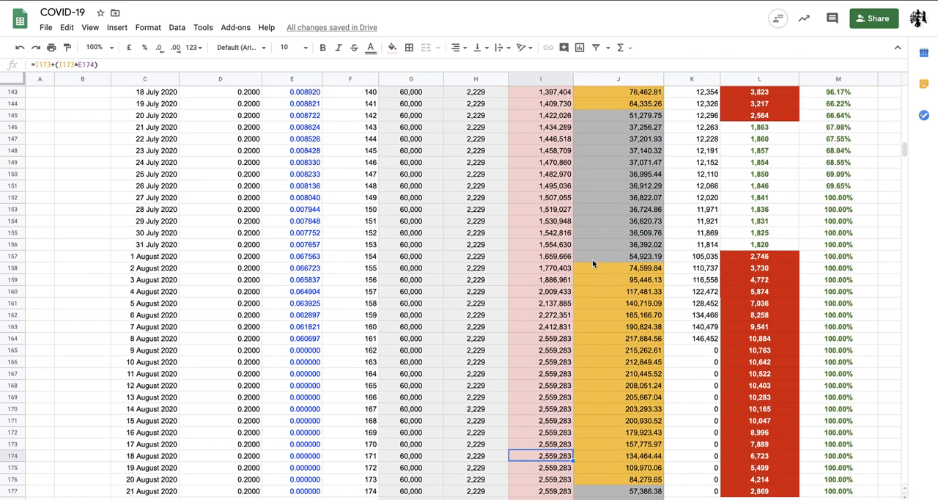
pyautogui.click(540, 268)
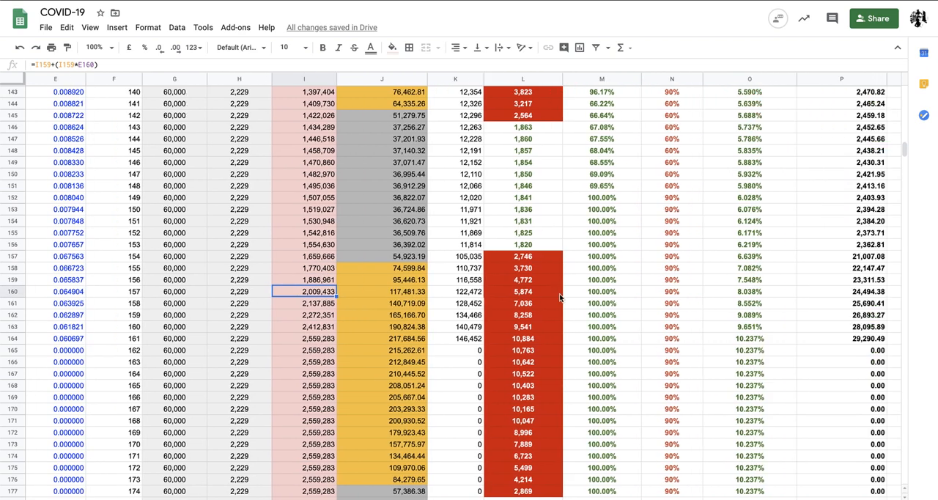
pyautogui.hscroll(3)
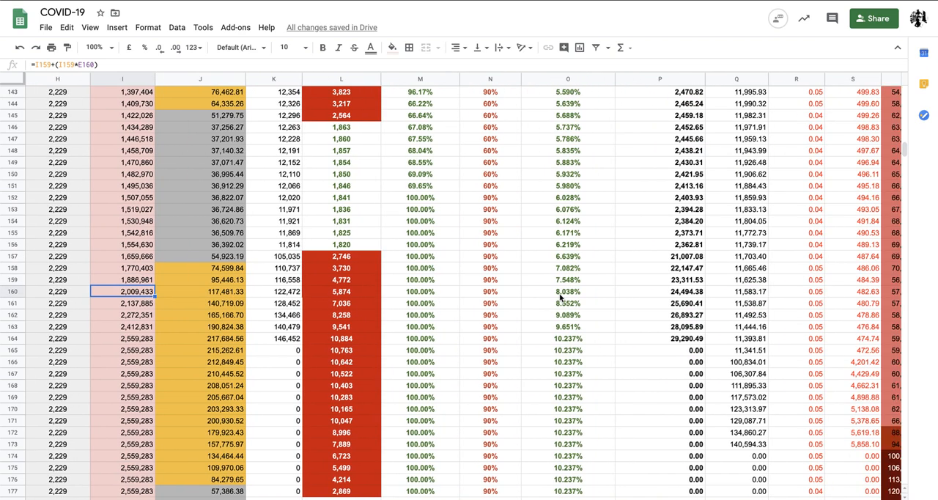
pyautogui.hscroll(3)
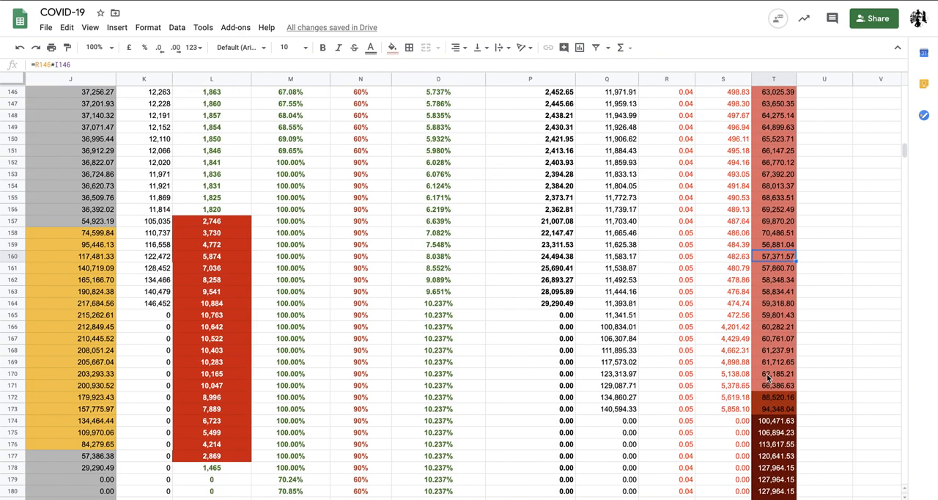
pyautogui.scroll(3)
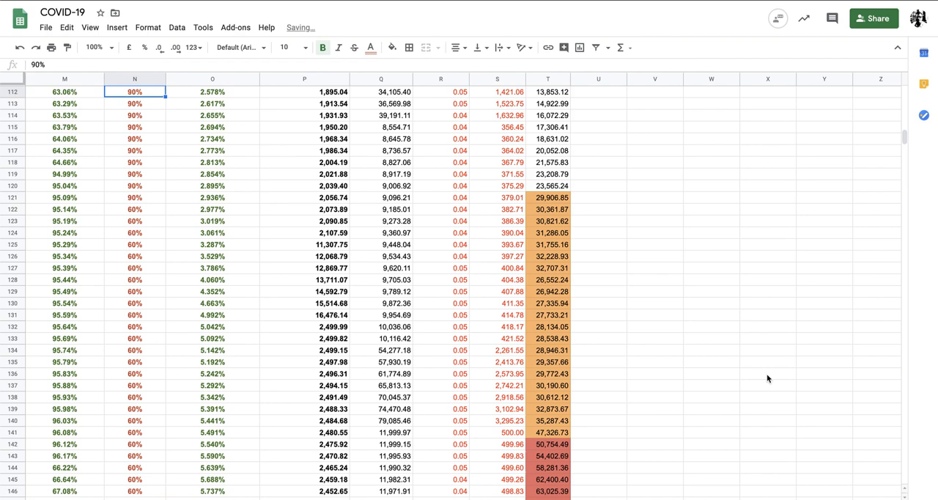
# Step: Replace the 90% measure value in column N with 60% for 18 April
pyautogui.scroll(3)
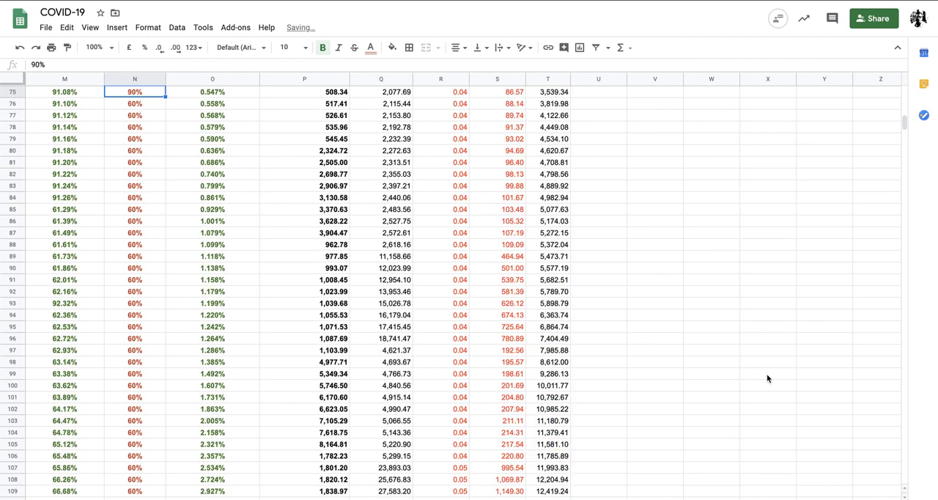
pyautogui.scroll(3)
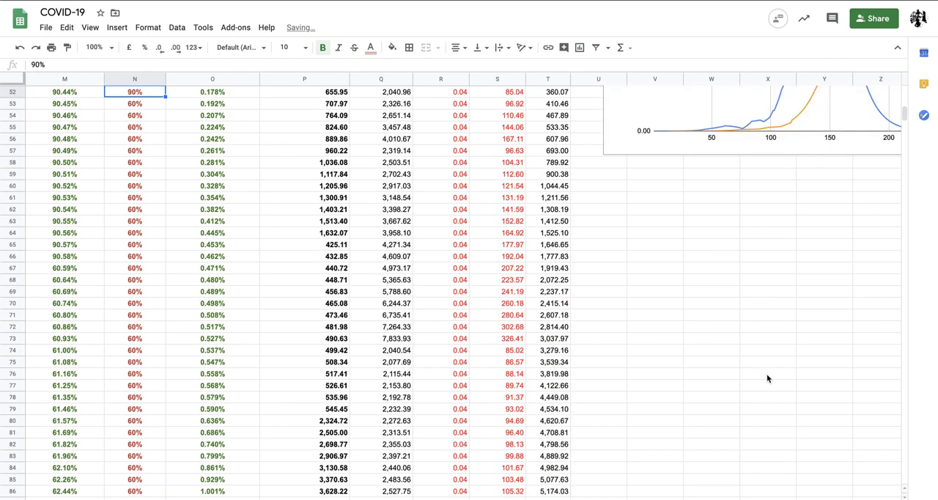
pyautogui.write('60%')
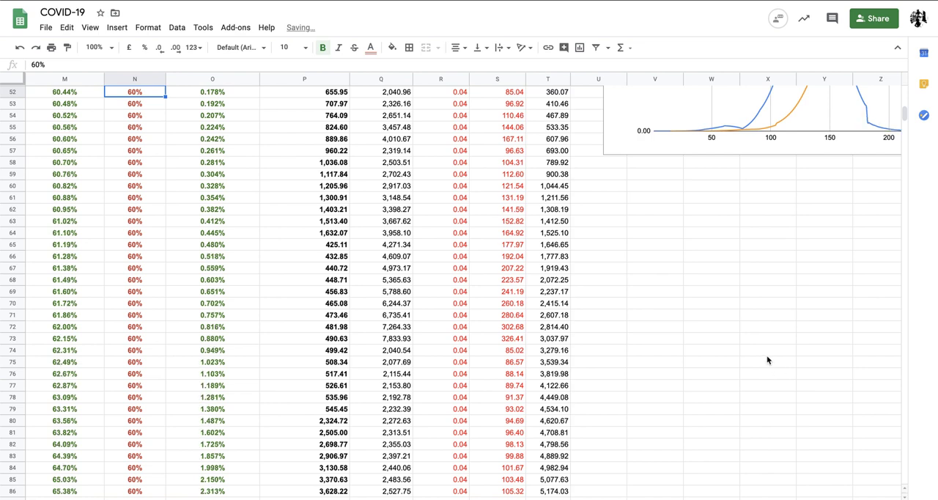
pyautogui.scroll(3)
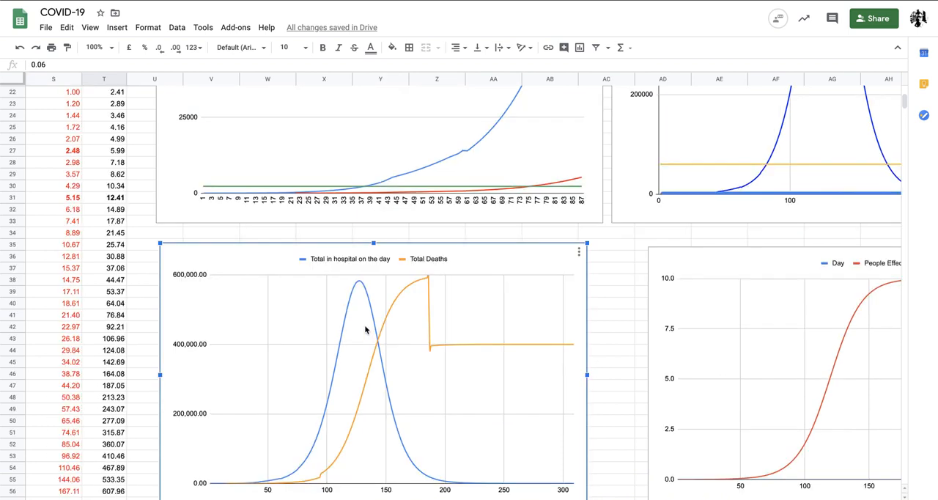
pyautogui.moveTo(399, 376)
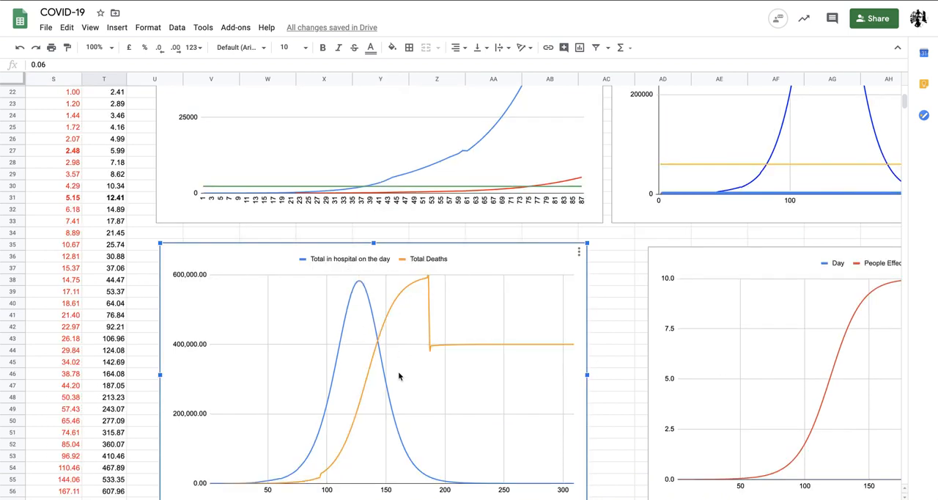
pyautogui.hscroll(-3)
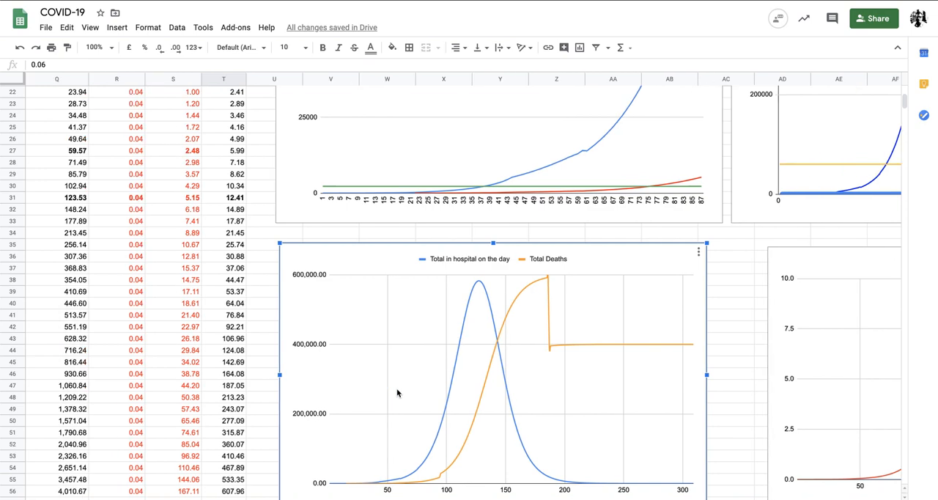
pyautogui.hscroll(-3)
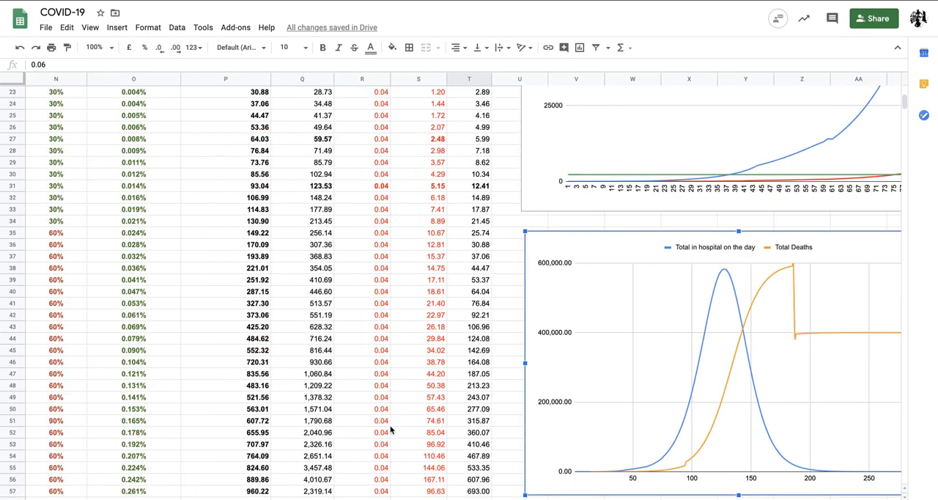
pyautogui.scroll(-3)
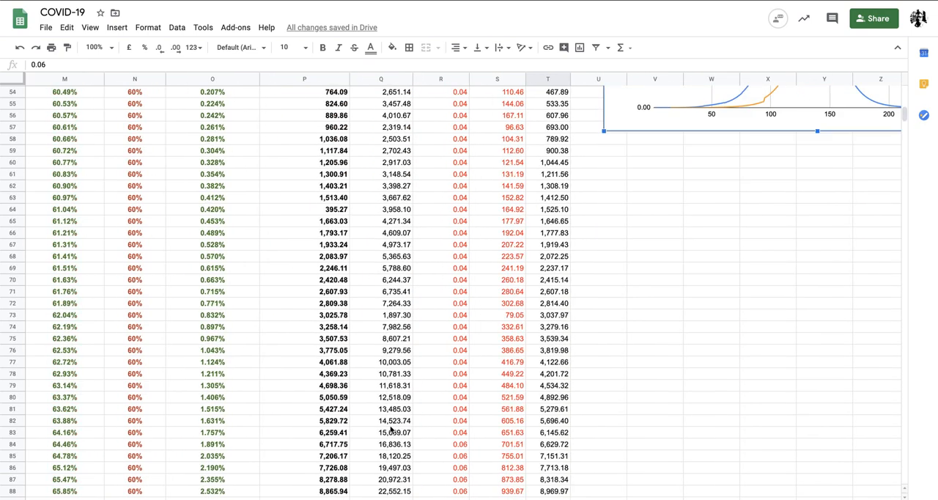
pyautogui.scroll(-3)
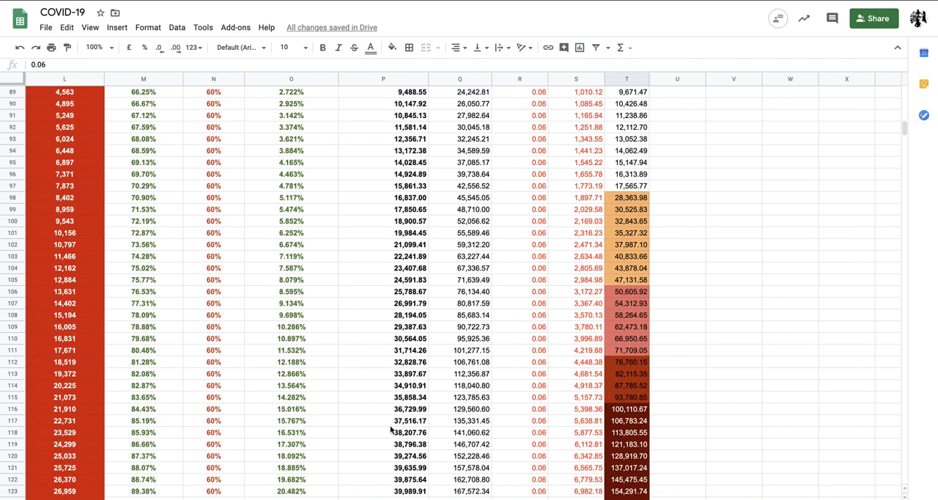
pyautogui.hscroll(-3)
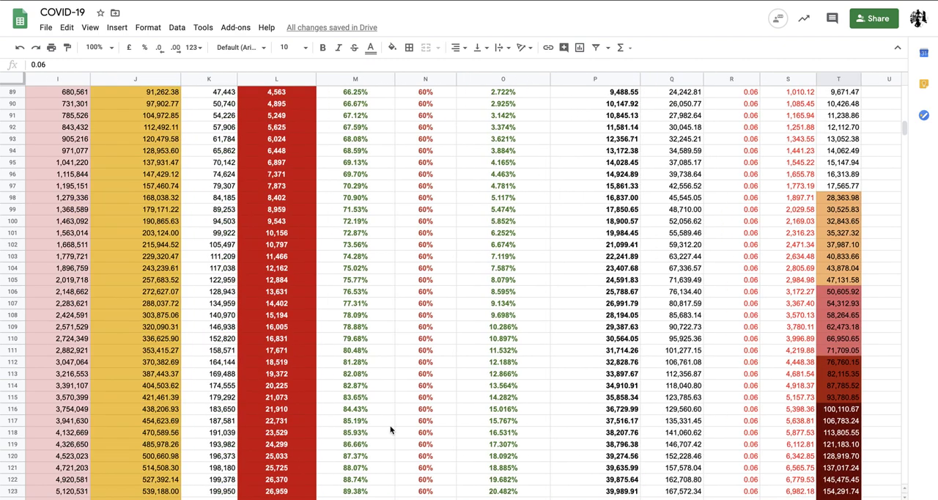